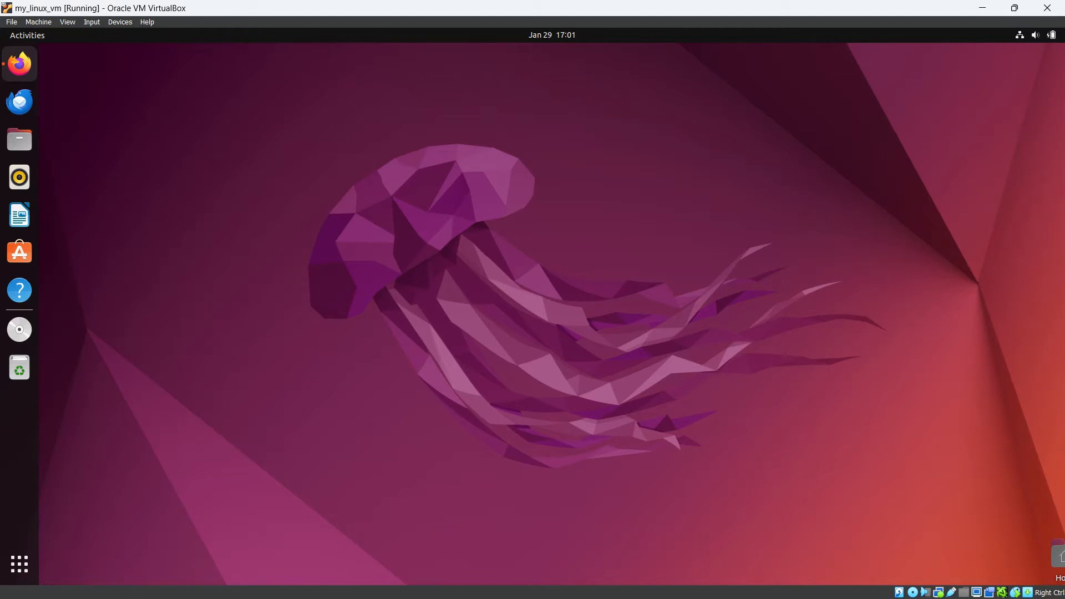
Launch Firefox and run a Google search for 'java jdk 8'
{"action": "left_click", "coordinate": [18, 62]}
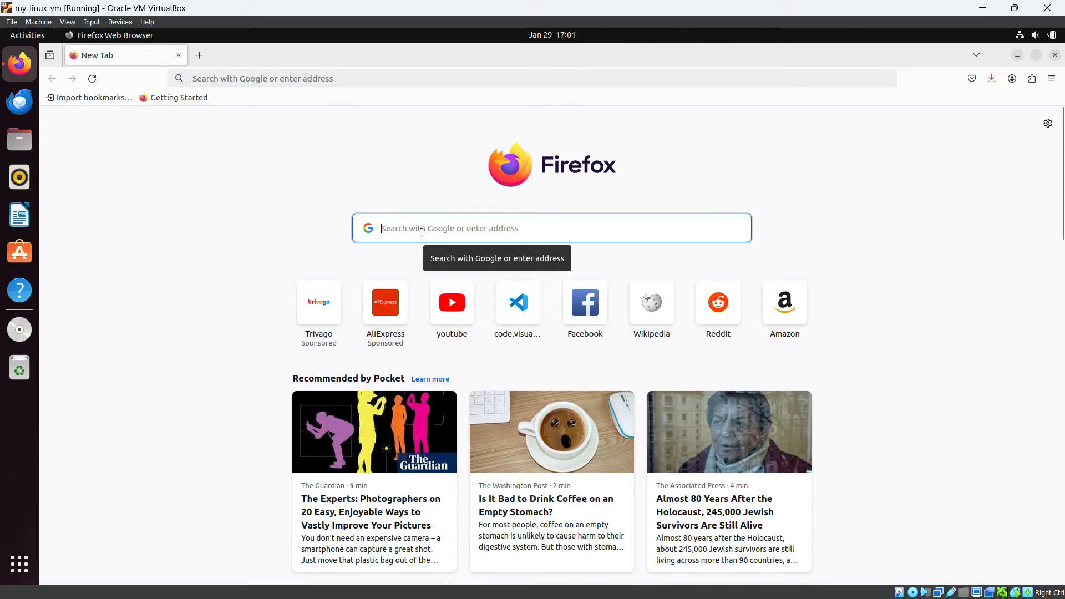
{"action": "type", "text": "javajdk+8"}
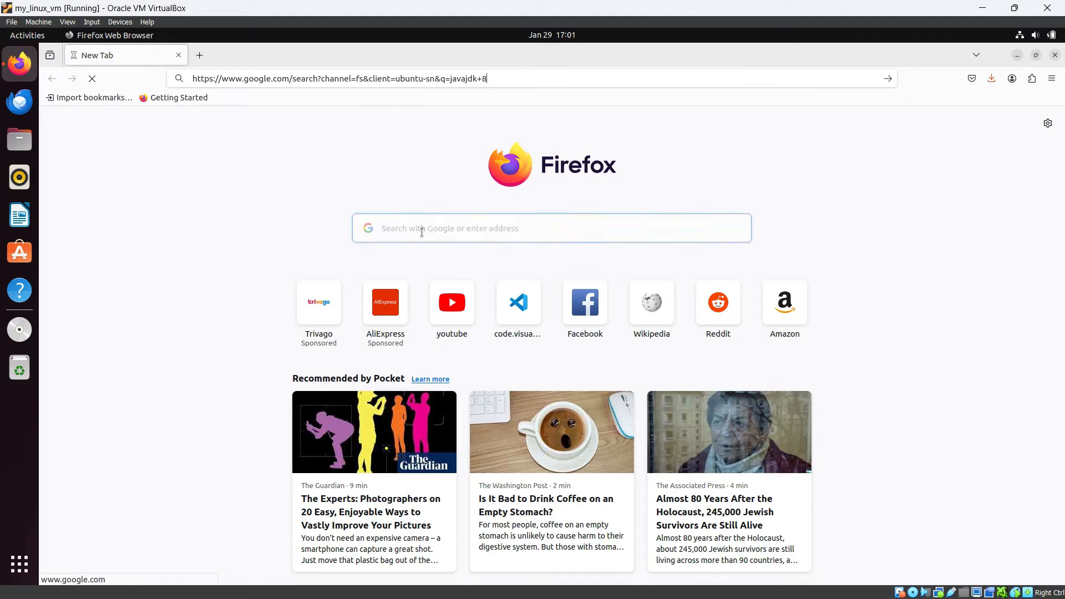
{"action": "key", "text": "Return"}
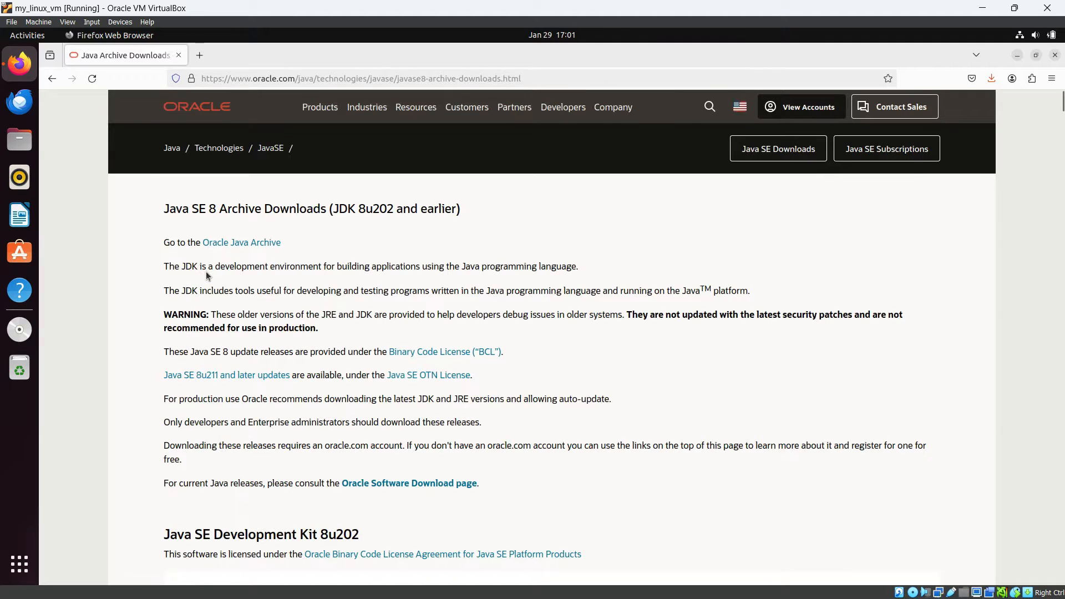
{"action": "mouse_move", "coordinate": [206, 230]}
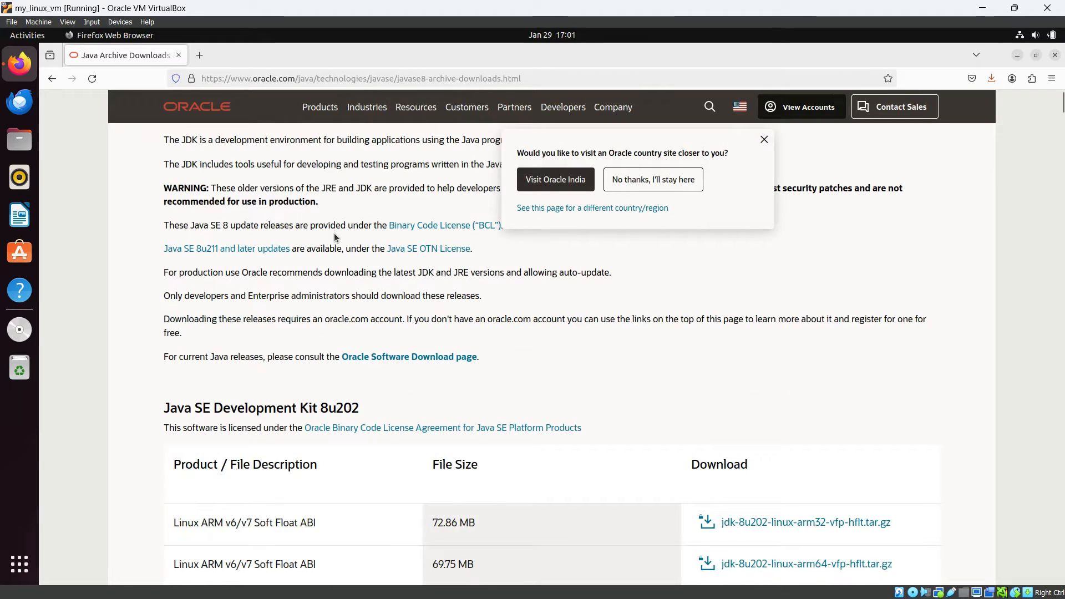
Download jdk-8u202-linux-x64.tar.gz from the 8u202 table, accepting the Oracle license agreement
{"action": "scroll", "scroll_direction": "down", "scroll_amount": 3}
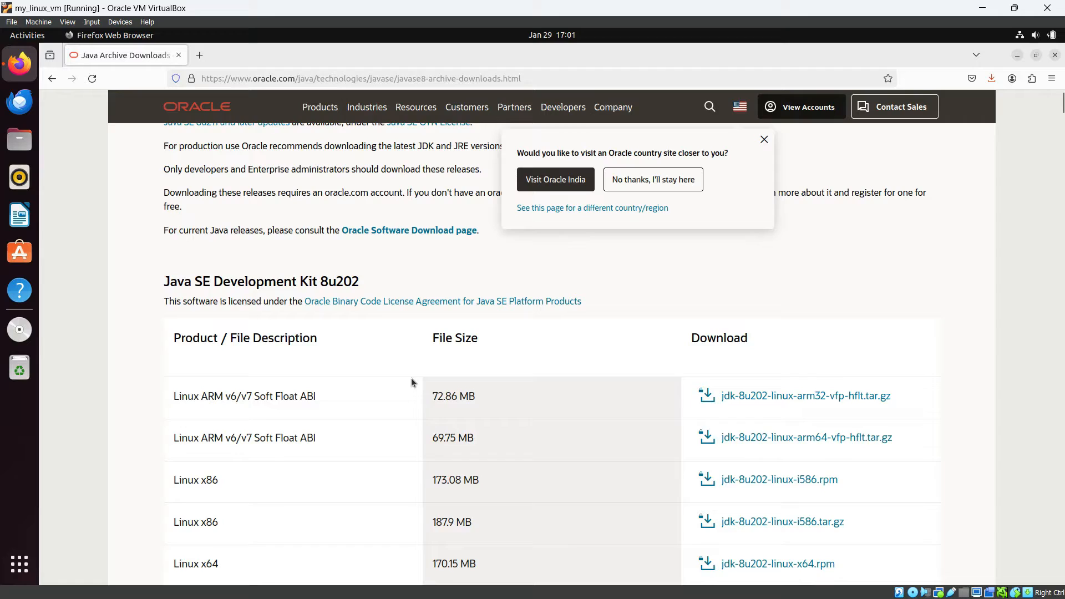
{"action": "scroll", "scroll_direction": "down", "scroll_amount": 3}
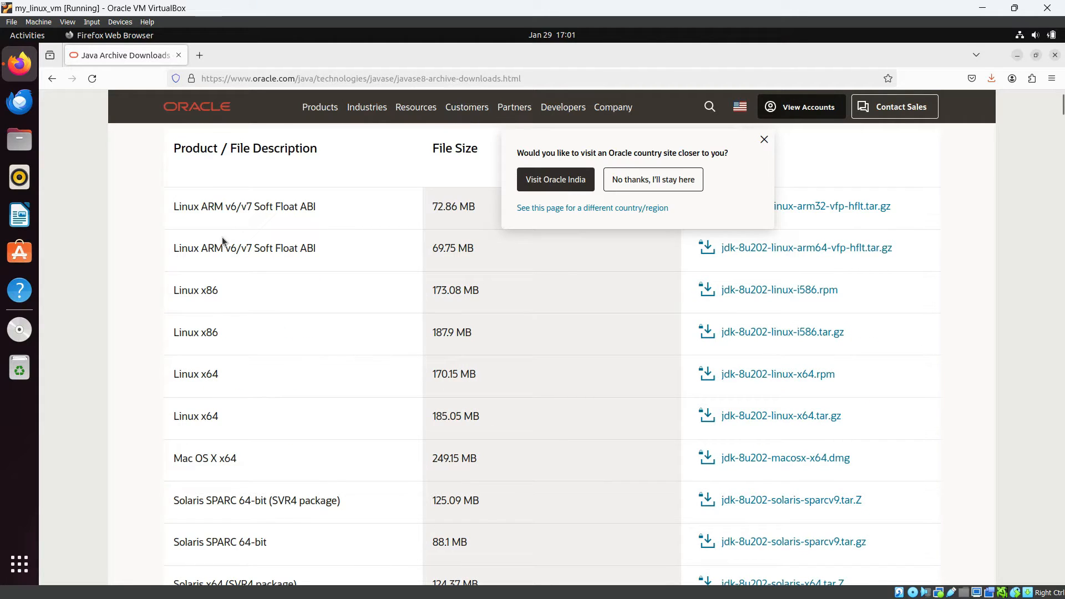
{"action": "mouse_move", "coordinate": [648, 315]}
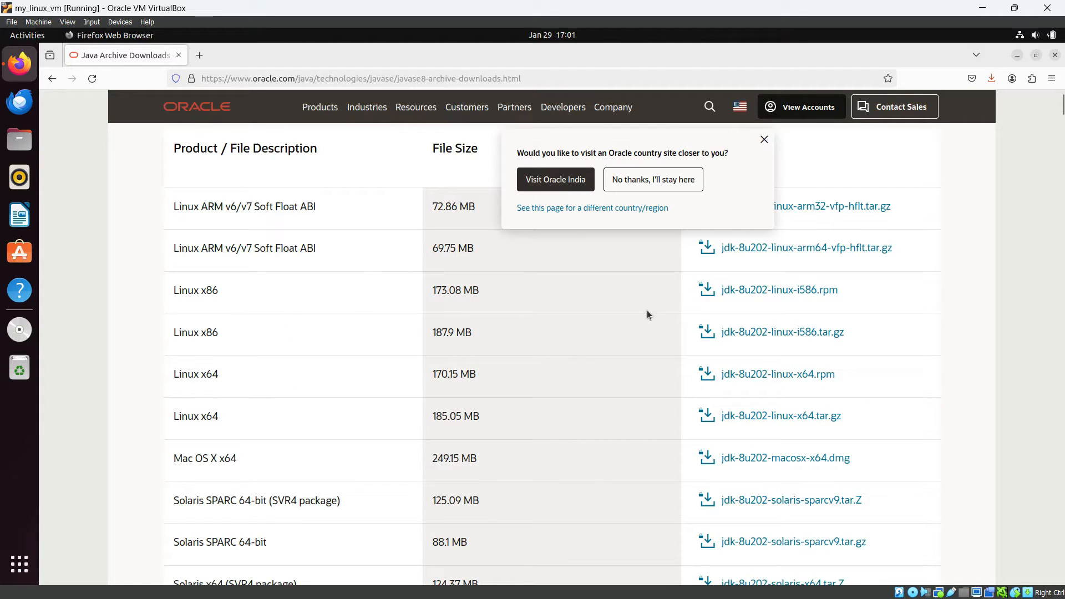
{"action": "scroll", "scroll_direction": "down", "scroll_amount": 3}
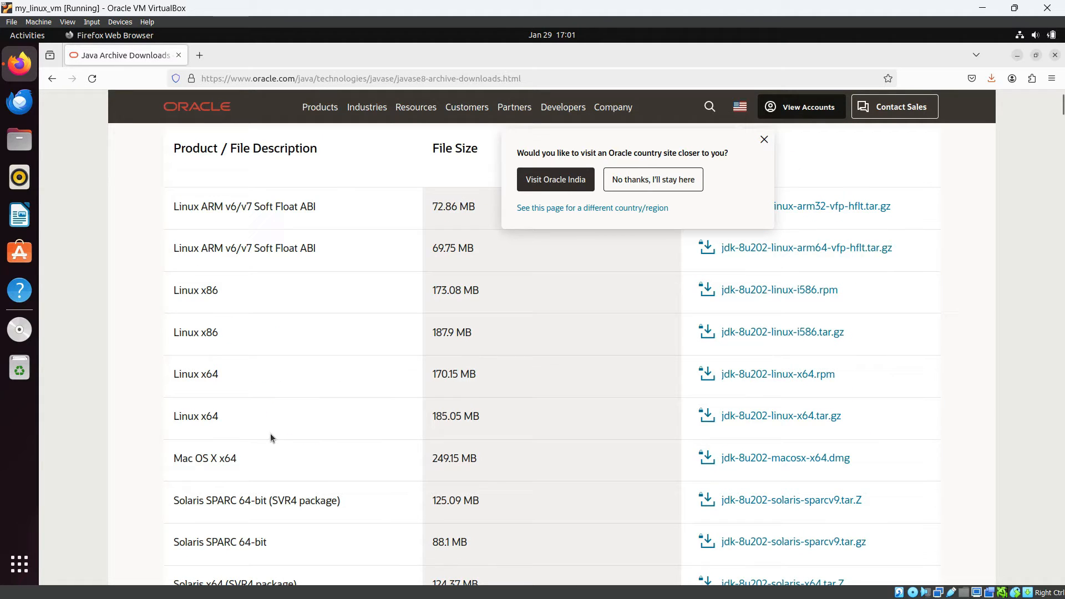
{"action": "mouse_move", "coordinate": [177, 441]}
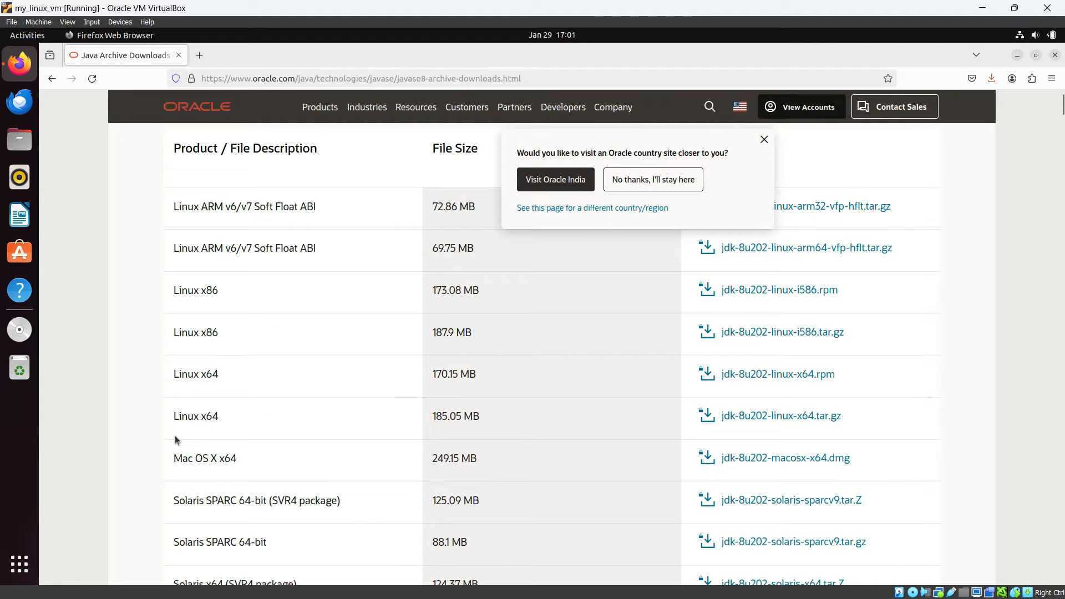
{"action": "mouse_move", "coordinate": [184, 429]}
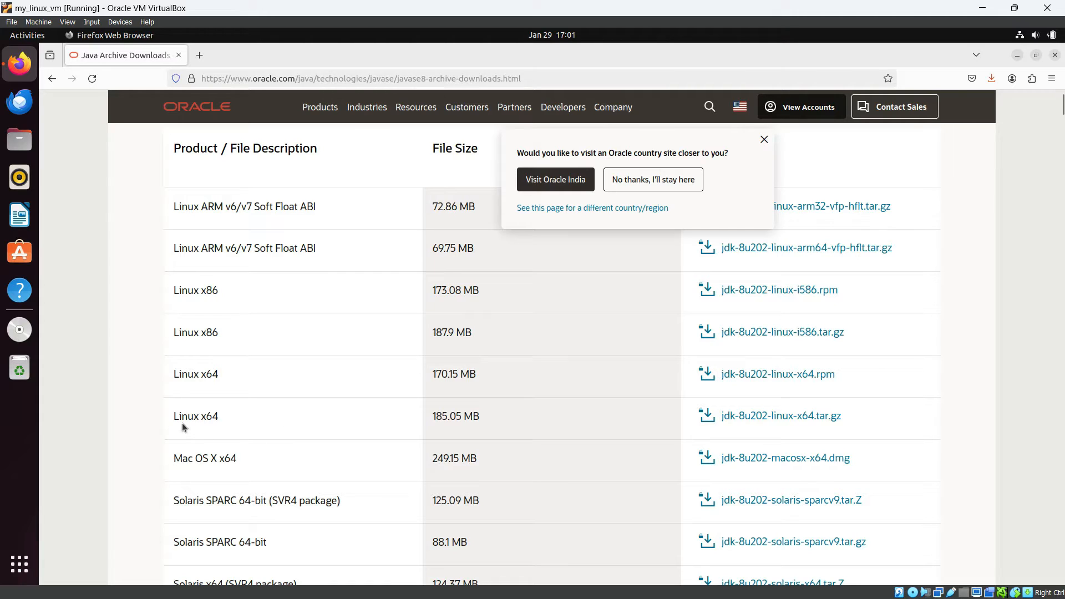
{"action": "mouse_move", "coordinate": [453, 434]}
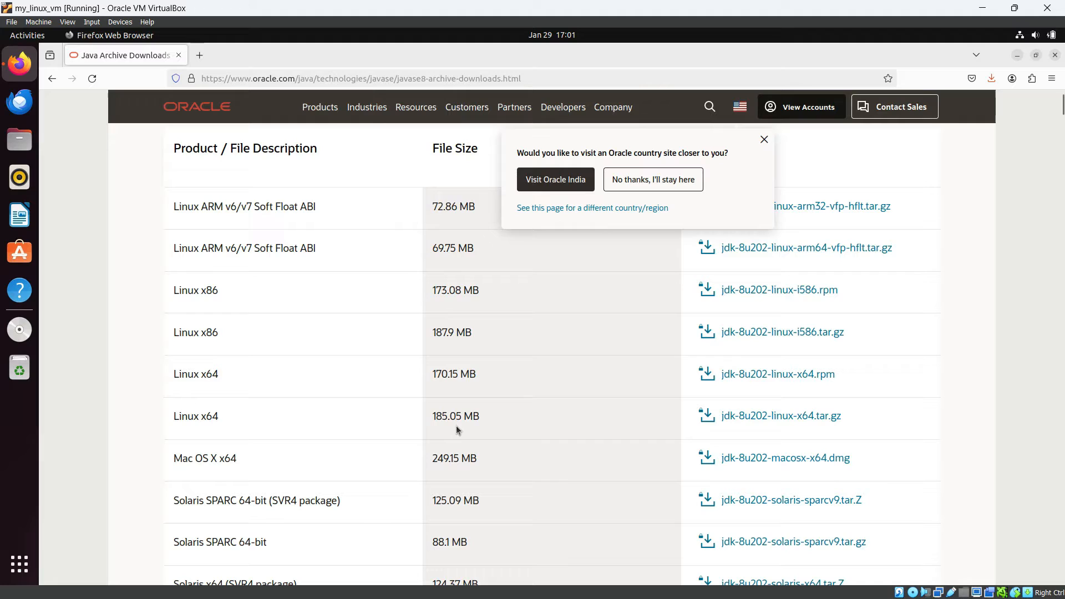
{"action": "mouse_move", "coordinate": [760, 441]}
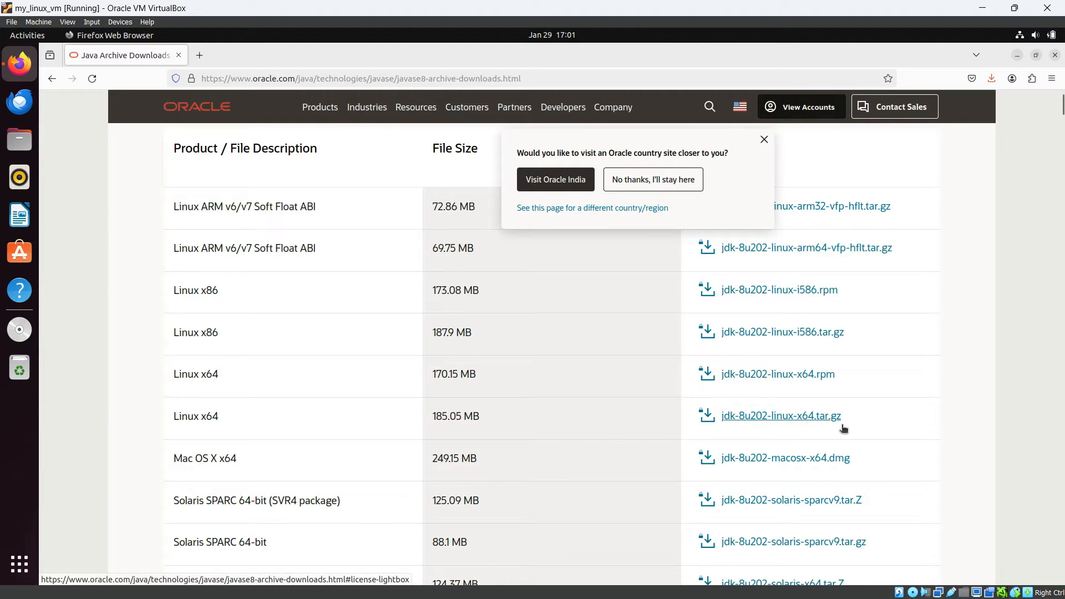
{"action": "mouse_move", "coordinate": [767, 439]}
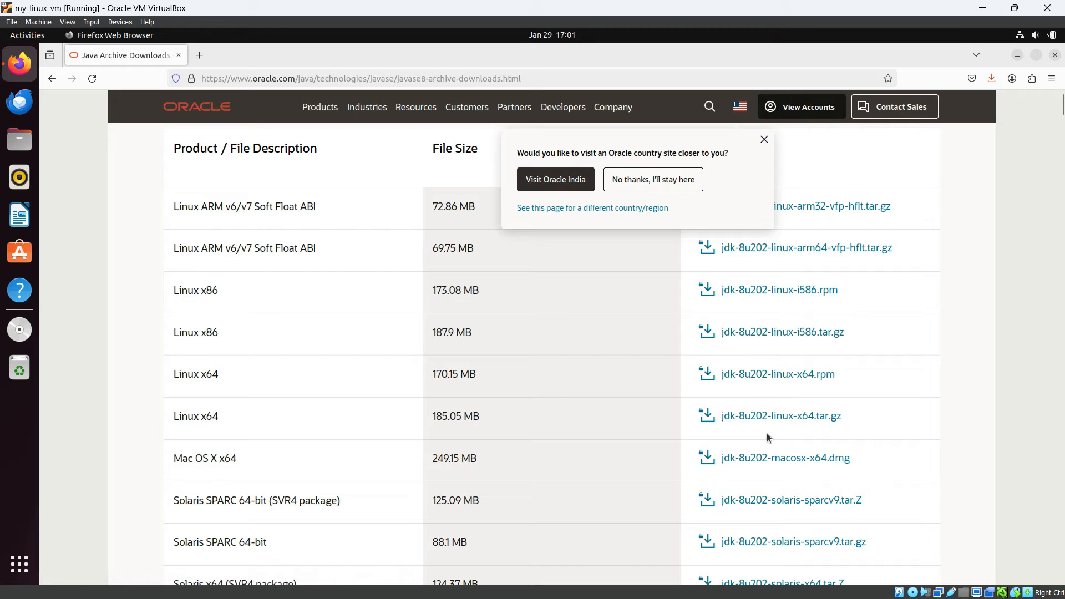
{"action": "left_click", "coordinate": [781, 416]}
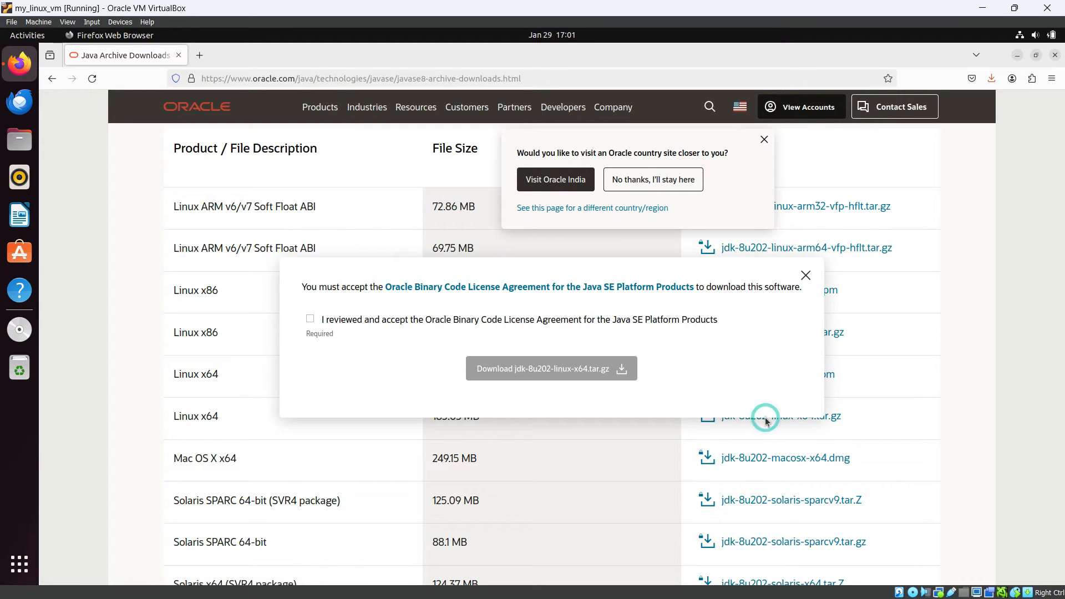
{"action": "left_click", "coordinate": [311, 319]}
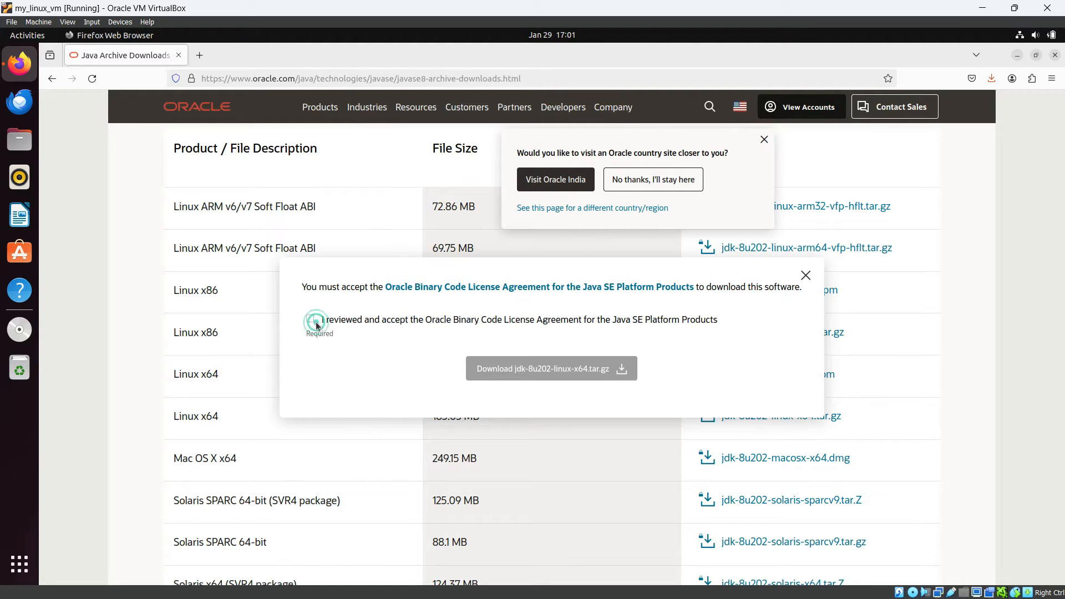
{"action": "left_click", "coordinate": [310, 320]}
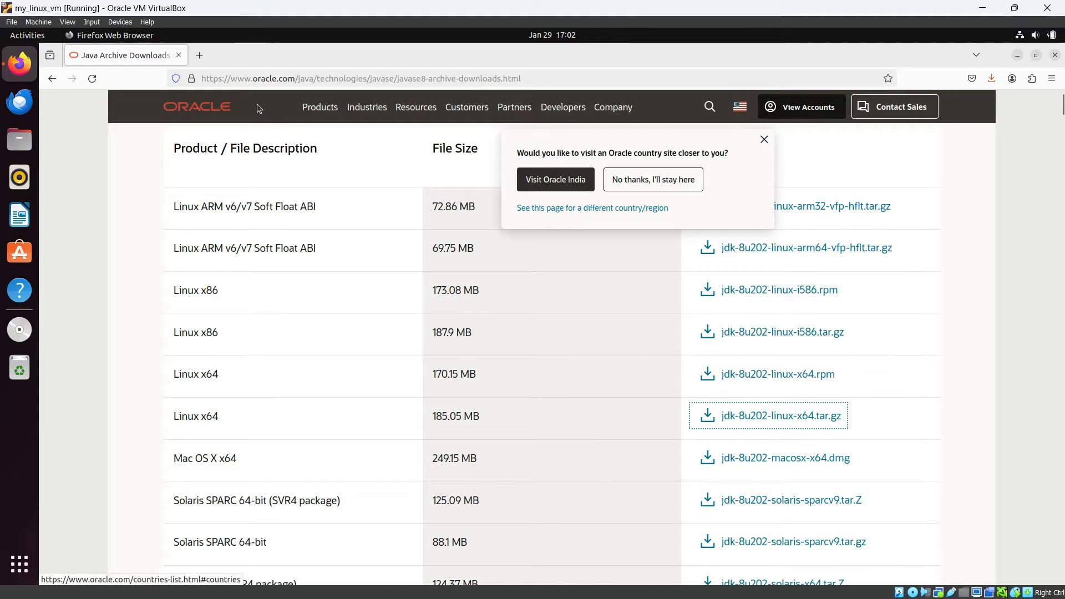
{"action": "mouse_move", "coordinate": [209, 67]}
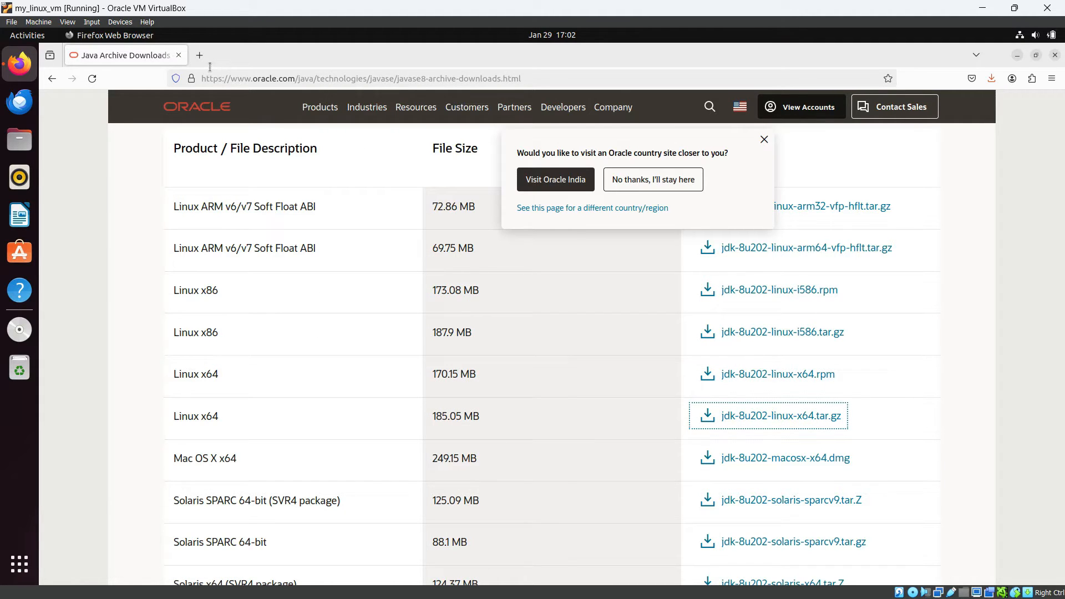
{"action": "mouse_move", "coordinate": [200, 55]}
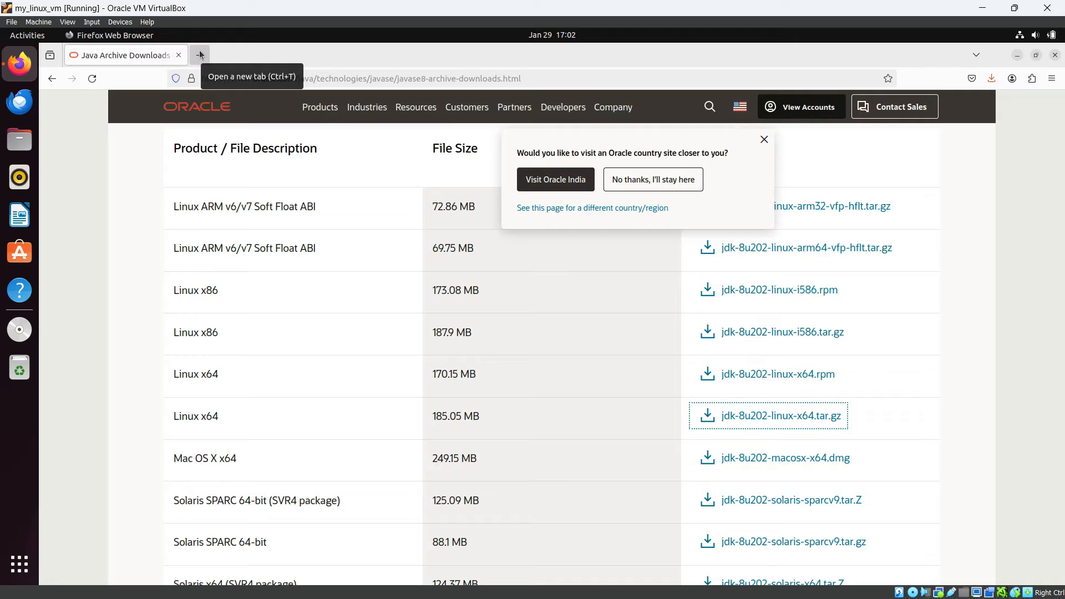
{"action": "mouse_move", "coordinate": [996, 58]}
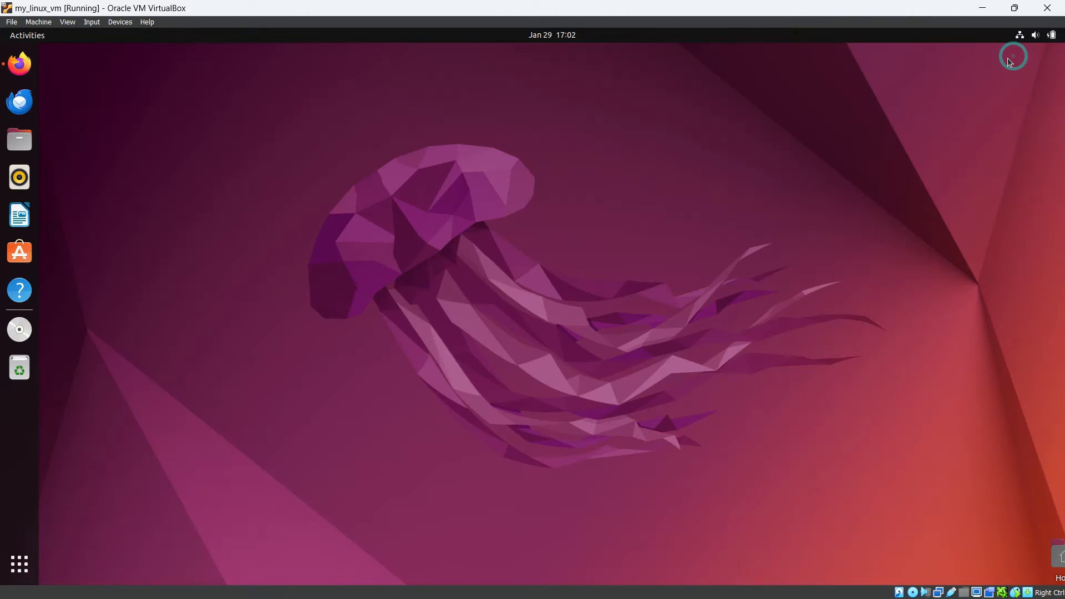
{"action": "mouse_move", "coordinate": [19, 143]}
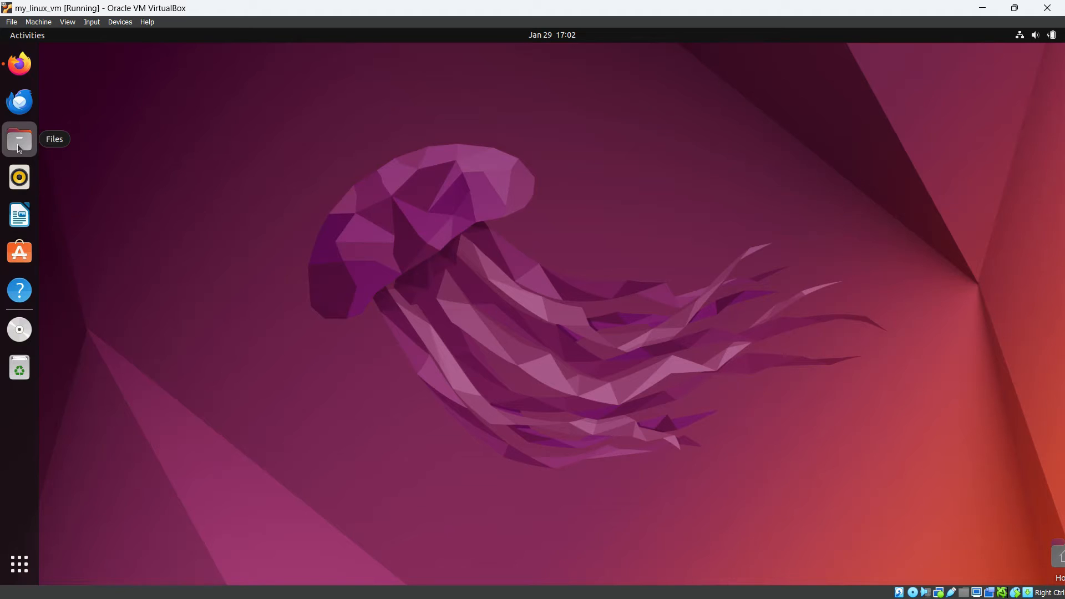
Show the Downloads folder in Files with jdk-8u202-linux-x64.tar.gz inside
{"action": "left_click", "coordinate": [19, 140]}
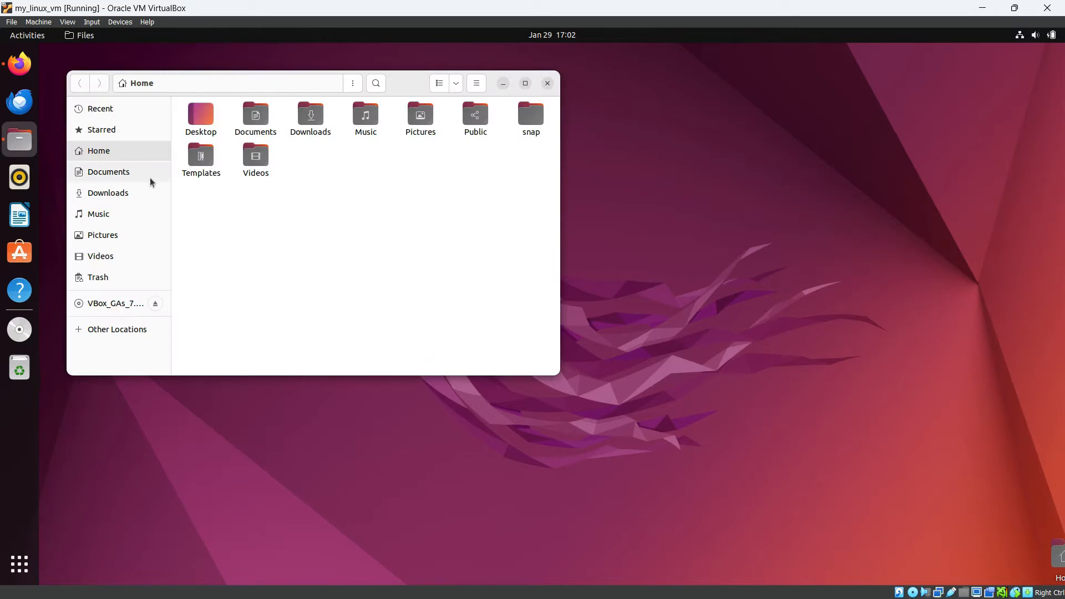
{"action": "mouse_move", "coordinate": [123, 195]}
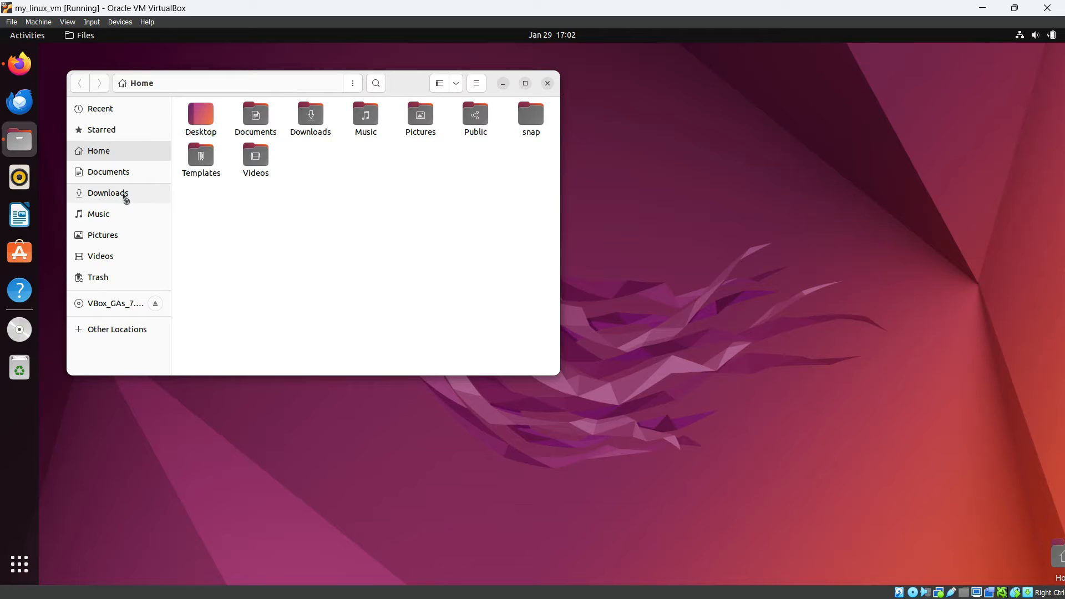
{"action": "left_click", "coordinate": [107, 193]}
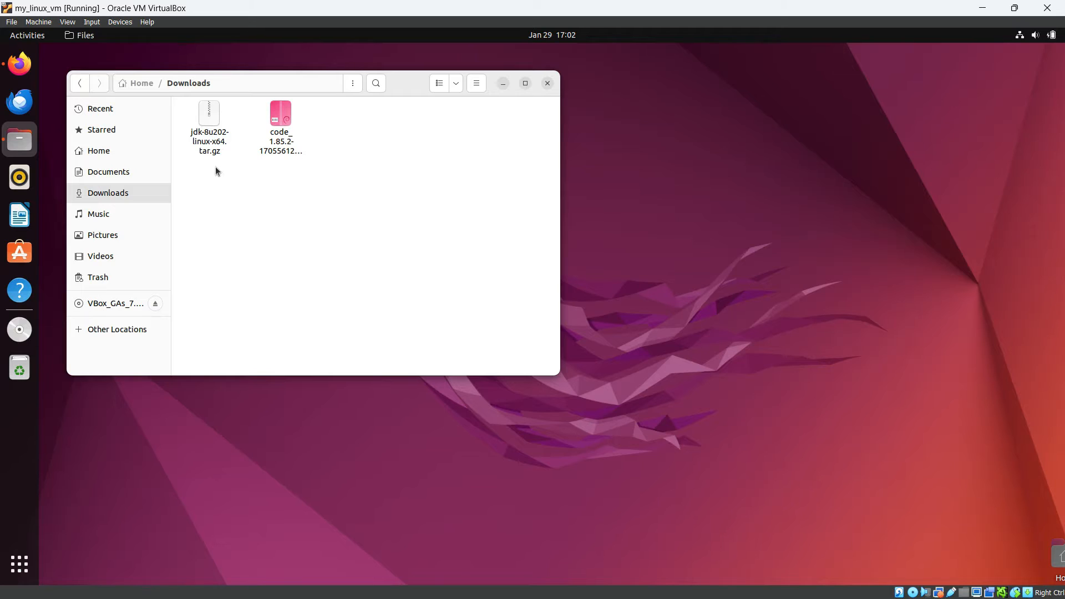
{"action": "mouse_move", "coordinate": [386, 142]}
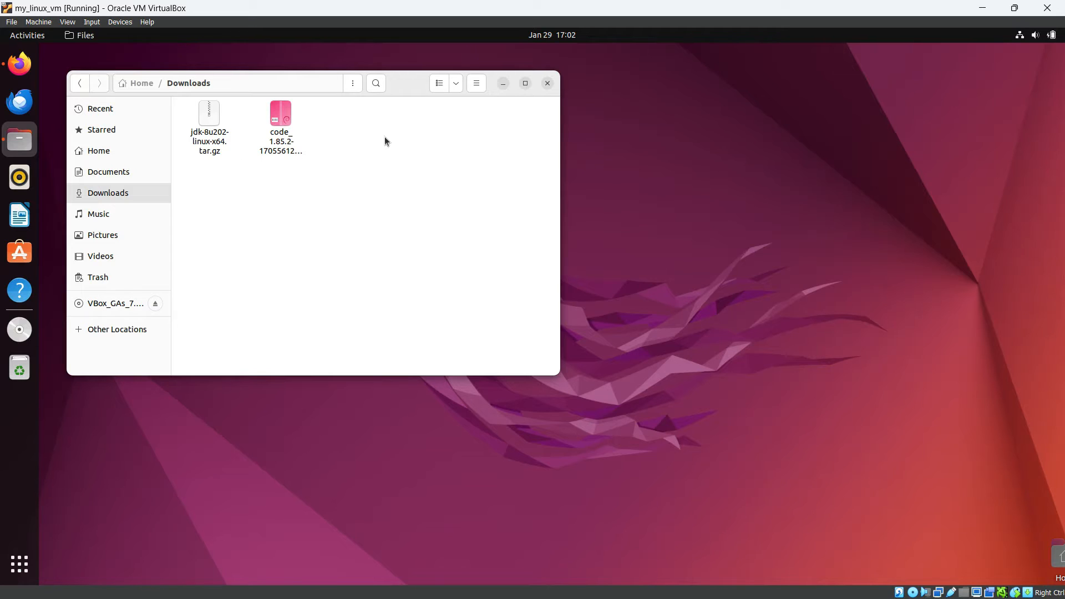
{"action": "mouse_move", "coordinate": [487, 326]}
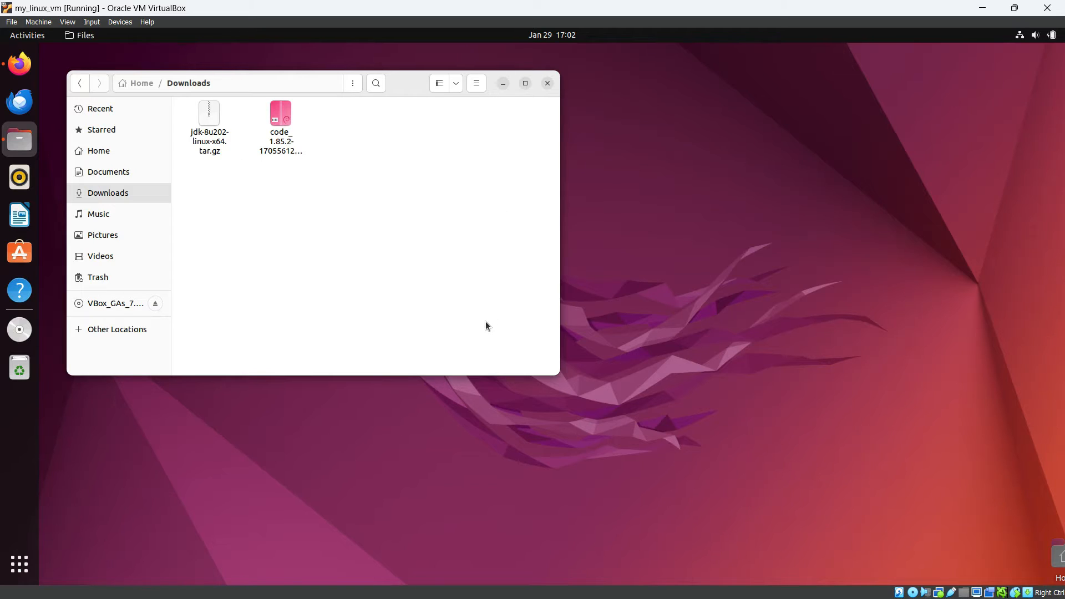
{"action": "mouse_move", "coordinate": [657, 337]}
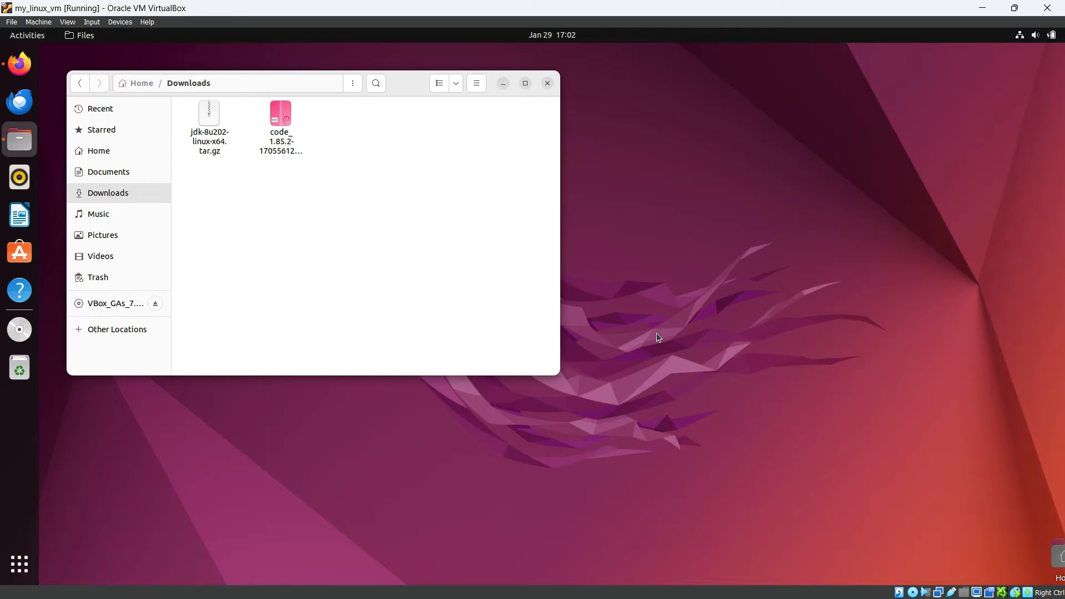
In a terminal, cd into Downloads and list the .deb package and jdk-8u202-linux-x64.tar.gz
{"action": "left_click", "coordinate": [19, 330]}
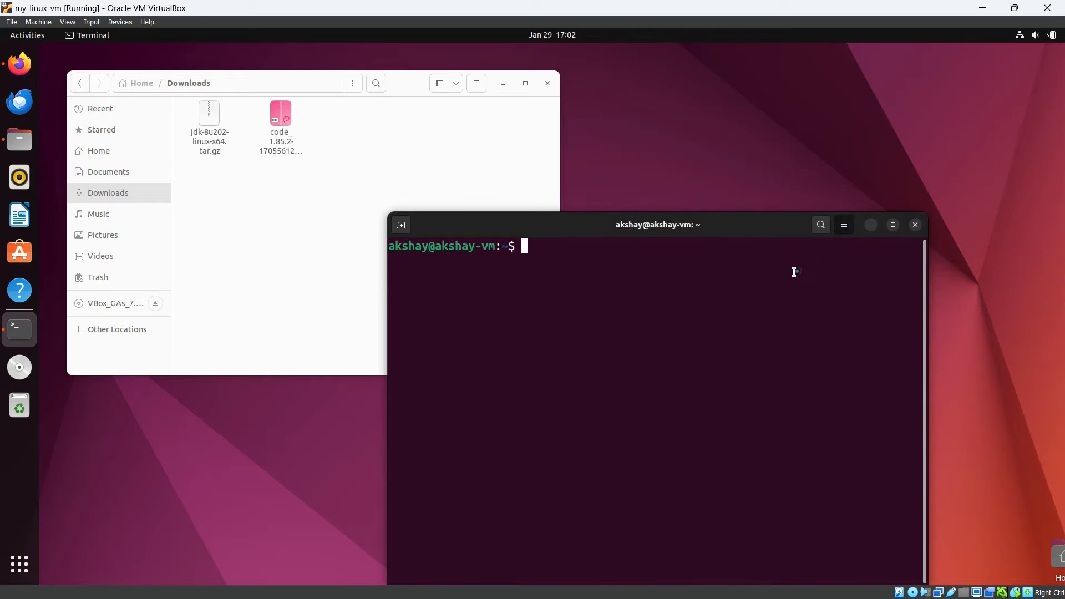
{"action": "left_click", "coordinate": [843, 224]}
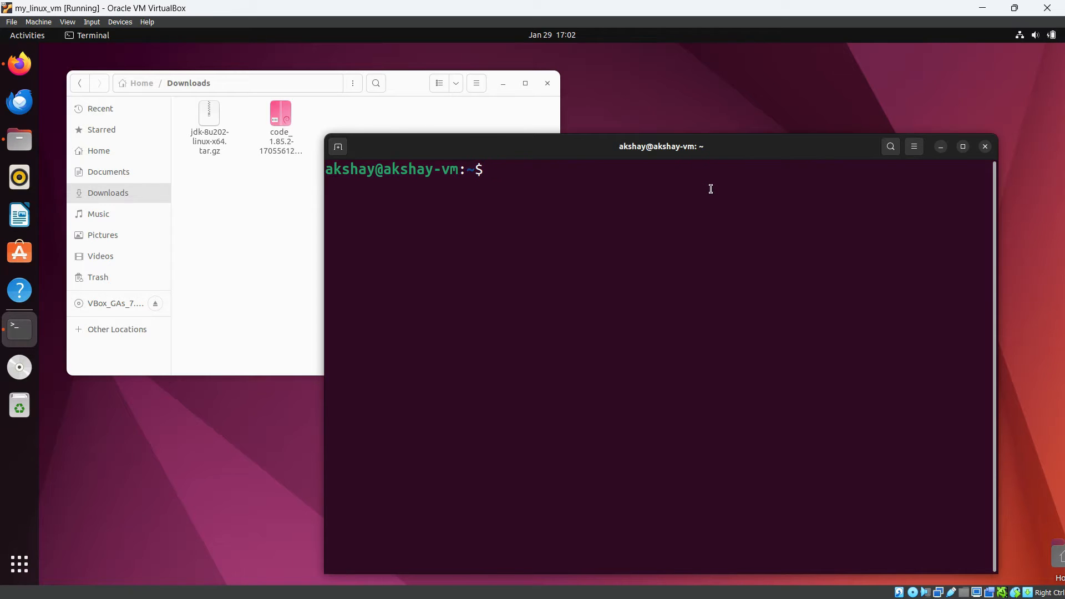
{"action": "type", "text": "cd"}
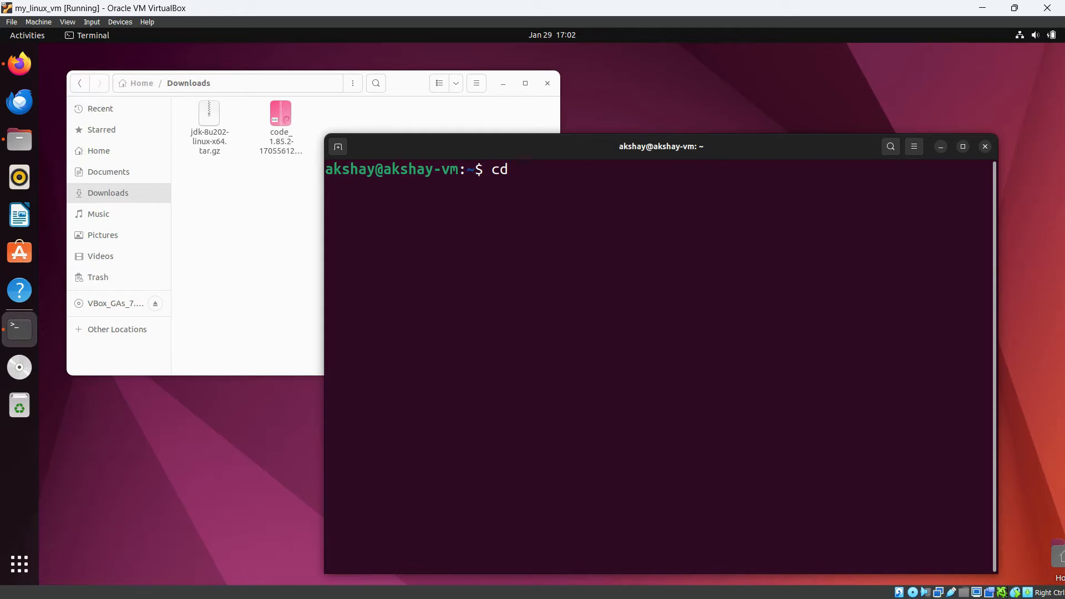
{"action": "type", "text": "Downloads/"}
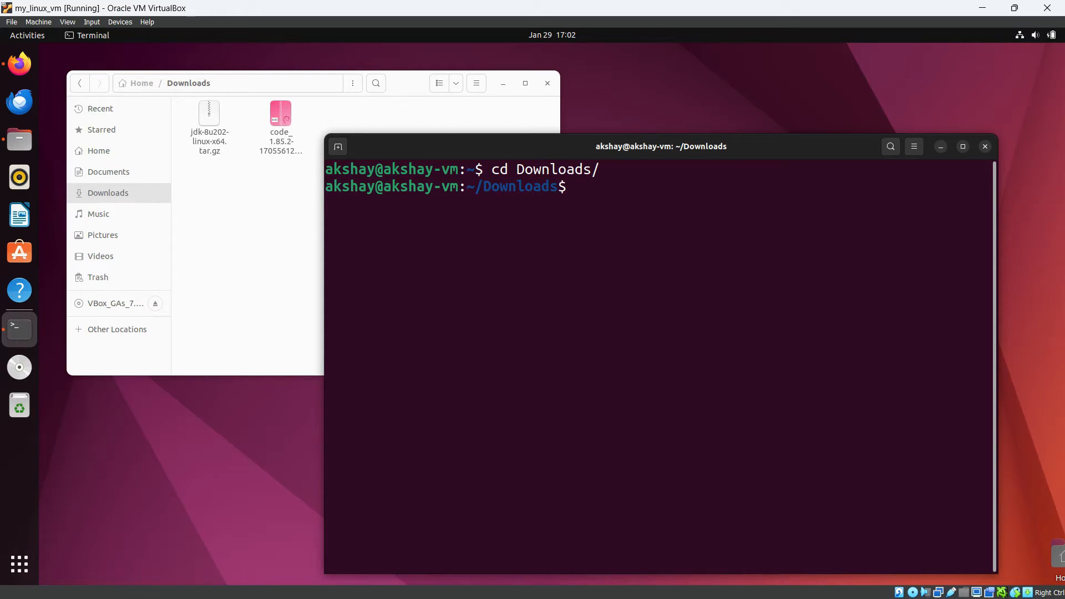
{"action": "type", "text": "ls"}
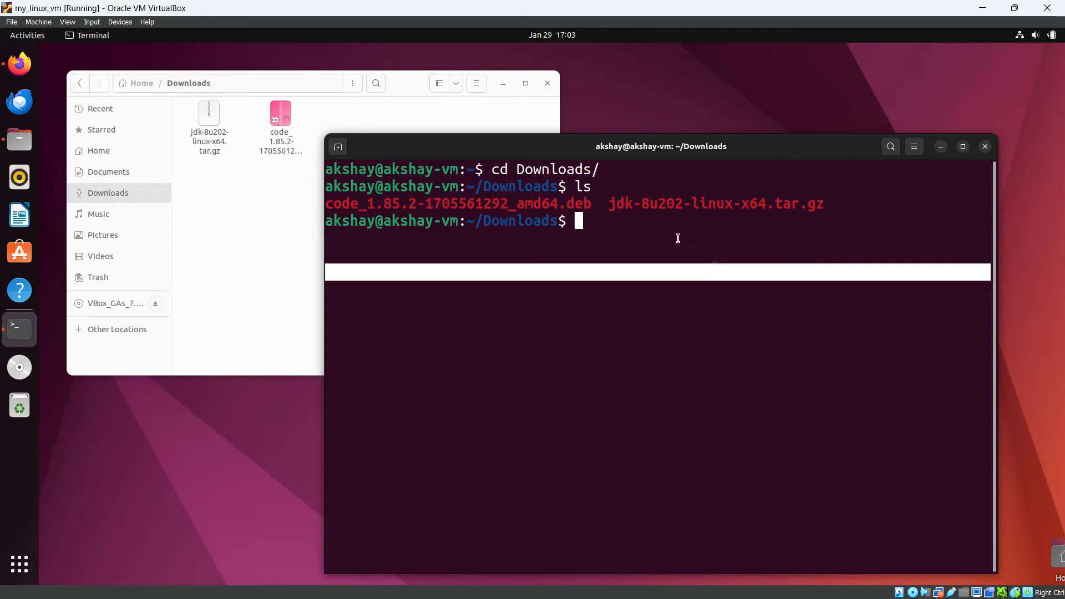
Extract the archive with tar -xvzf jdk-8u202-linux-x64.tar.gz into a jdk1.8.0_202 folder
{"action": "left_click", "coordinate": [627, 227]}
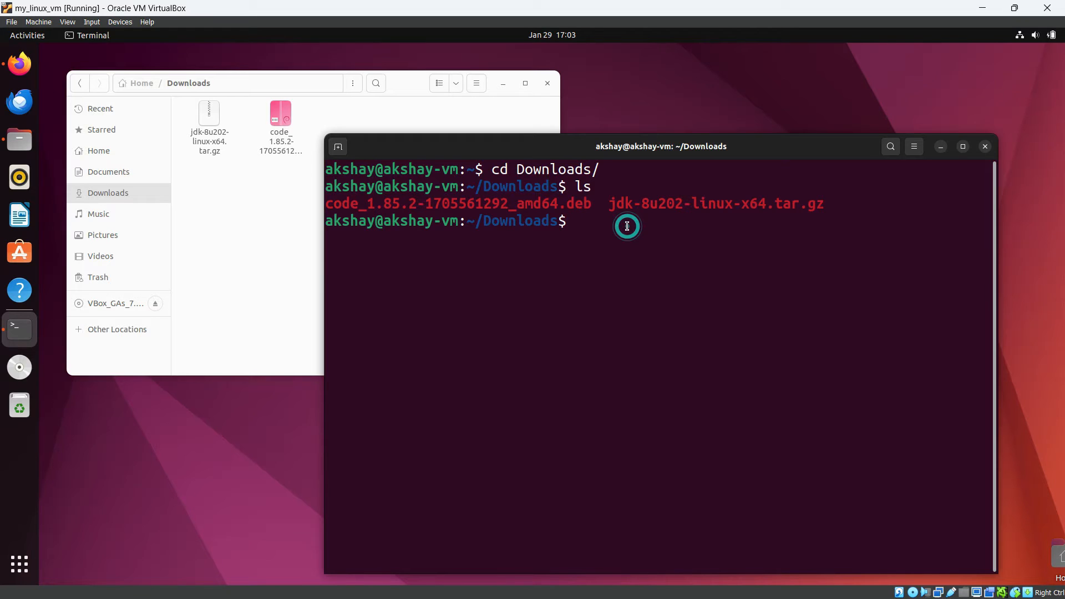
{"action": "type", "text": "tar"}
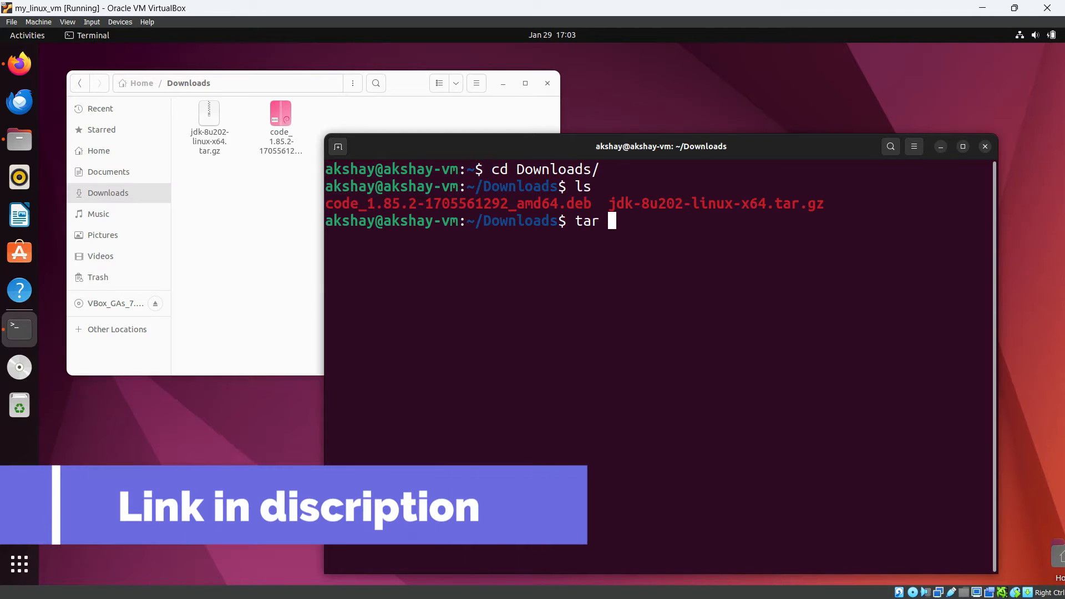
{"action": "type", "text": "-"}
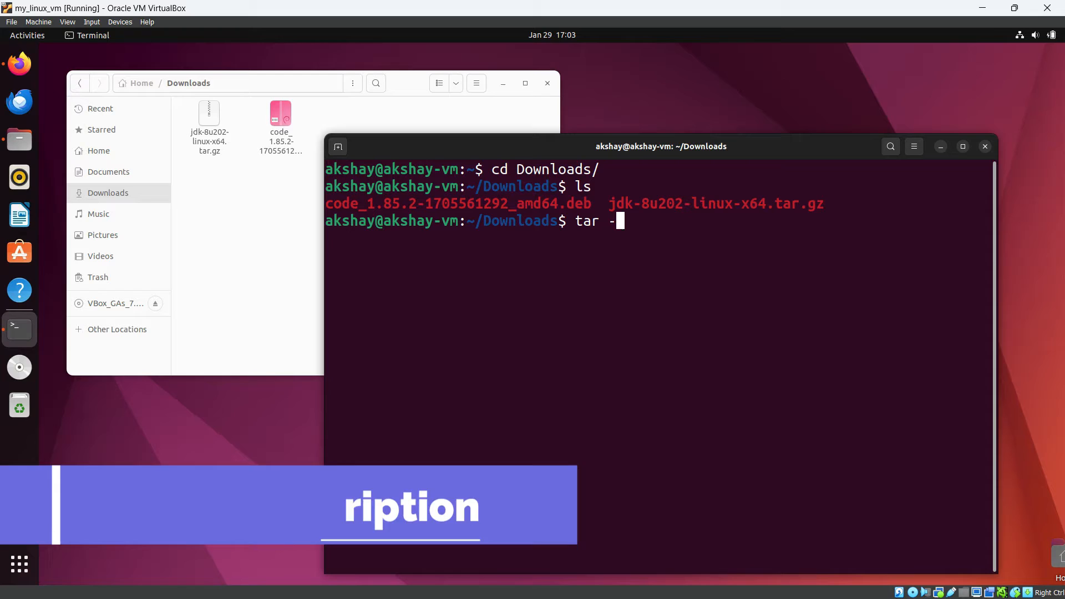
{"action": "type", "text": "xvzf"}
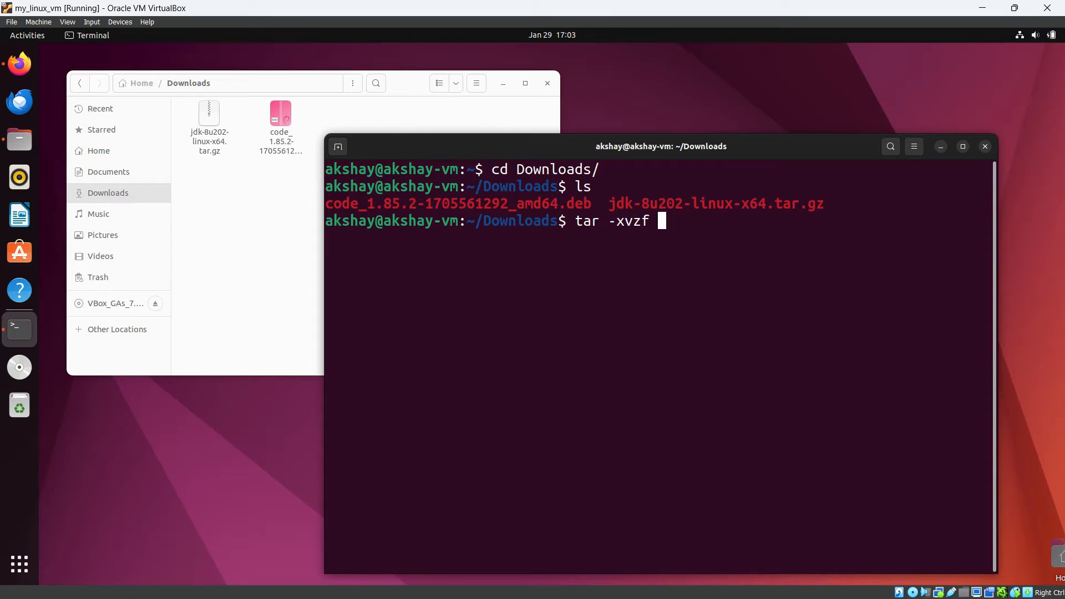
{"action": "type", "text": "jdk-8u202-linux-x64.tar.gz"}
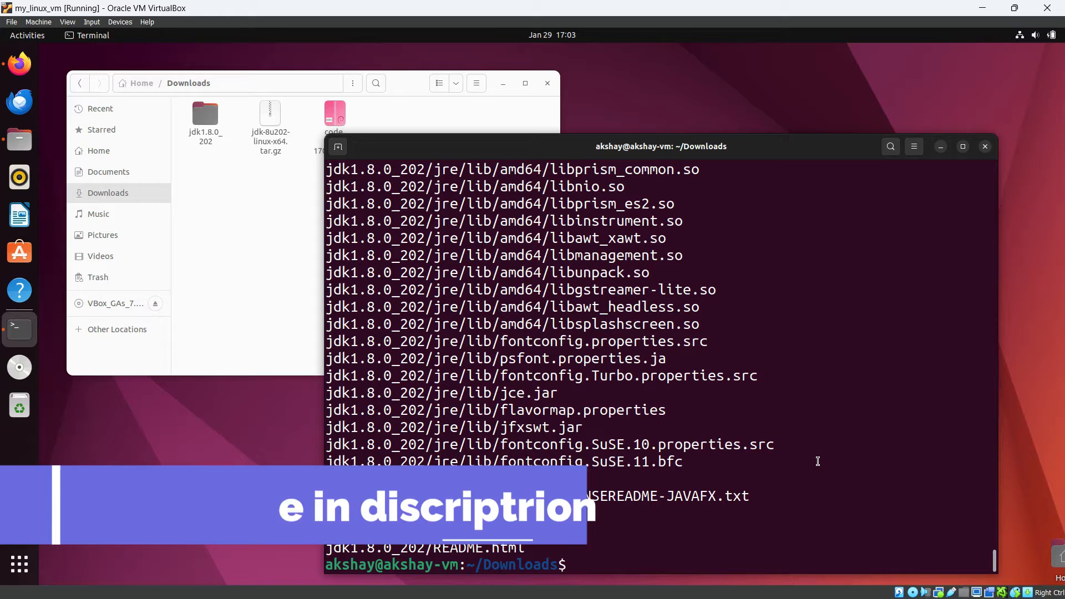
Create /usr/local/java with sudo mkdir, entering the password
{"action": "type", "text": "s"}
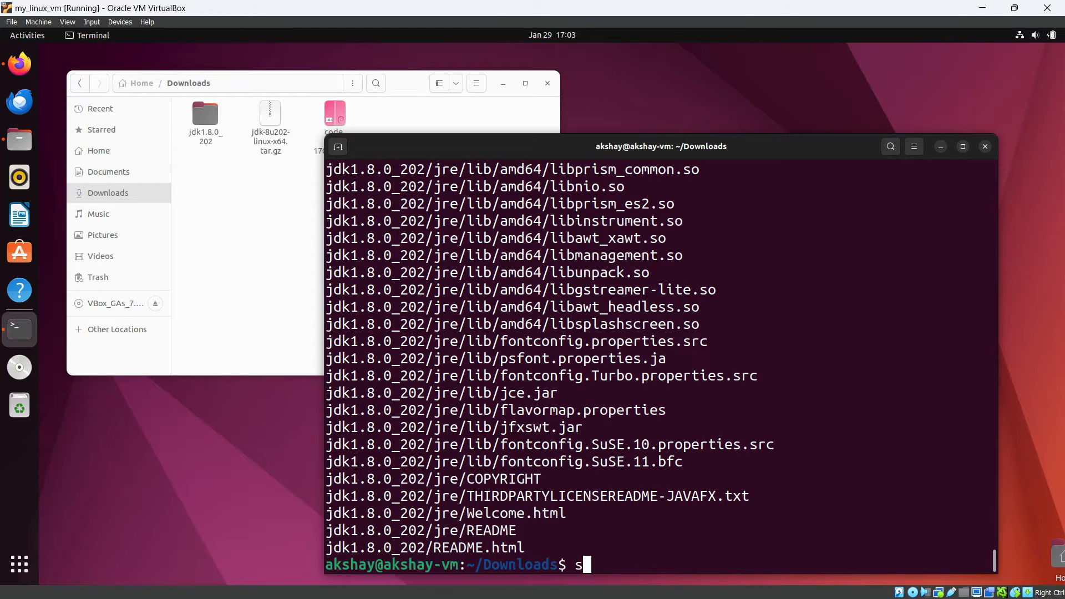
{"action": "type", "text": "udo"}
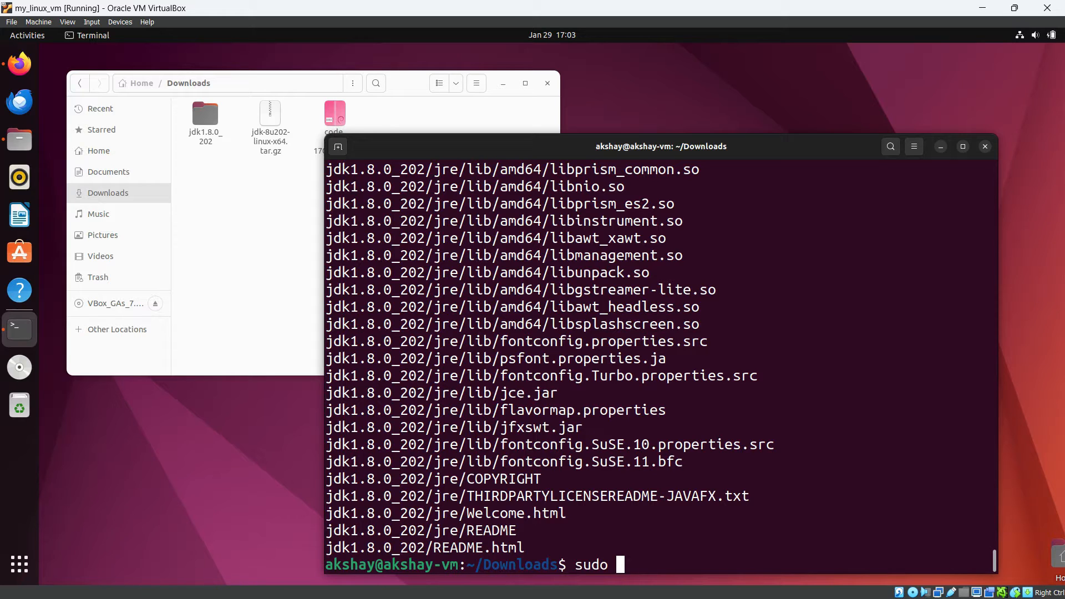
{"action": "type", "text": "/usr/"}
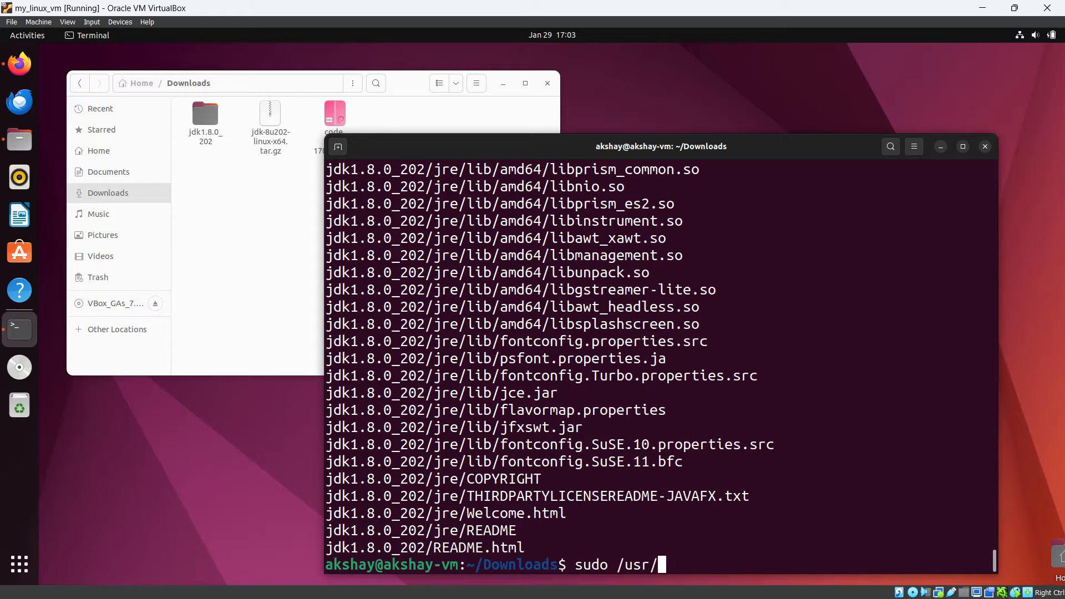
{"action": "type", "text": "local/"}
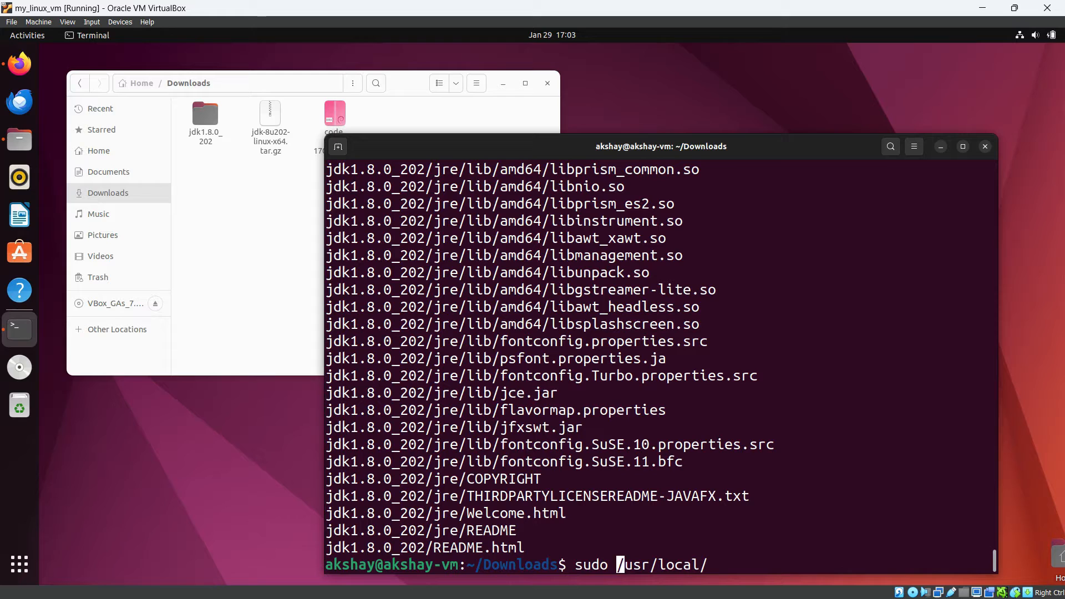
{"action": "type", "text": "mkdir"}
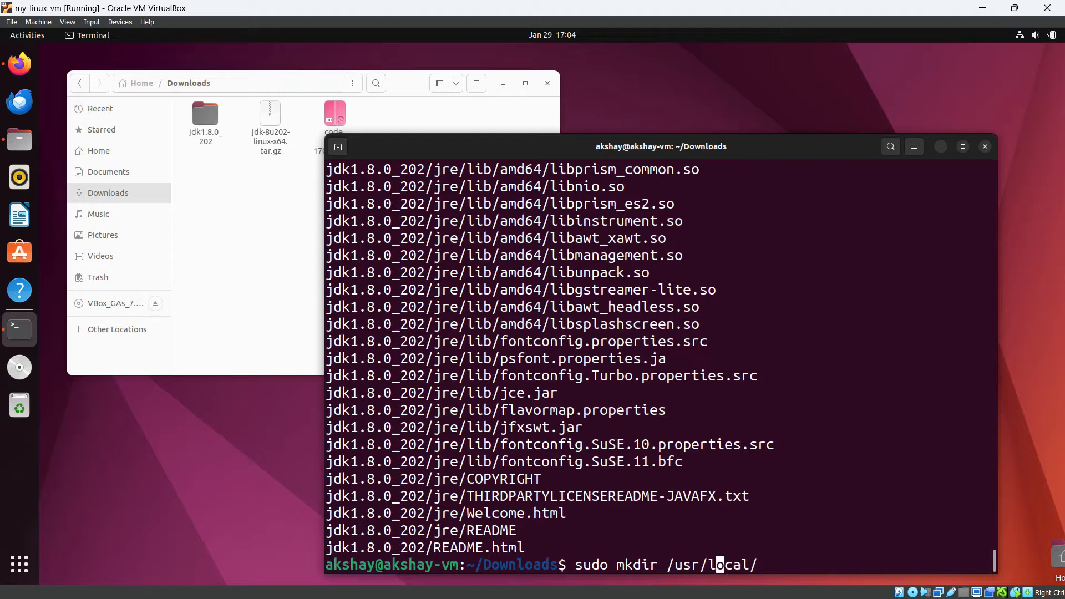
{"action": "type", "text": "ja"}
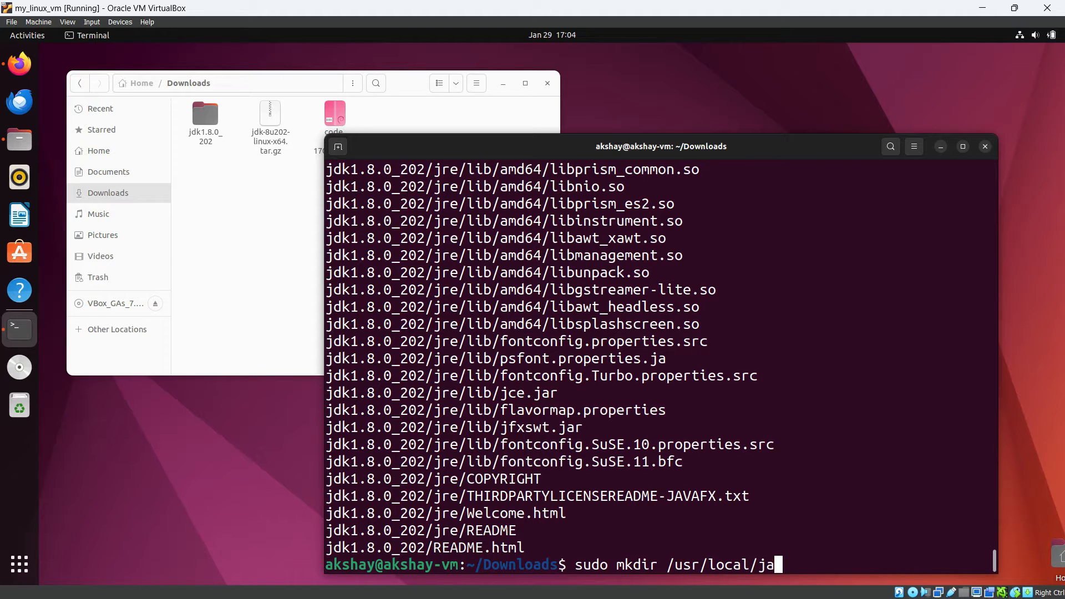
{"action": "type", "text": "va"}
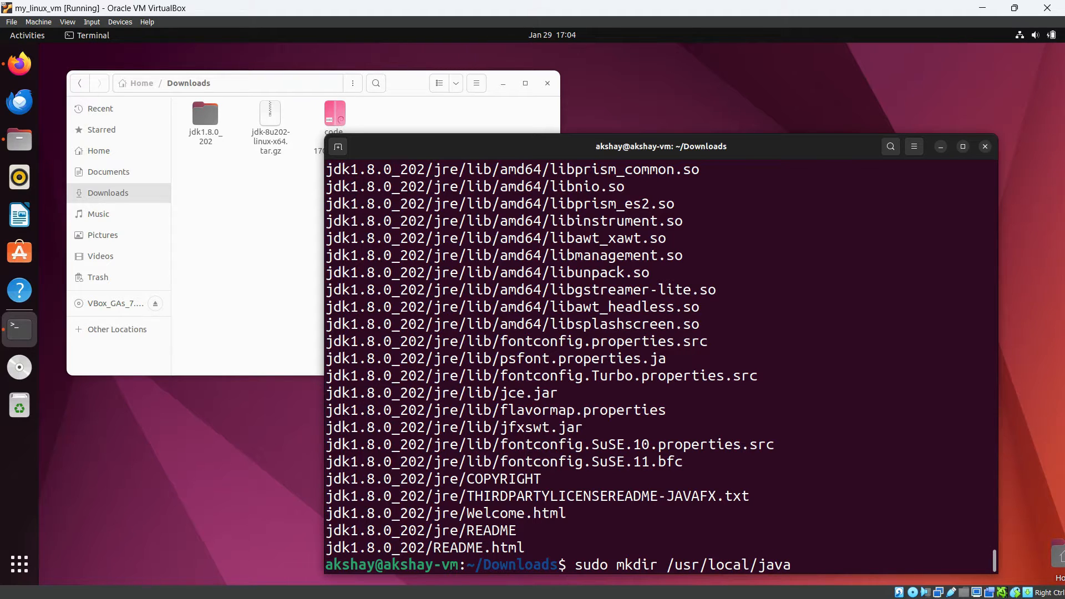
{"action": "key", "text": "Return"}
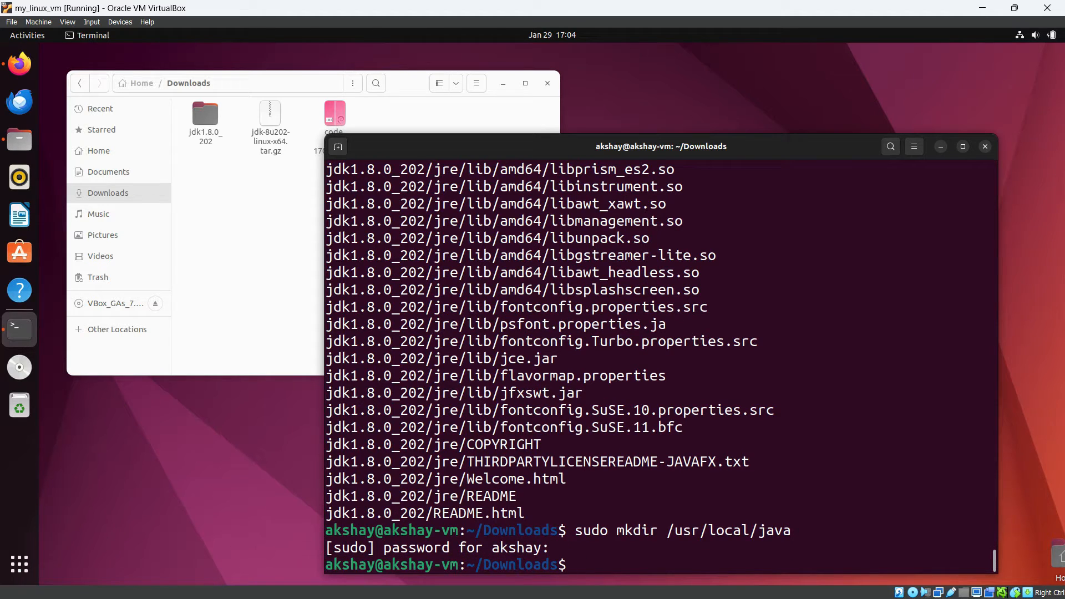
cd into /usr/local/java, go up to /usr/local and list it to confirm the java folder
{"action": "type", "text": "cd /"}
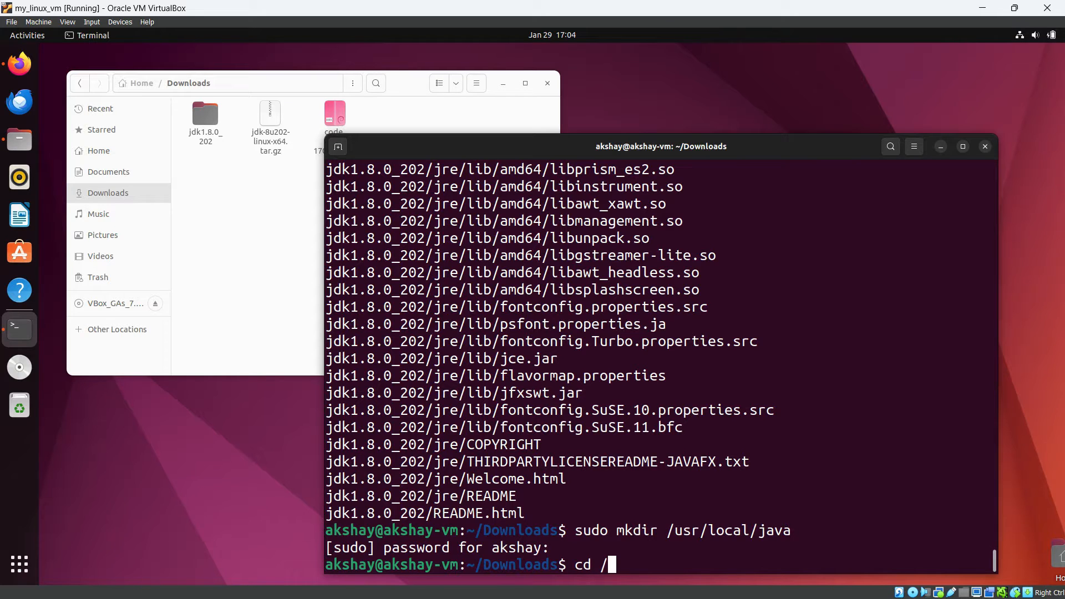
{"action": "type", "text": "usr/"}
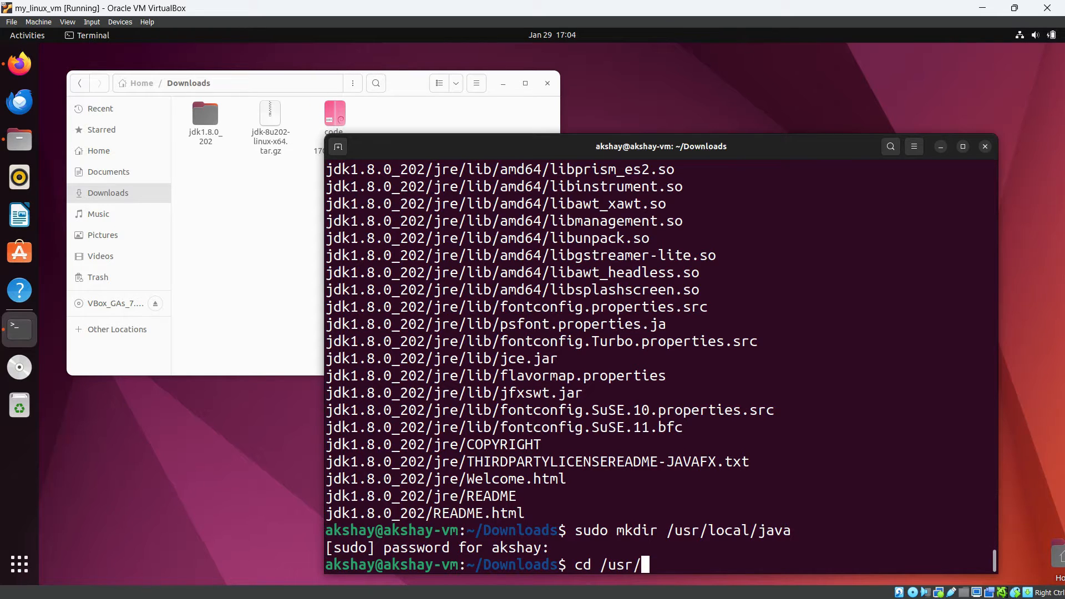
{"action": "type", "text": "local/"}
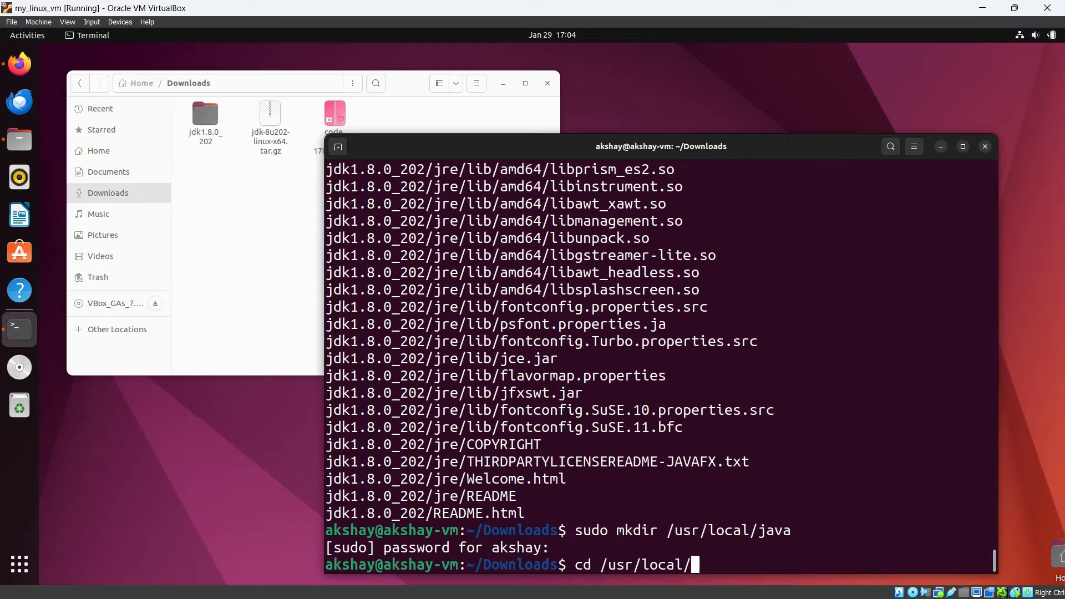
{"action": "type", "text": "java/"}
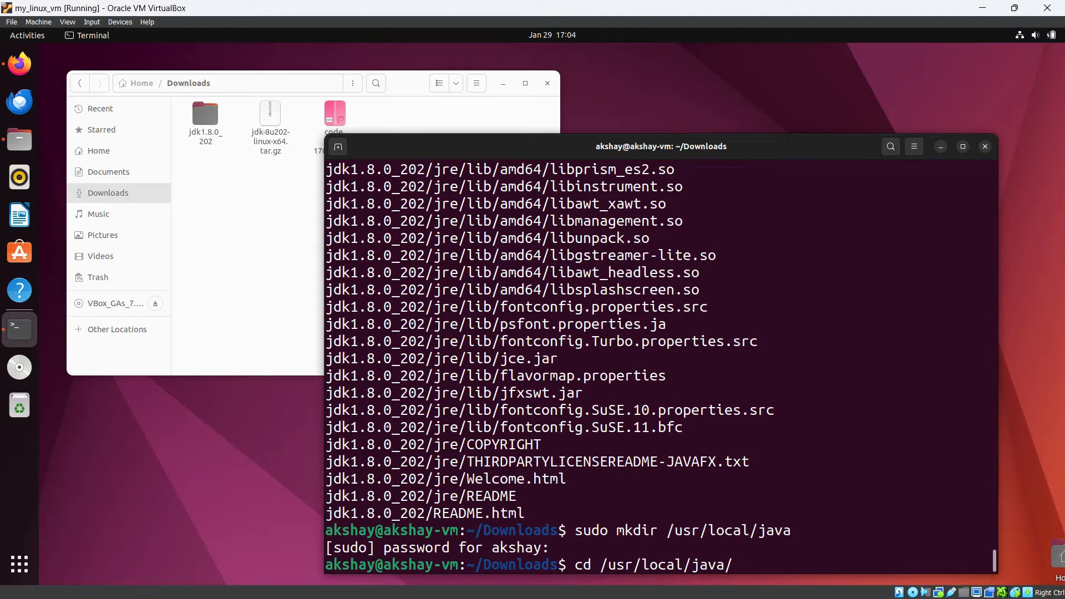
{"action": "type", "text": "cd .."}
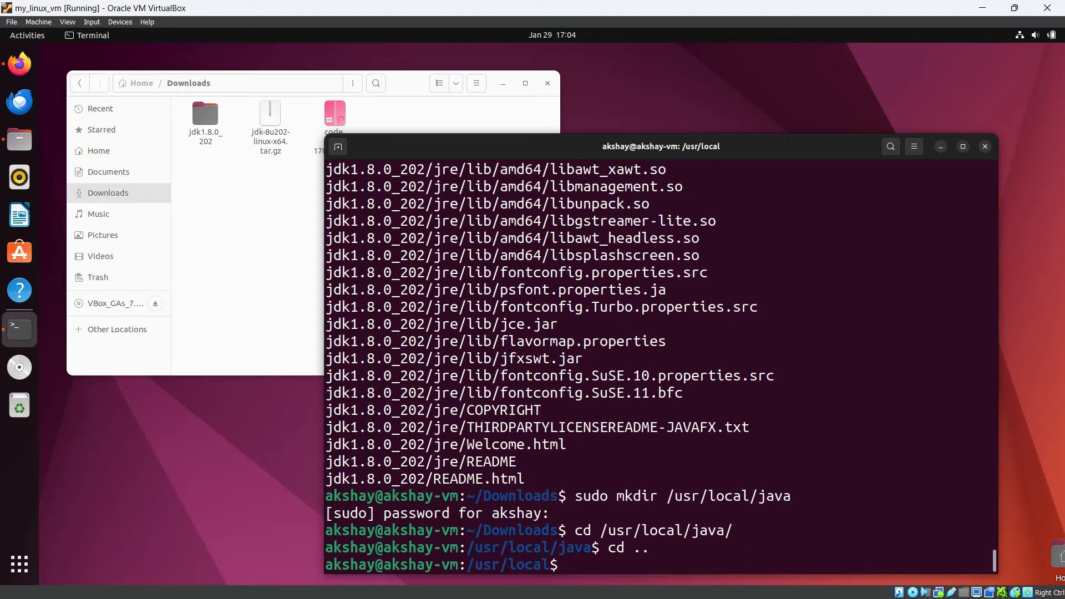
{"action": "type", "text": "ls"}
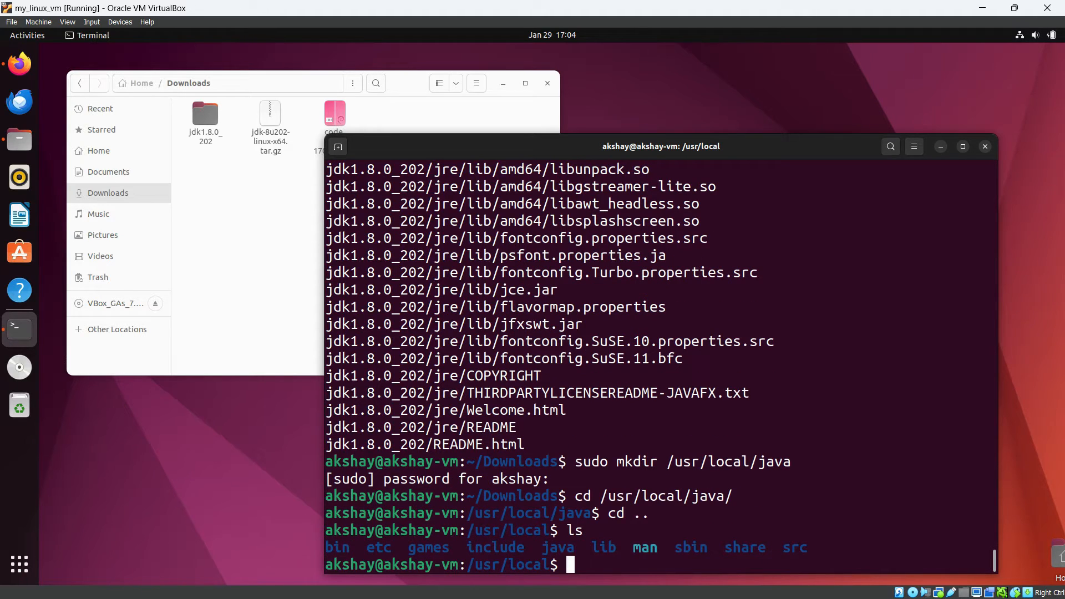
{"action": "double_click", "coordinate": [556, 548]}
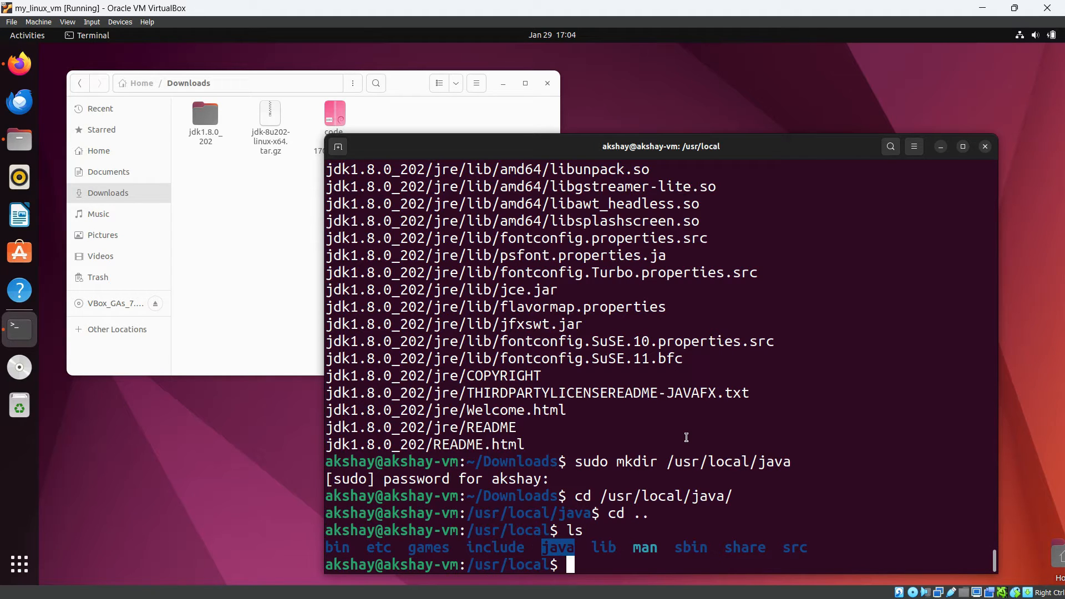
Return to the Downloads directory via cd /home/akshay/Downloads/
{"action": "type", "text": "c"}
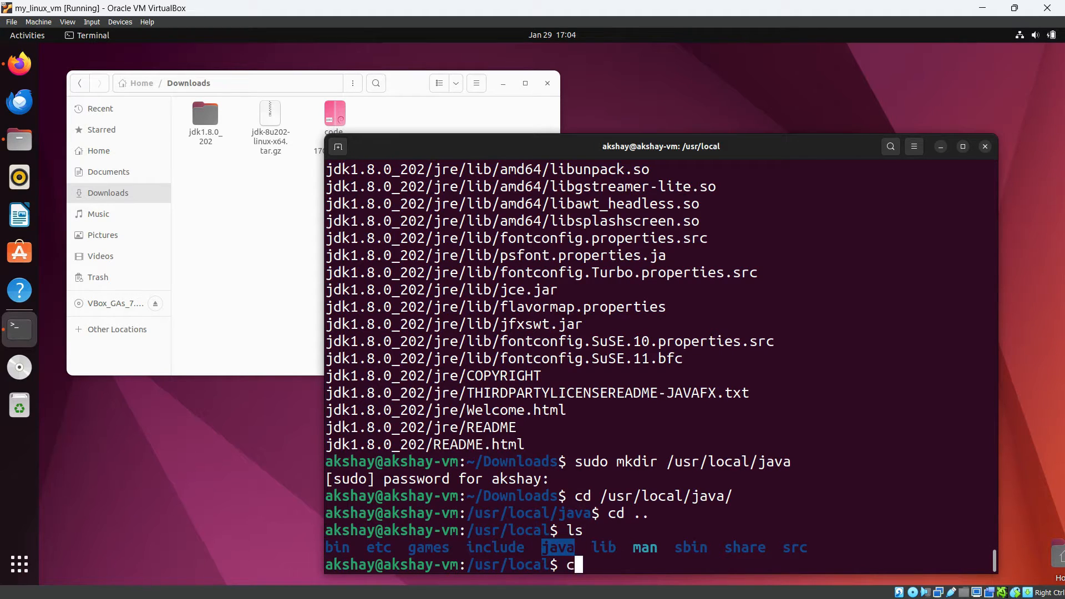
{"action": "type", "text": "d"}
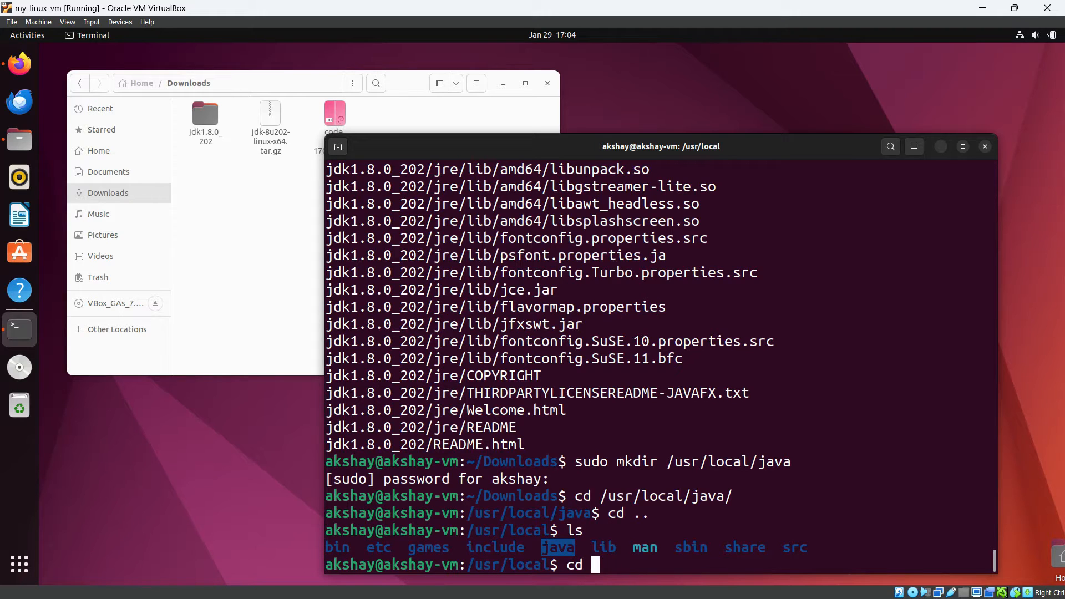
{"action": "type", "text": "/h"}
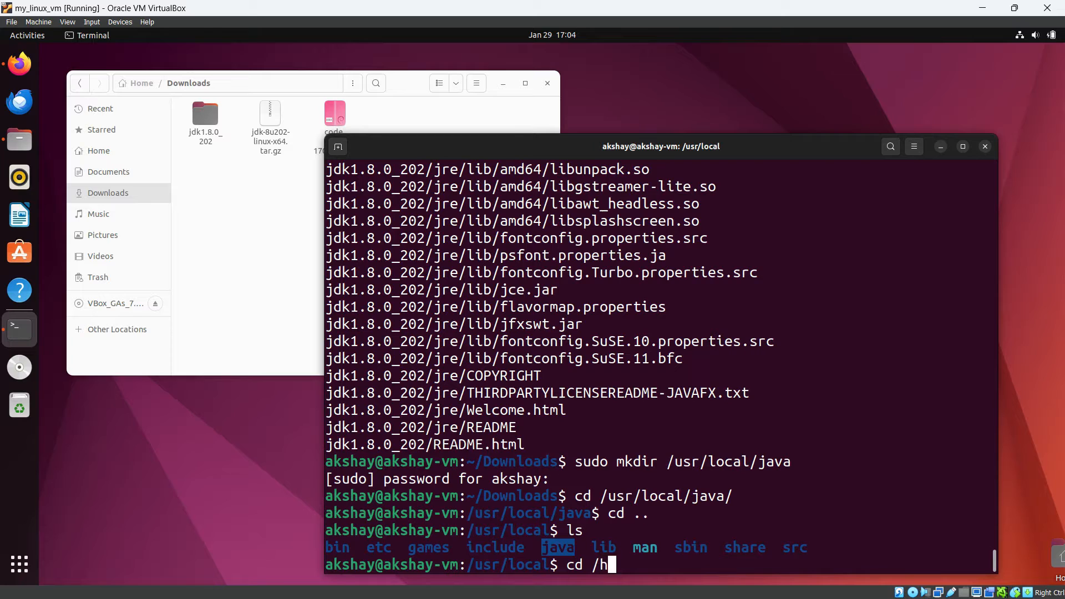
{"action": "type", "text": "ome/aks"}
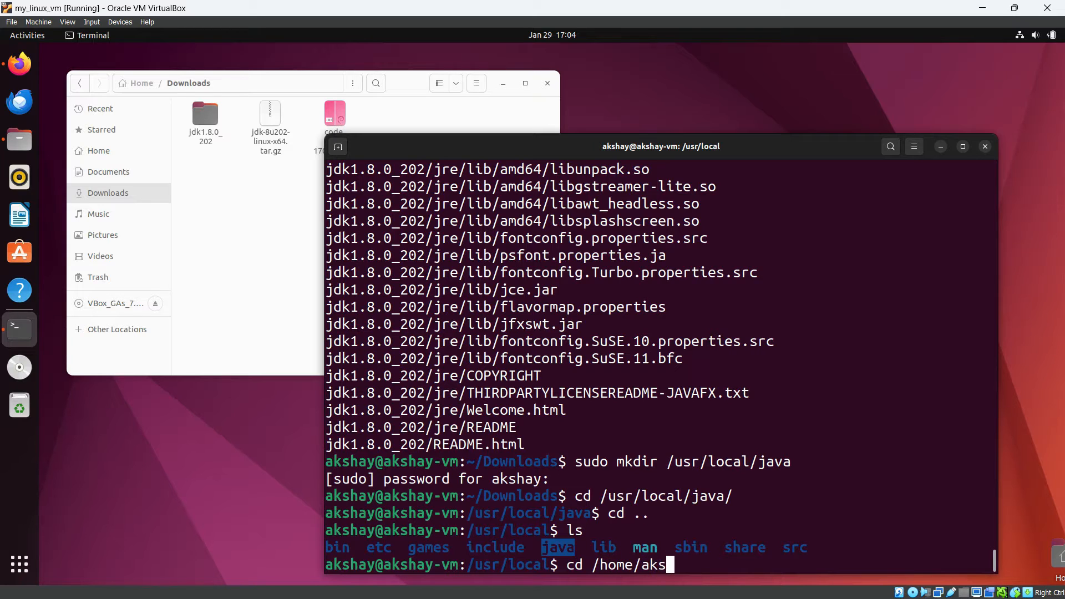
{"action": "type", "text": "hay/"}
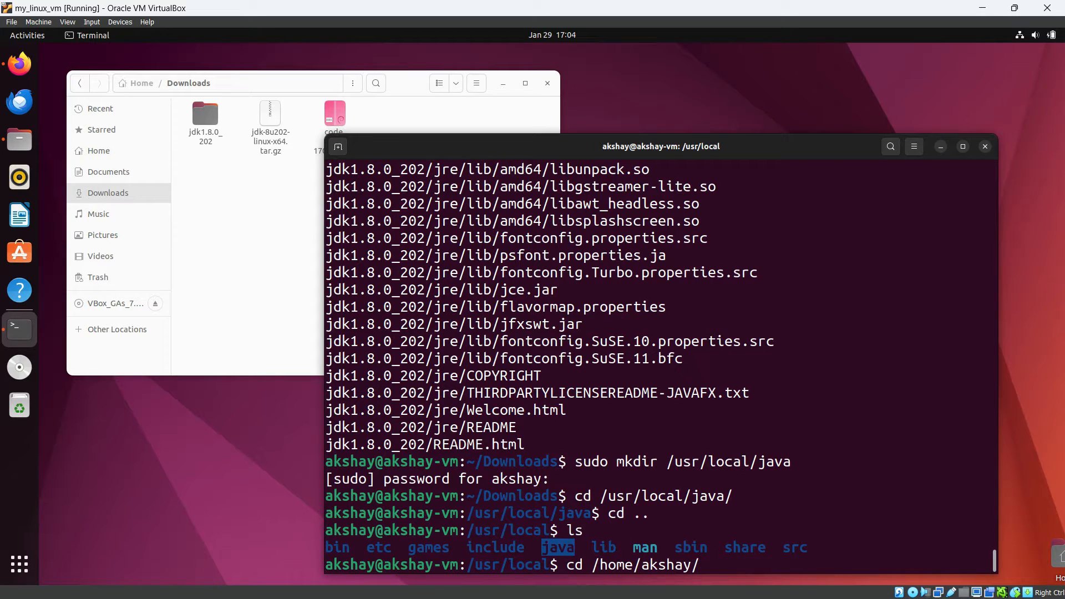
{"action": "type", "text": "Downloads/"}
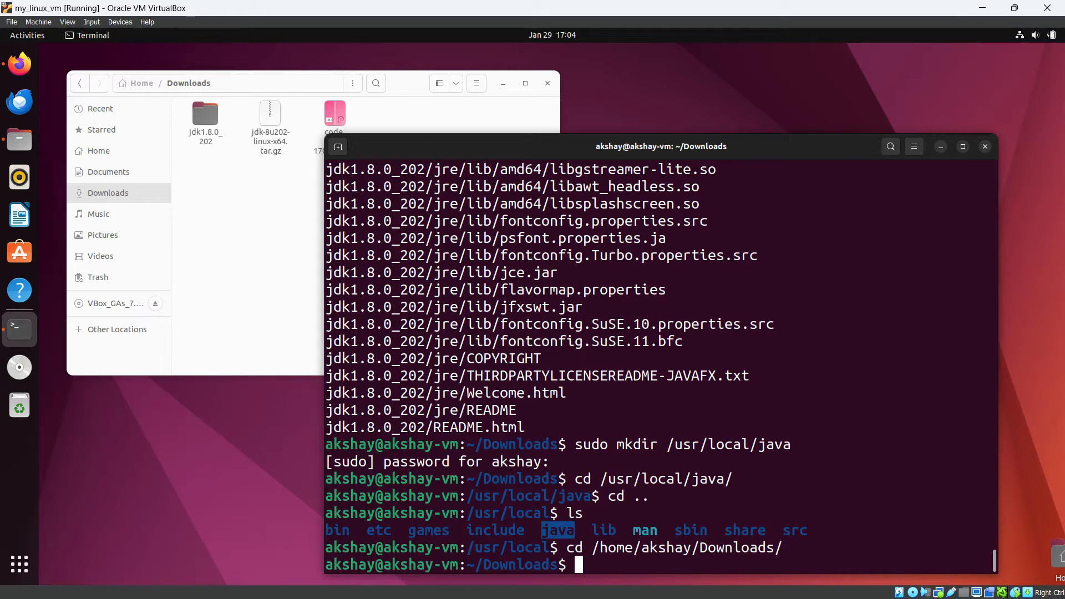
Start sudo mv with the tab-completed jdk1.8.0_202 folder name, trailing slash removed
{"action": "type", "text": "sudo"}
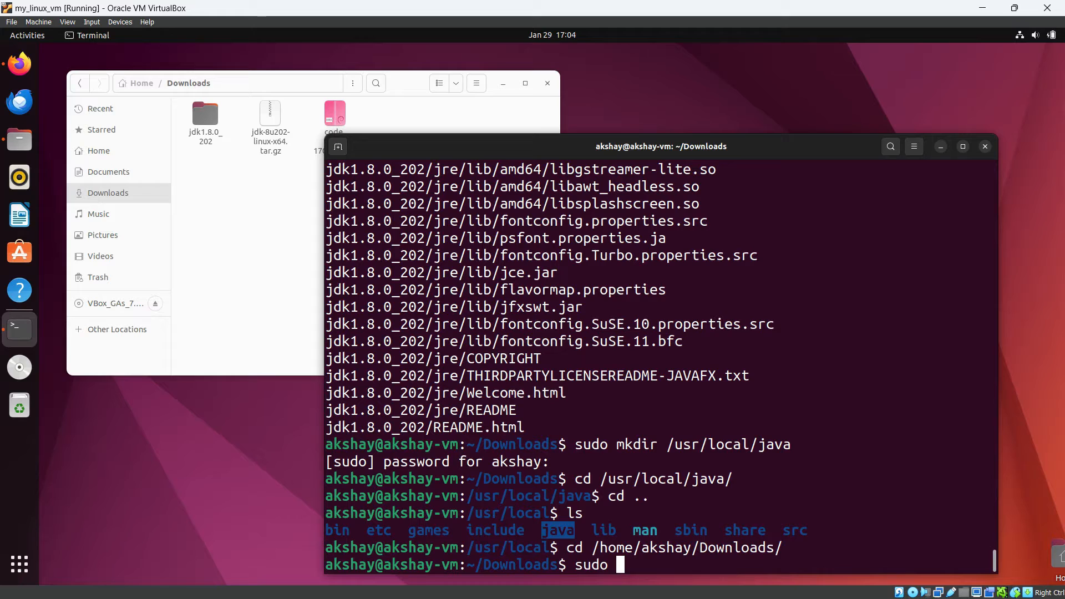
{"action": "type", "text": "mv"}
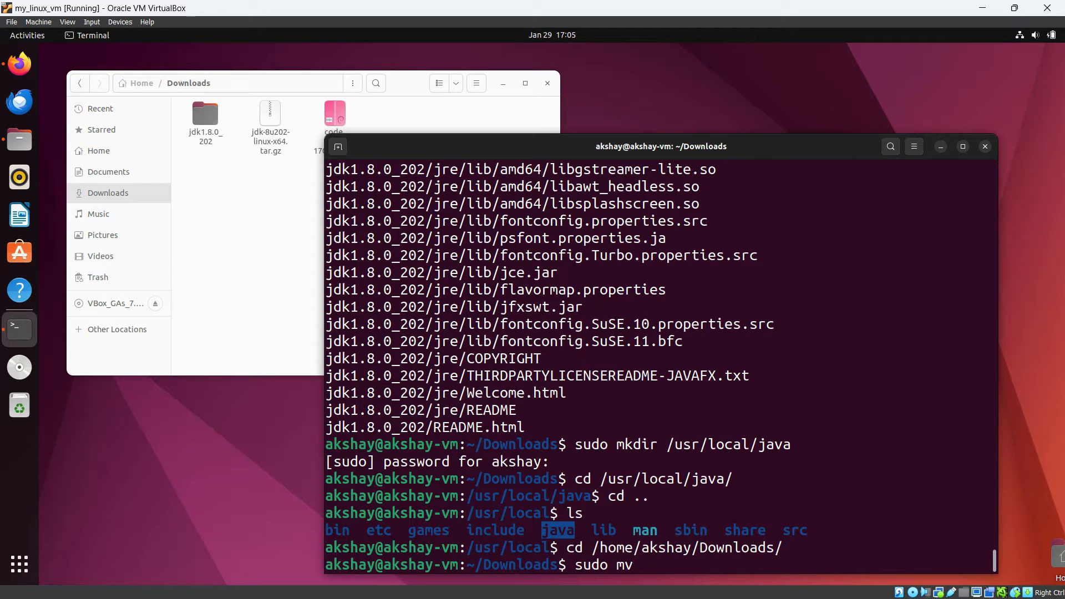
{"action": "type", "text": "jd"}
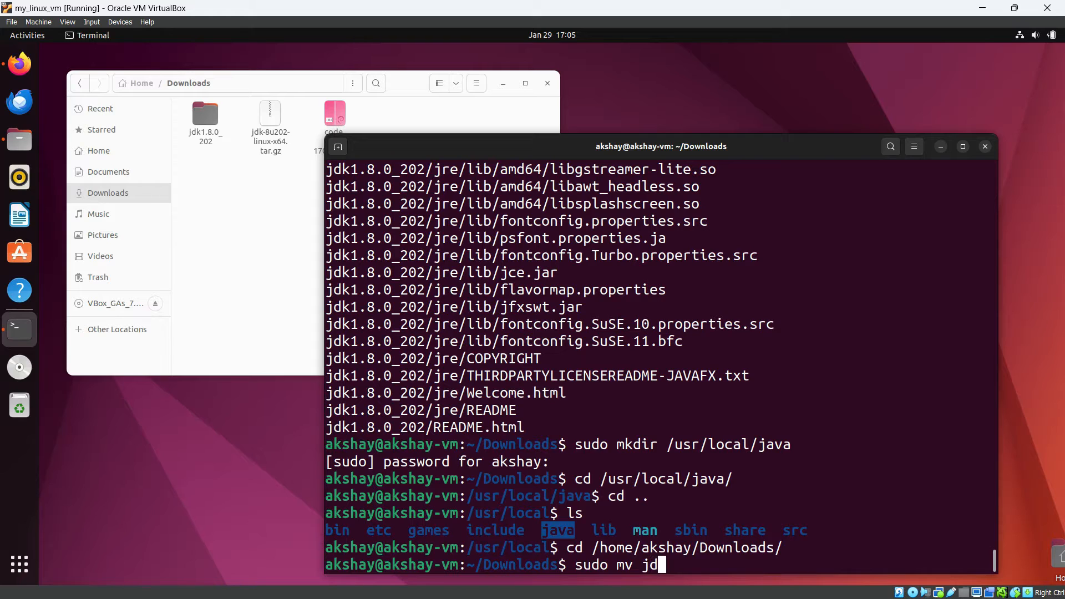
{"action": "type", "text": "k"}
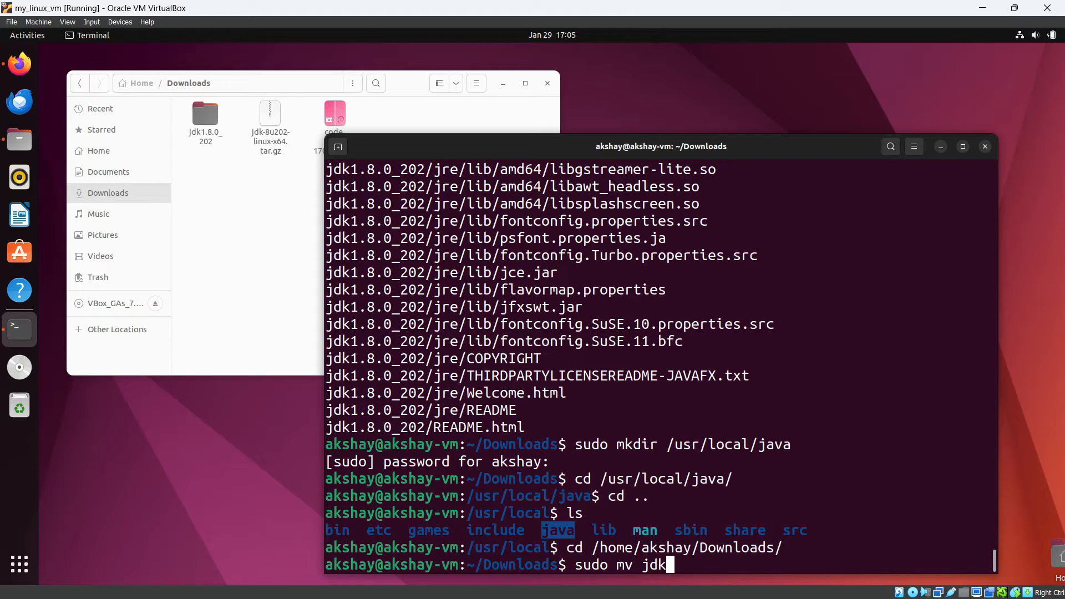
{"action": "key", "text": "Tab"}
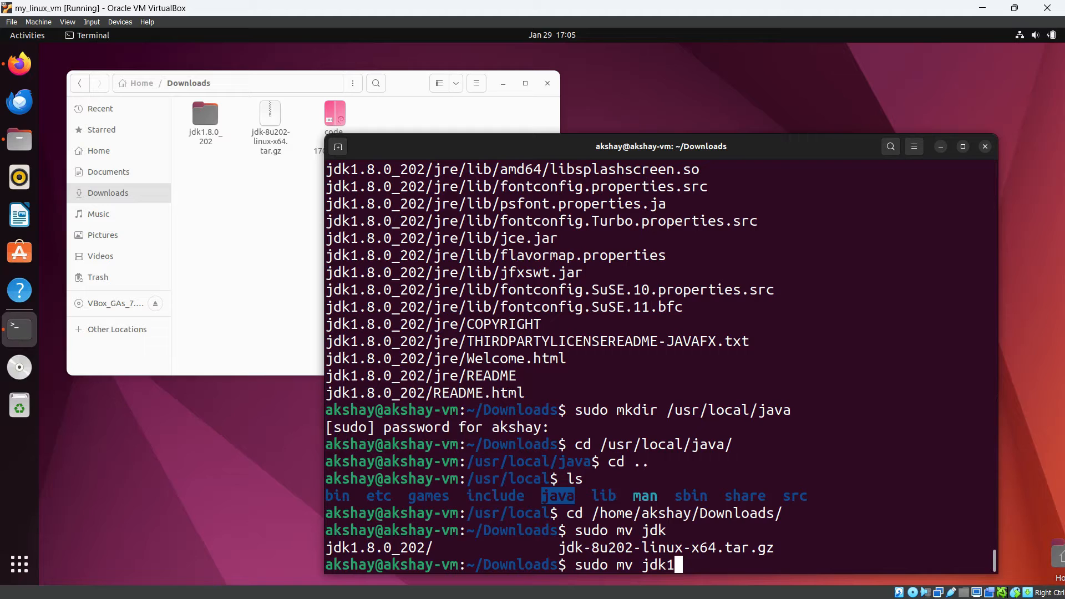
{"action": "type", "text": ".8"}
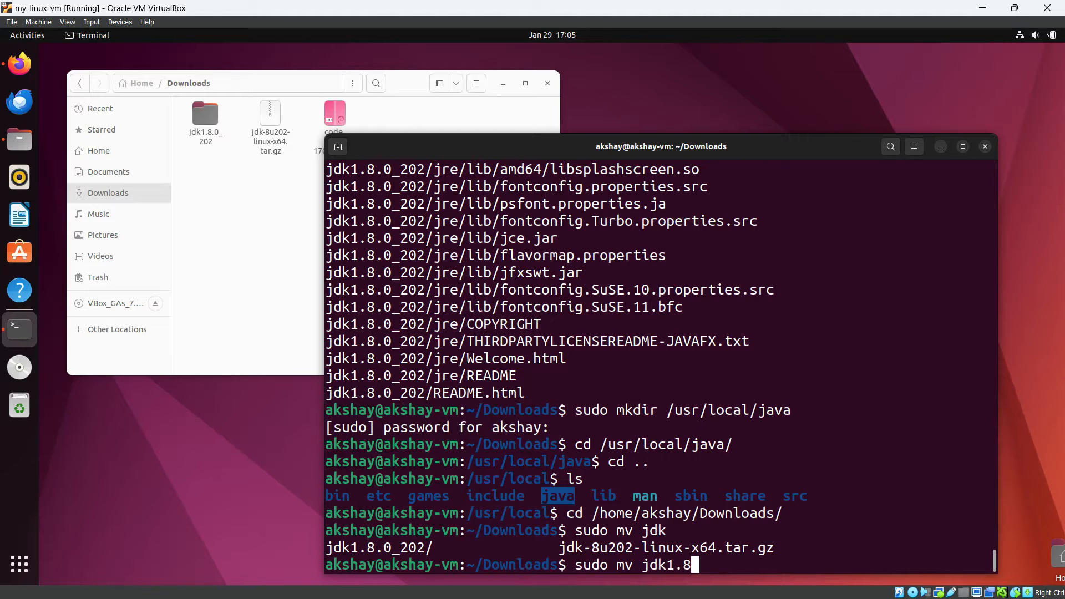
{"action": "type", "text": "."}
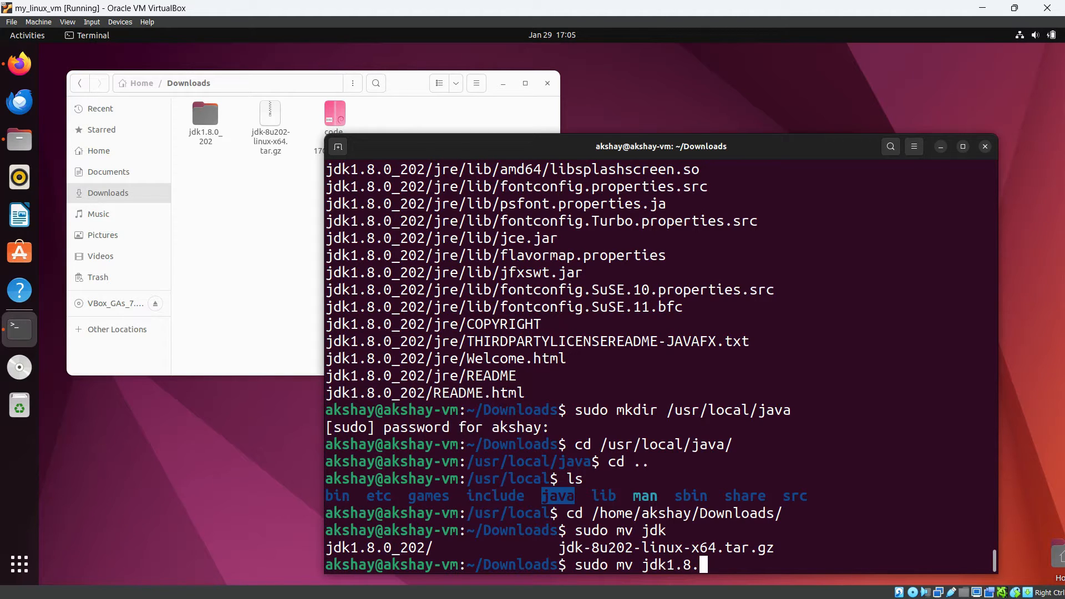
{"action": "type", "text": "0_202/"}
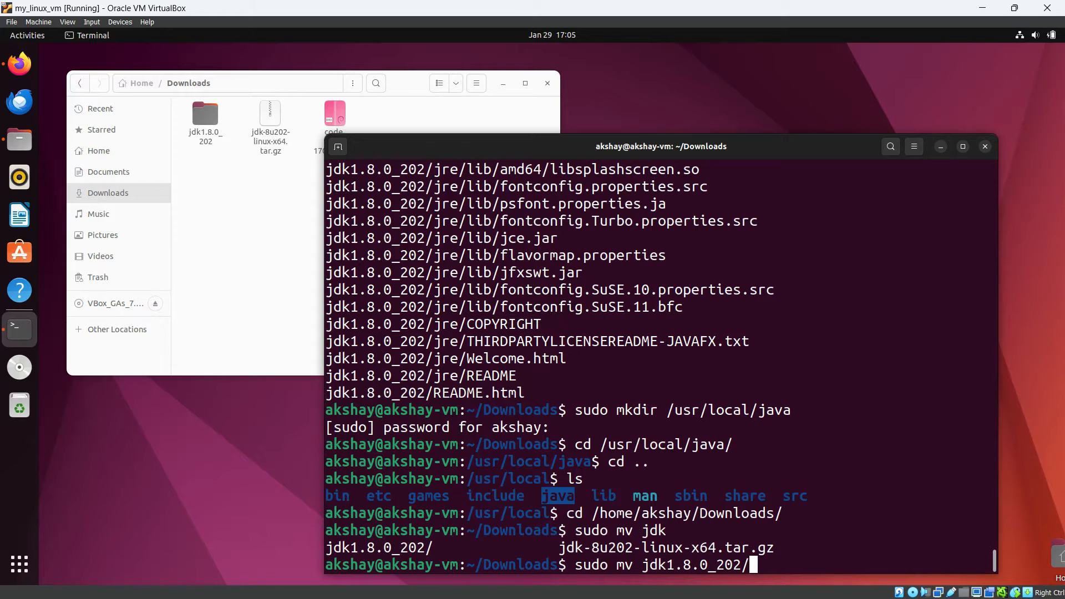
{"action": "key", "text": "BackSpace"}
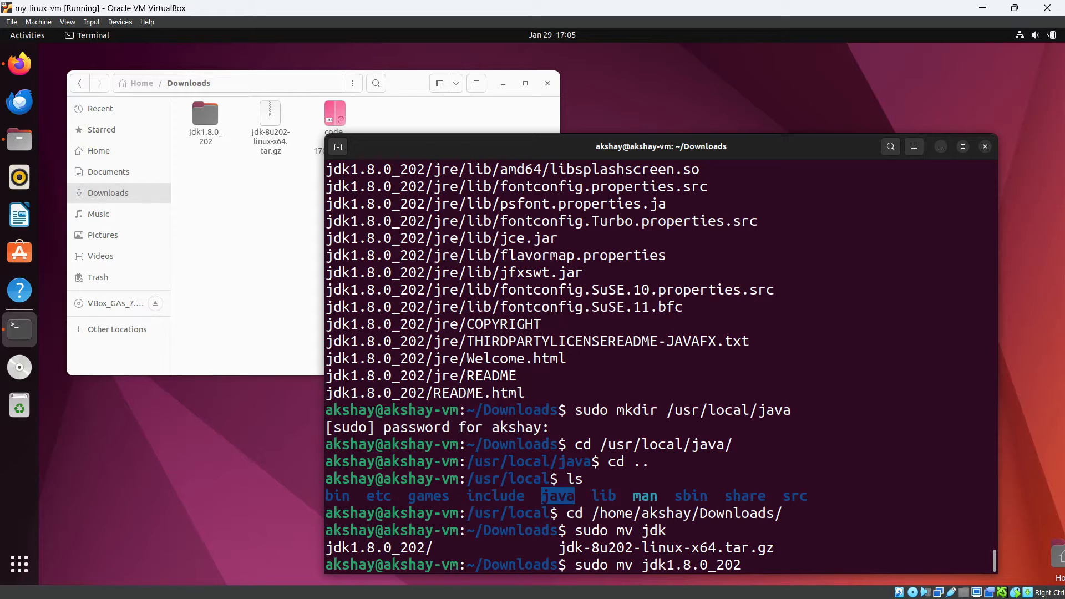
Complete the move with destination /usr/local/java/jdk1.8.0_202 and run it
{"action": "type", "text": "/"}
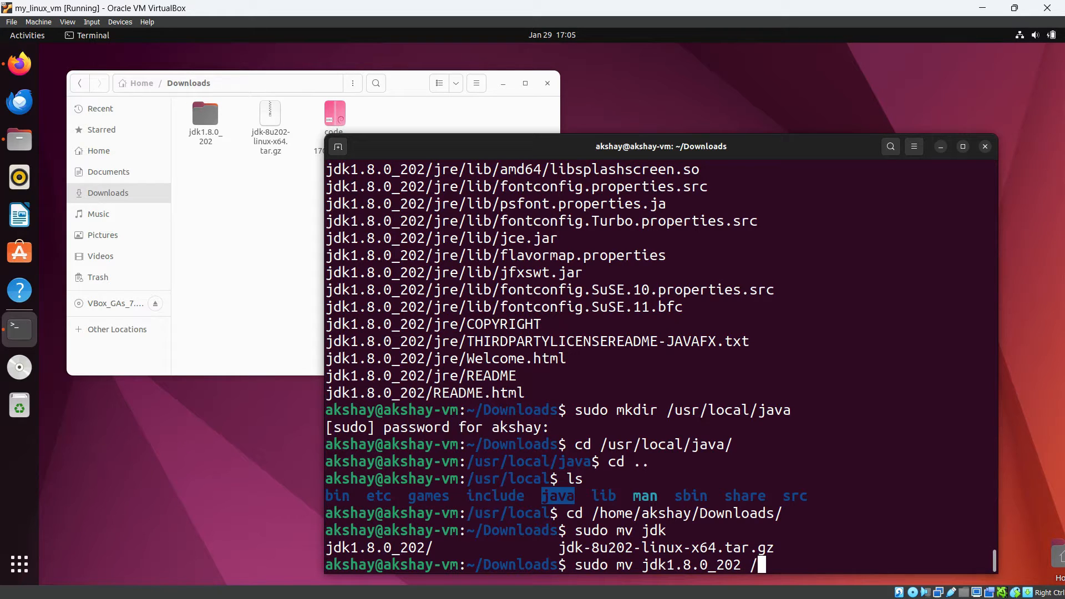
{"action": "type", "text": "usr/"}
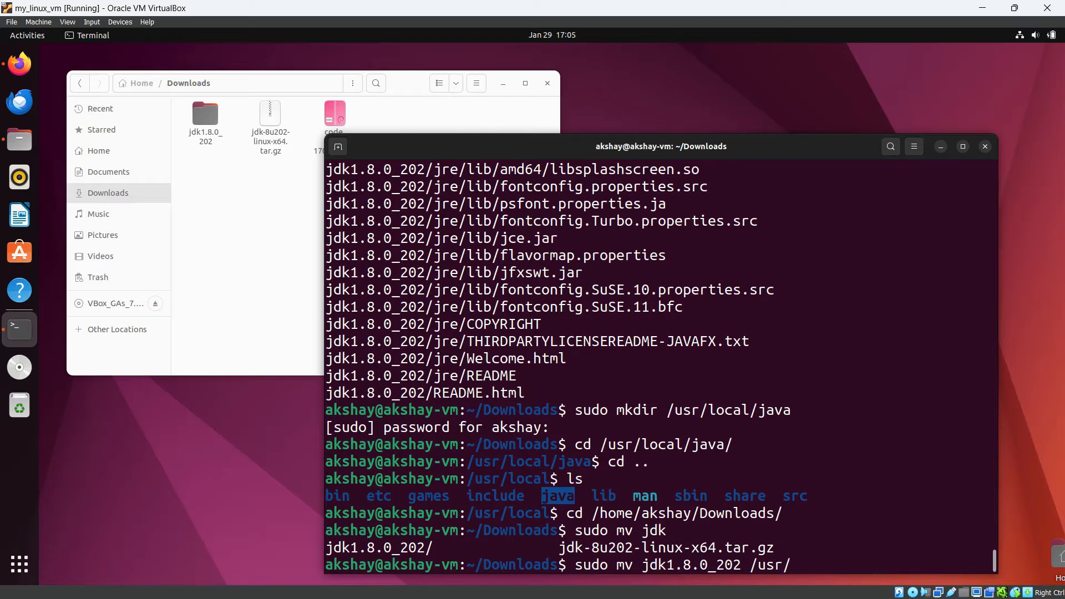
{"action": "type", "text": "local/"}
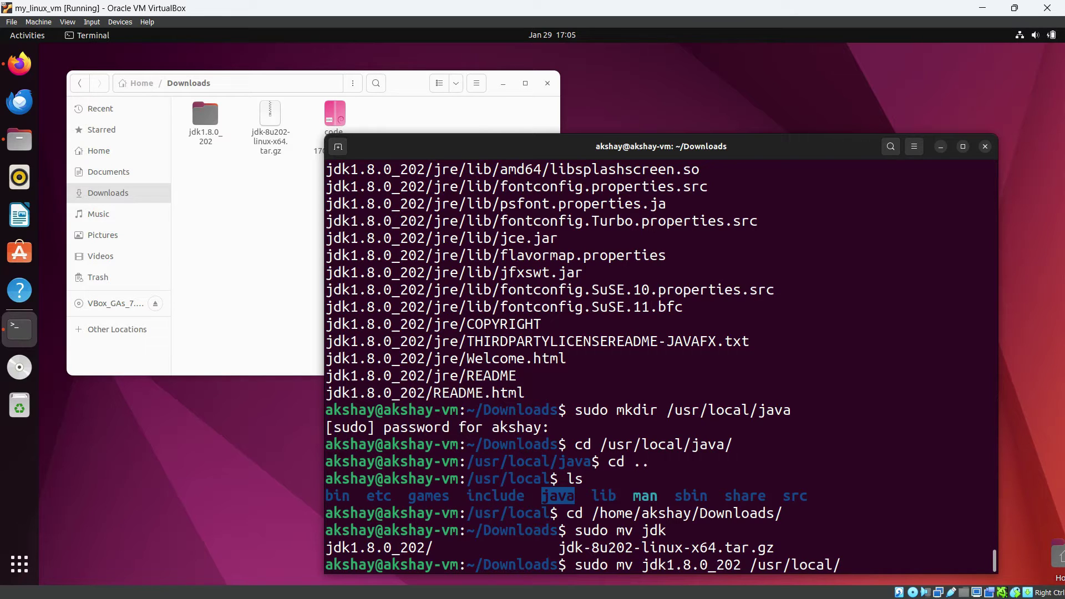
{"action": "type", "text": "java/"}
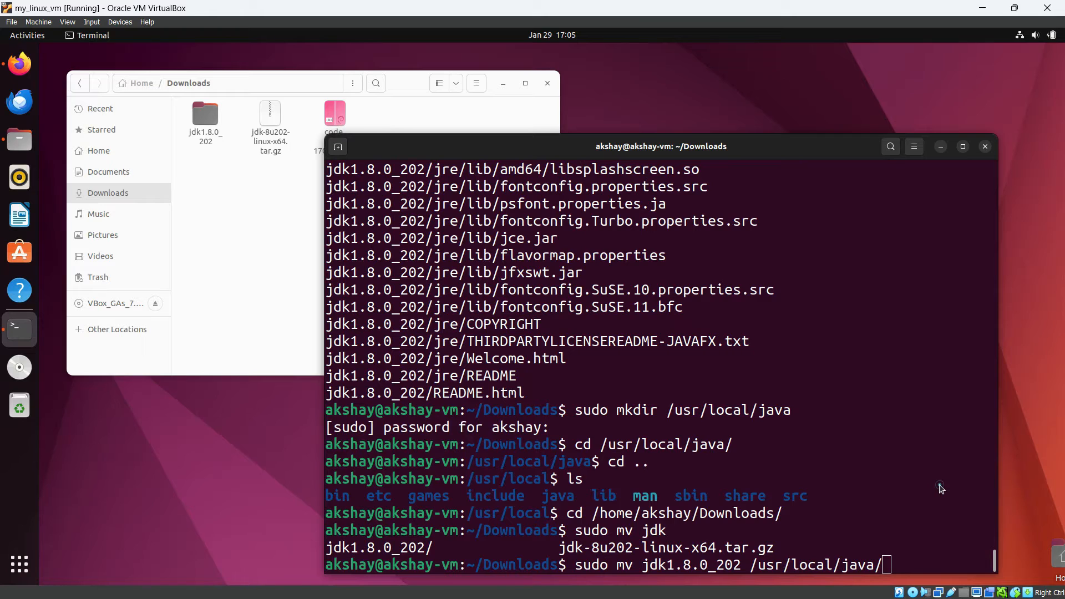
{"action": "type", "text": "jdk1.8.0_202"}
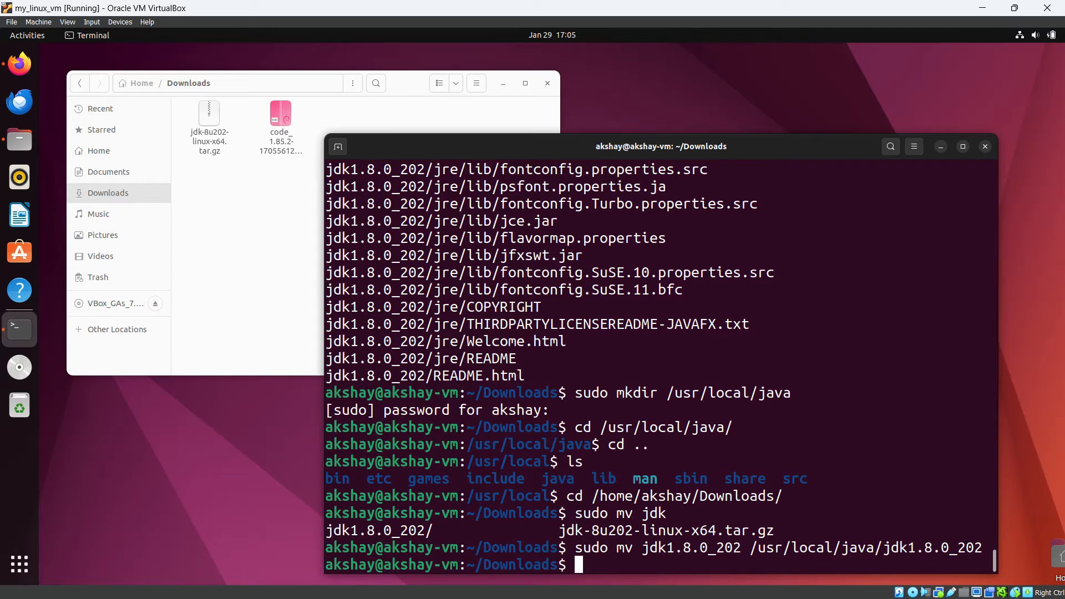
cd into /usr/local/java, discarding a half-typed sudo command with Ctrl+U
{"action": "type", "text": "cd"}
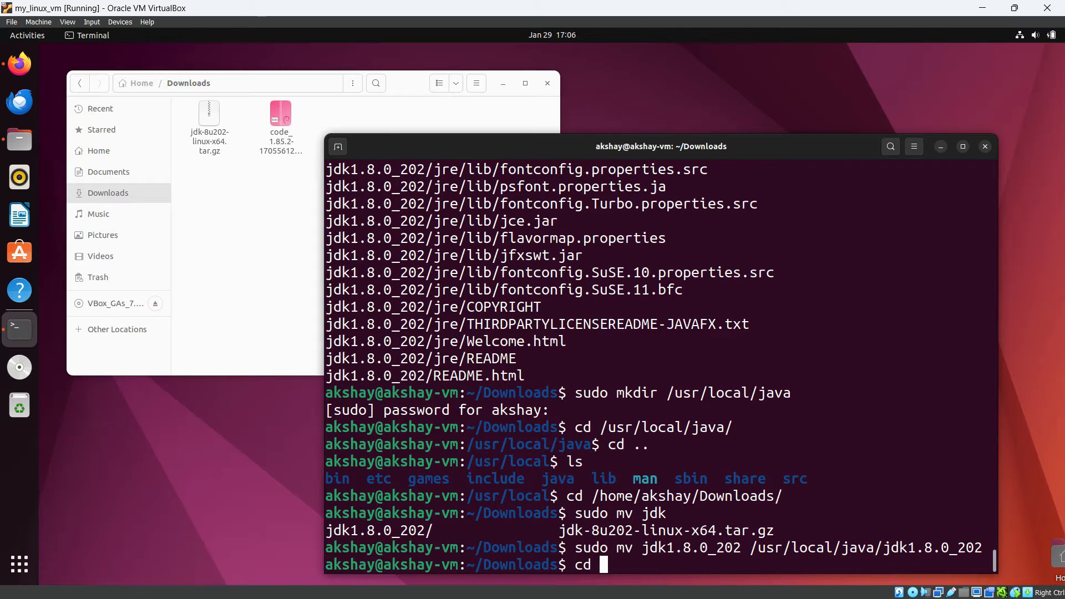
{"action": "type", "text": "/usr/"}
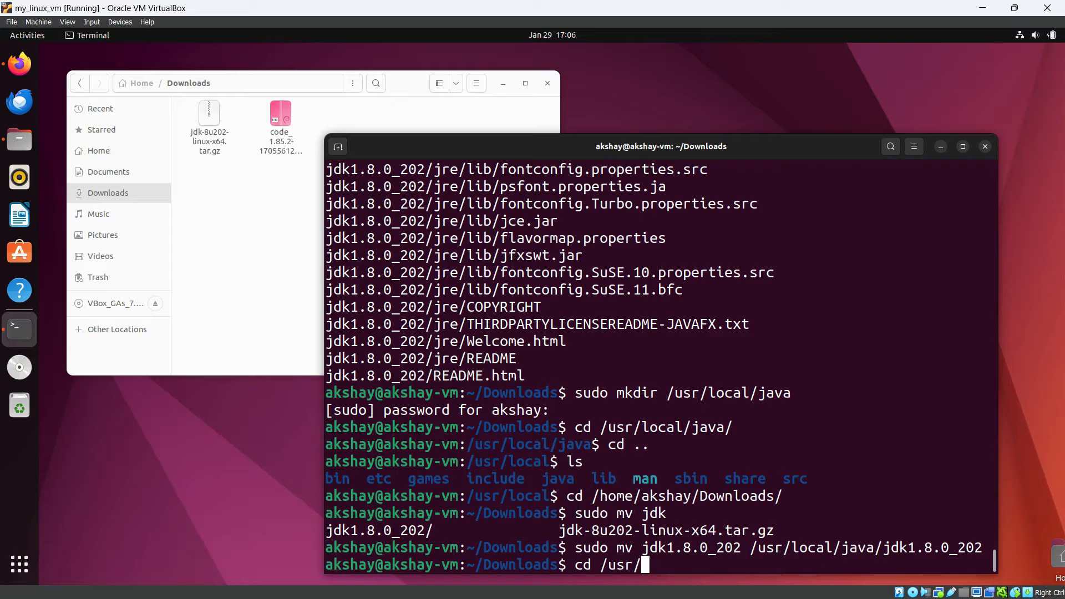
{"action": "type", "text": "local/"}
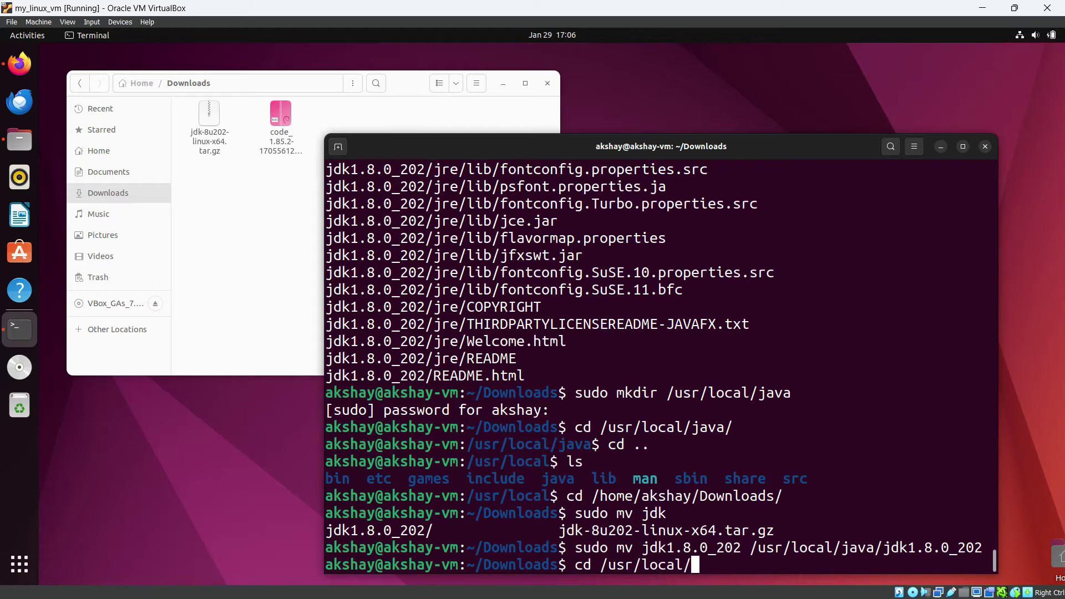
{"action": "type", "text": "java/"}
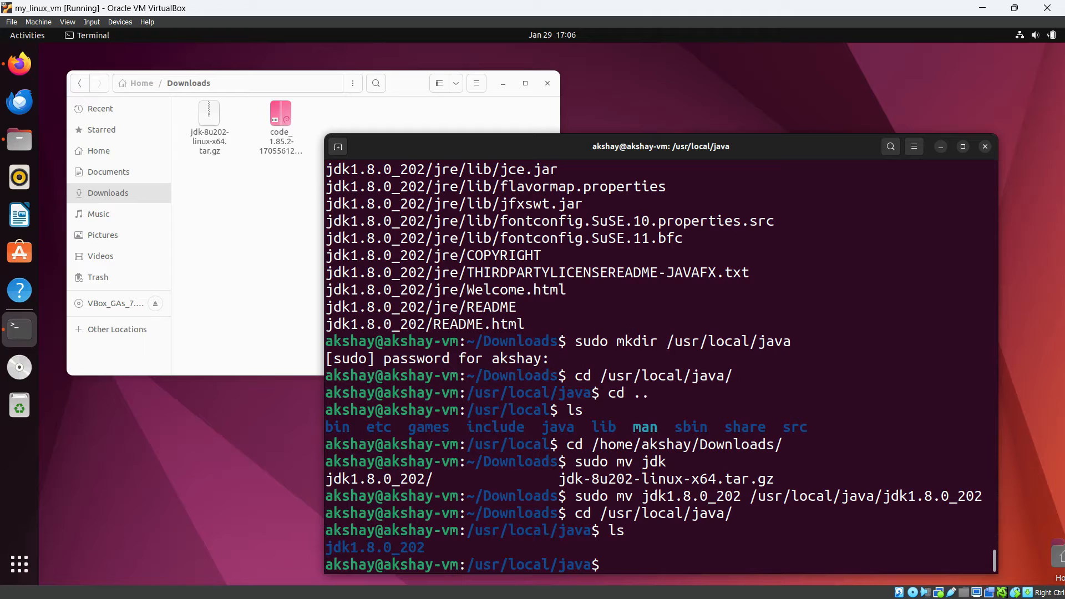
{"action": "type", "text": "sudo"}
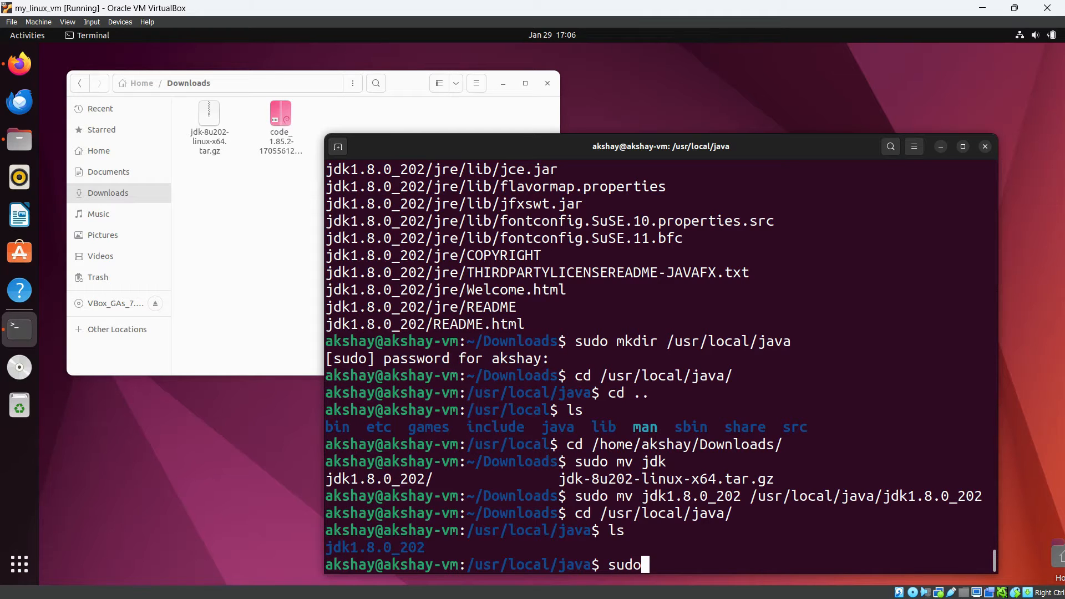
{"action": "type", "text": "up"}
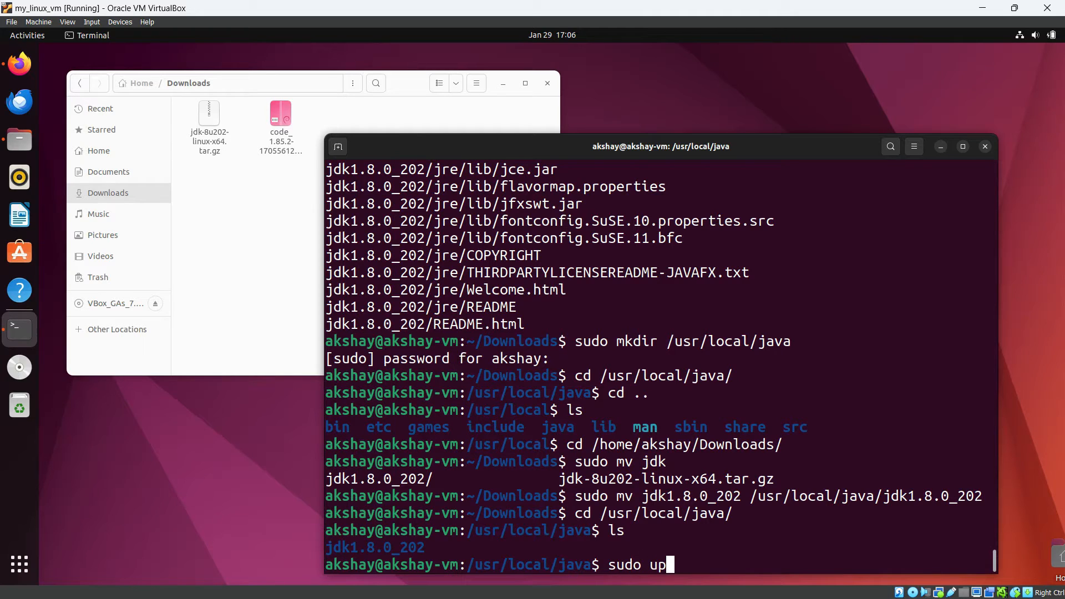
{"action": "key", "text": "ctrl+u"}
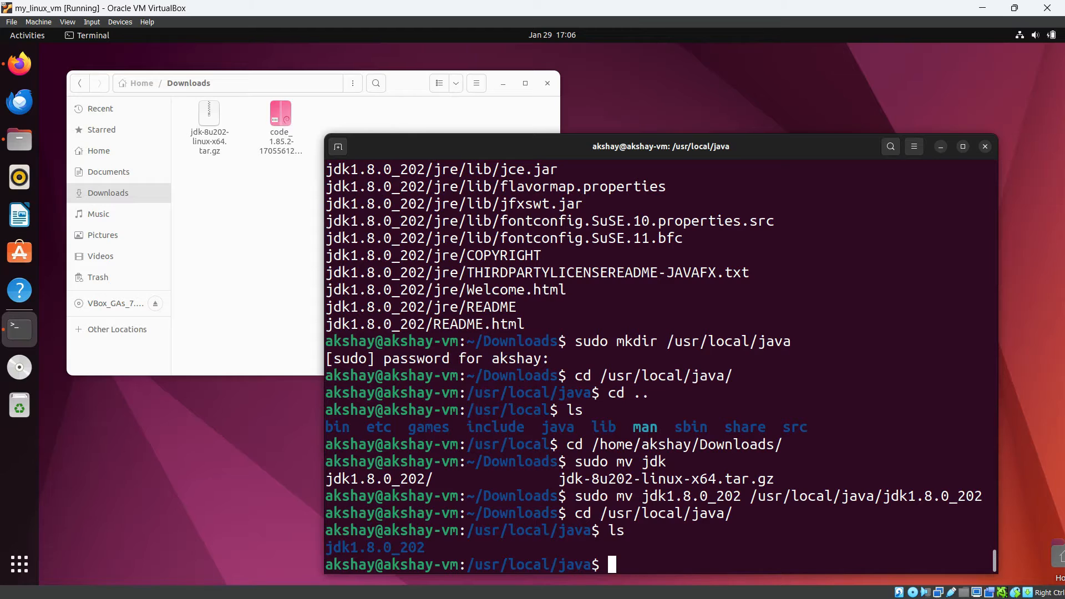
List /usr/local/java to see jdk1.8.0_202, then enter that folder showing bin, jre, lib, include and src.zip
{"action": "type", "text": "cd"}
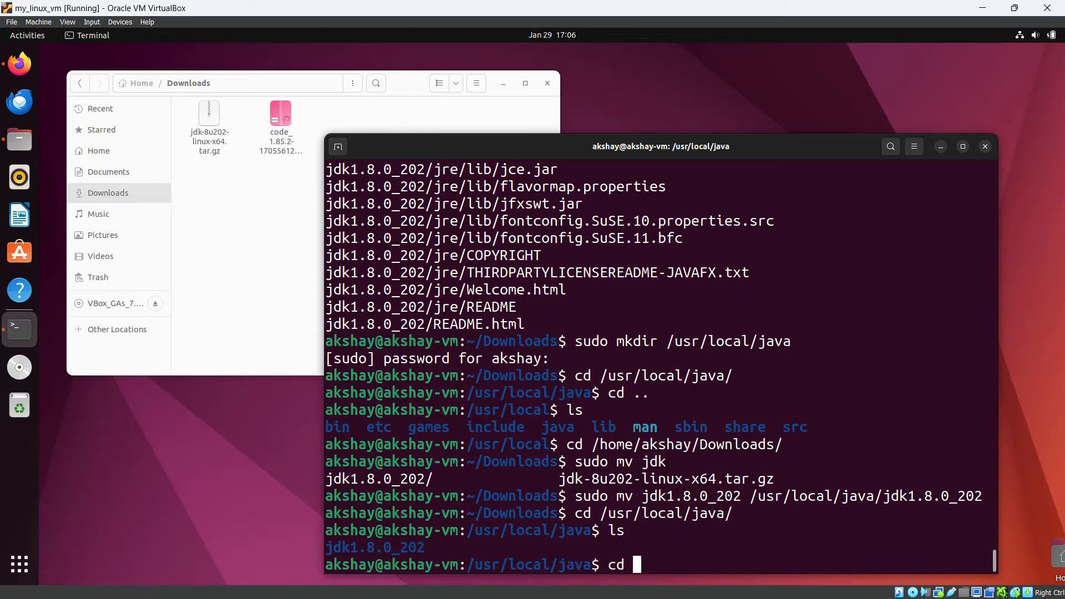
{"action": "type", "text": "ls"}
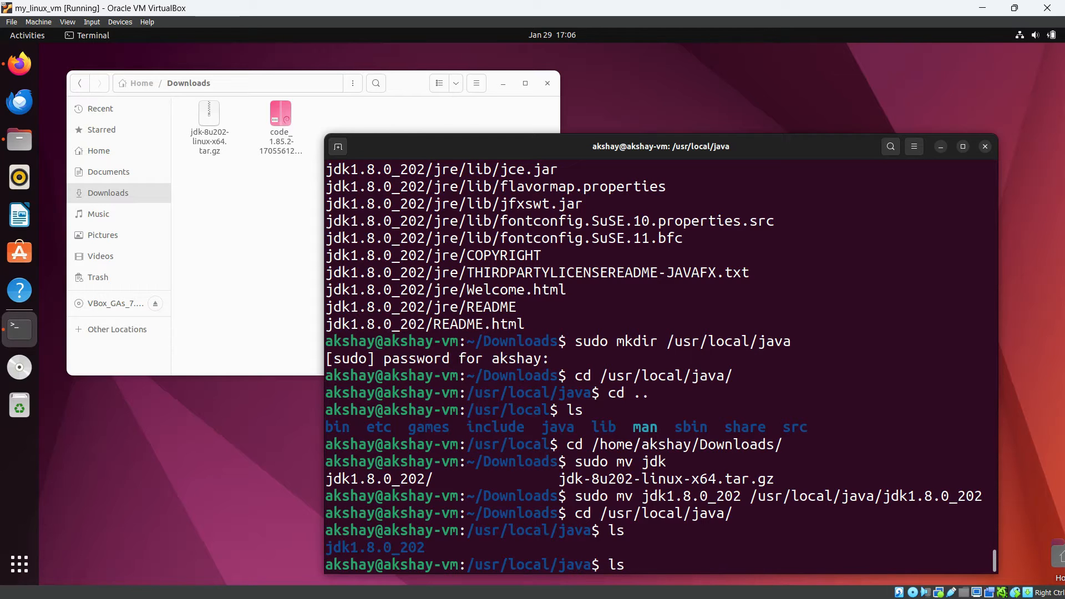
{"action": "key", "text": "Return"}
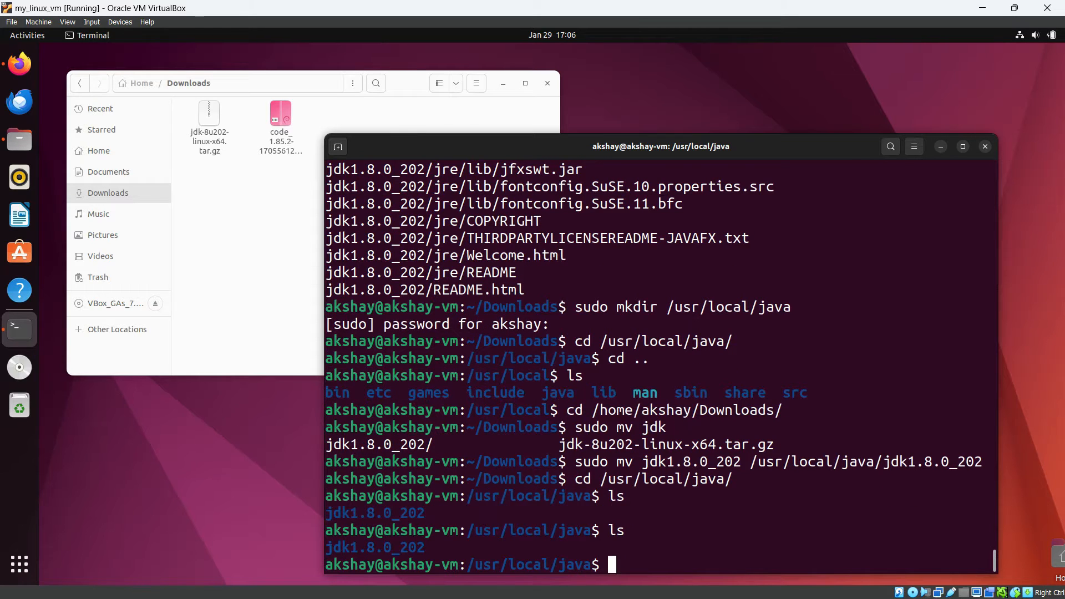
{"action": "type", "text": "cd jdk1.8.0_202/"}
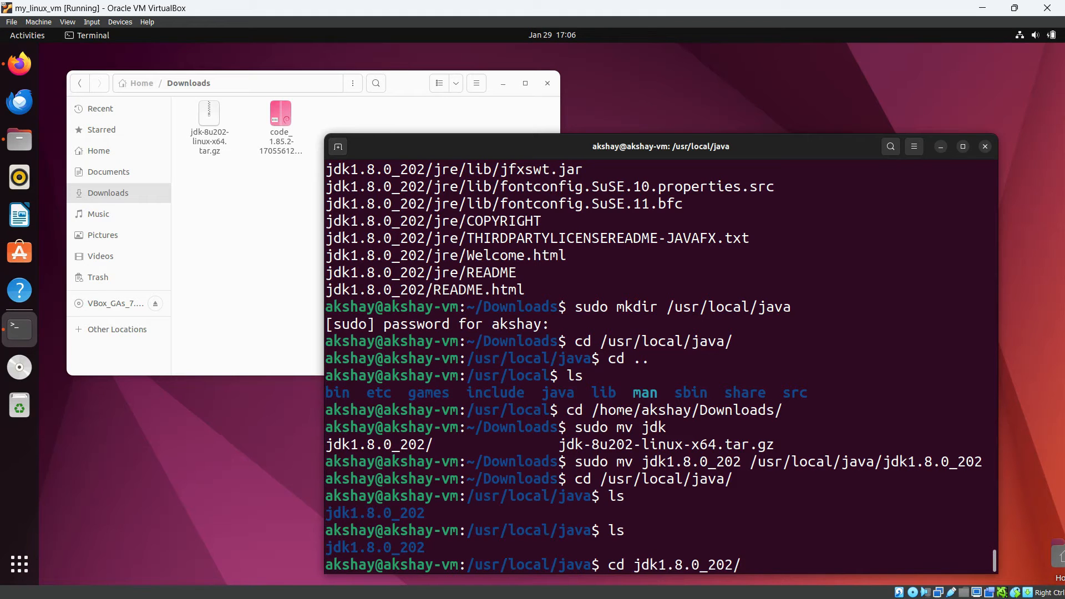
{"action": "key", "text": "Return"}
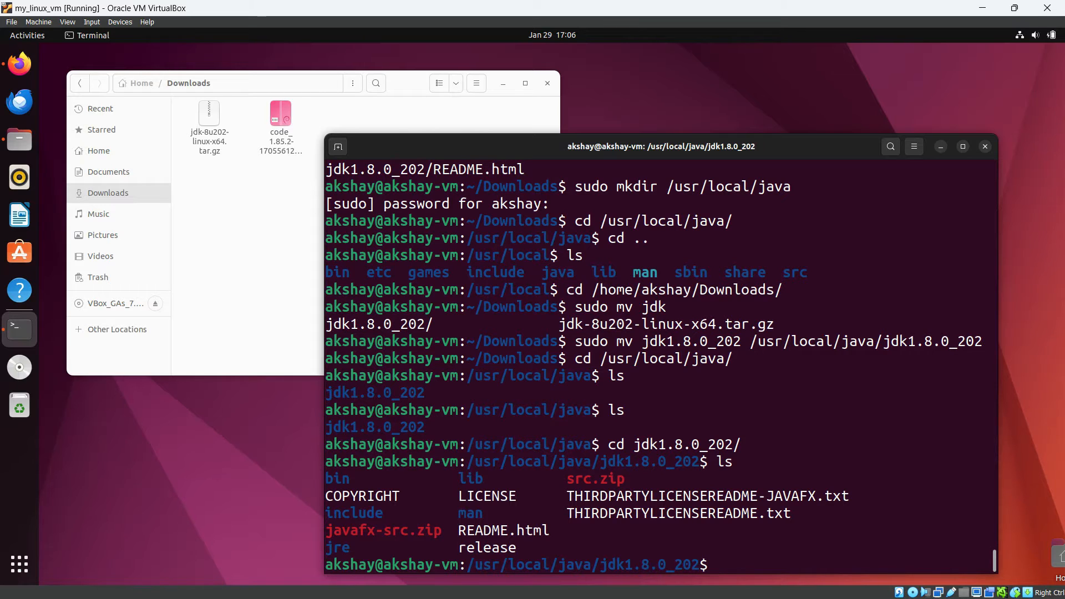
{"action": "type", "text": "/"}
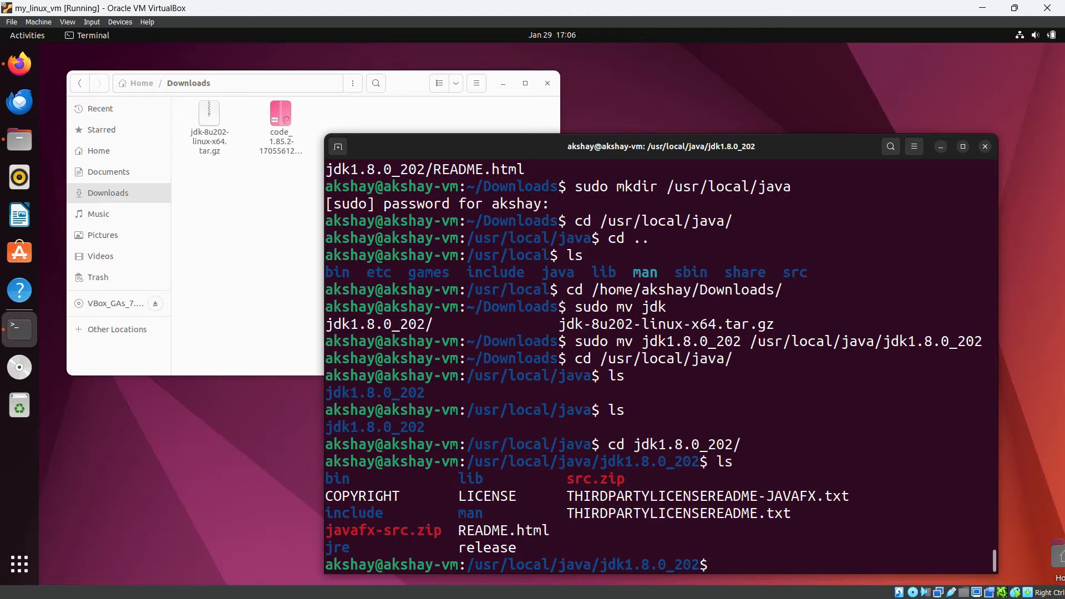
Enter the JDK's bin folder, list its tools and select javaws in the output
{"action": "type", "text": "cd bin/"}
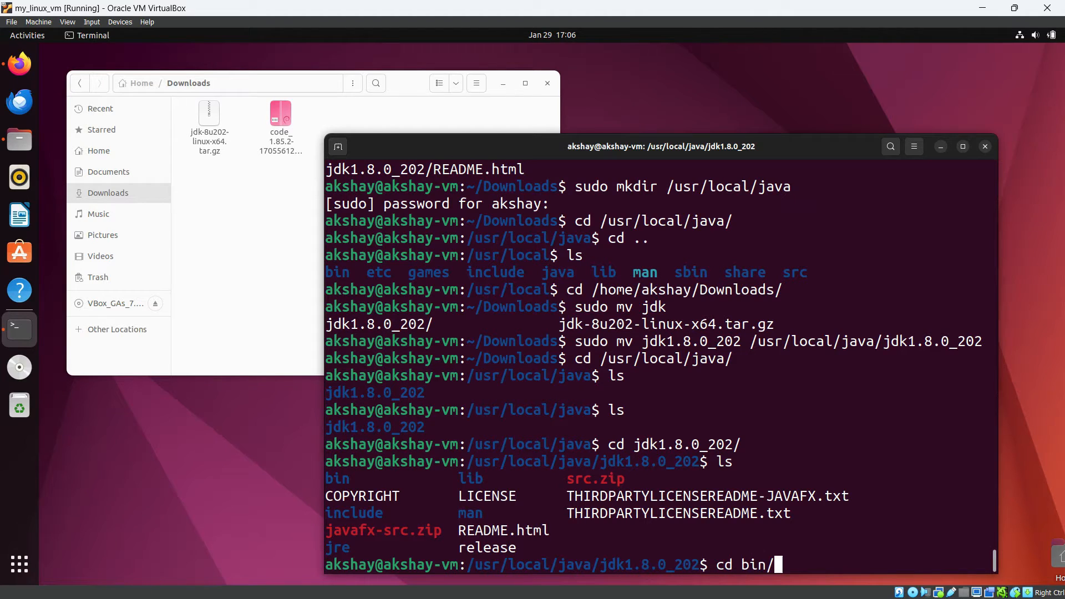
{"action": "type", "text": "ls"}
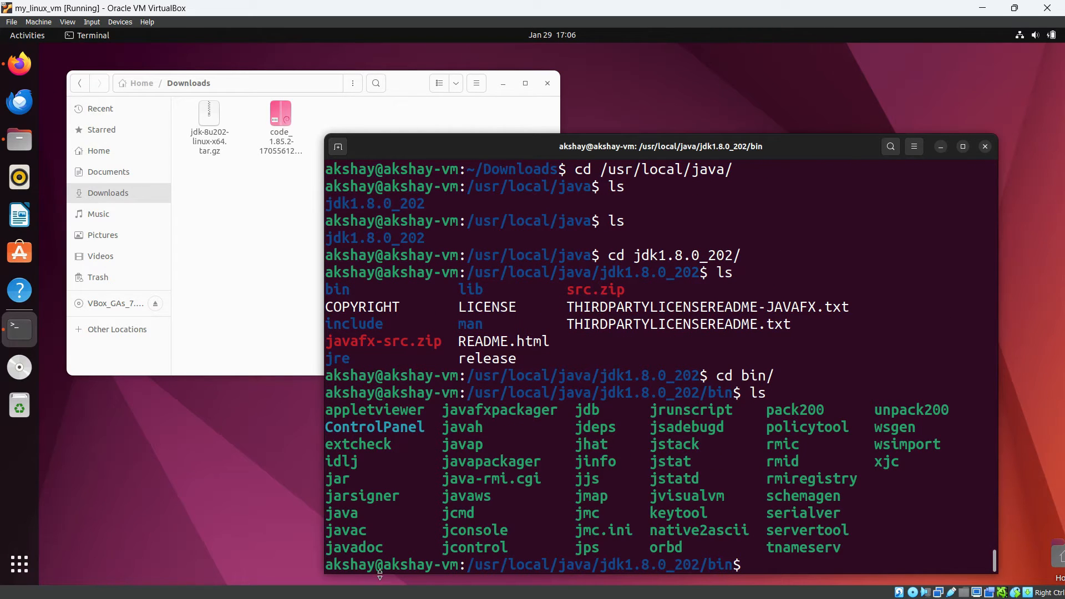
{"action": "double_click", "coordinate": [341, 513]}
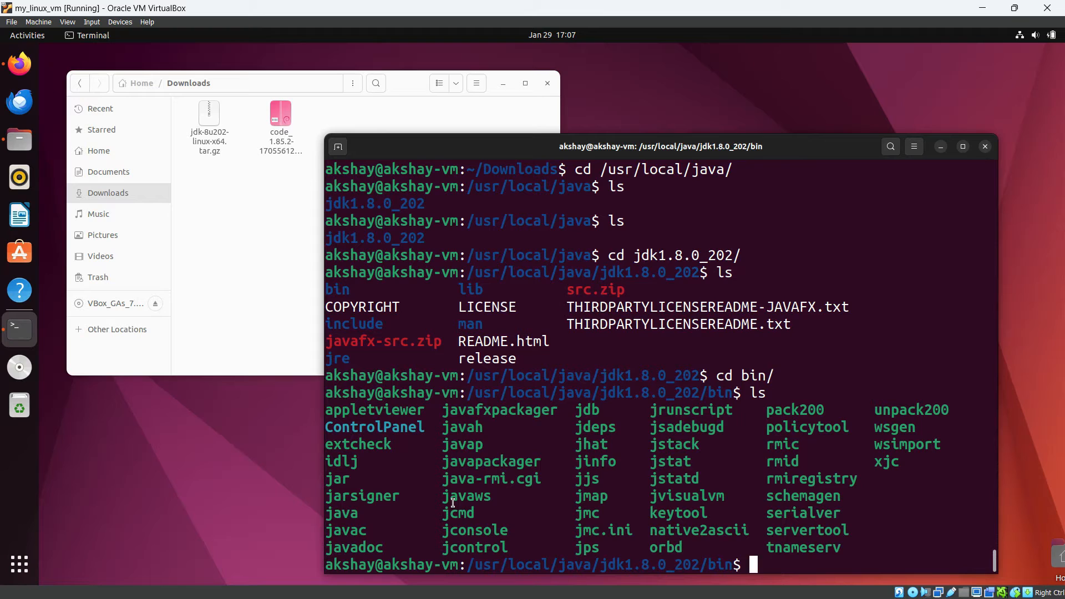
{"action": "double_click", "coordinate": [466, 496]}
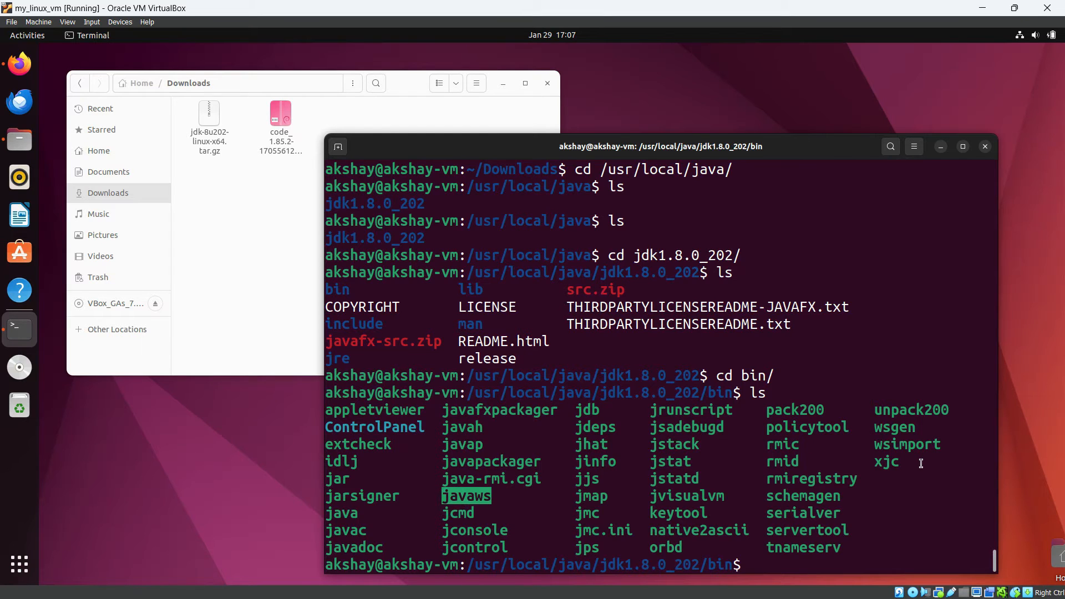
Run sudo update-alternatives --install "/usr/local/java/" "java" pointing to jdk1.8.0_202/bin/java with priority 1; it fails since javac manages the link
{"action": "type", "text": "s"}
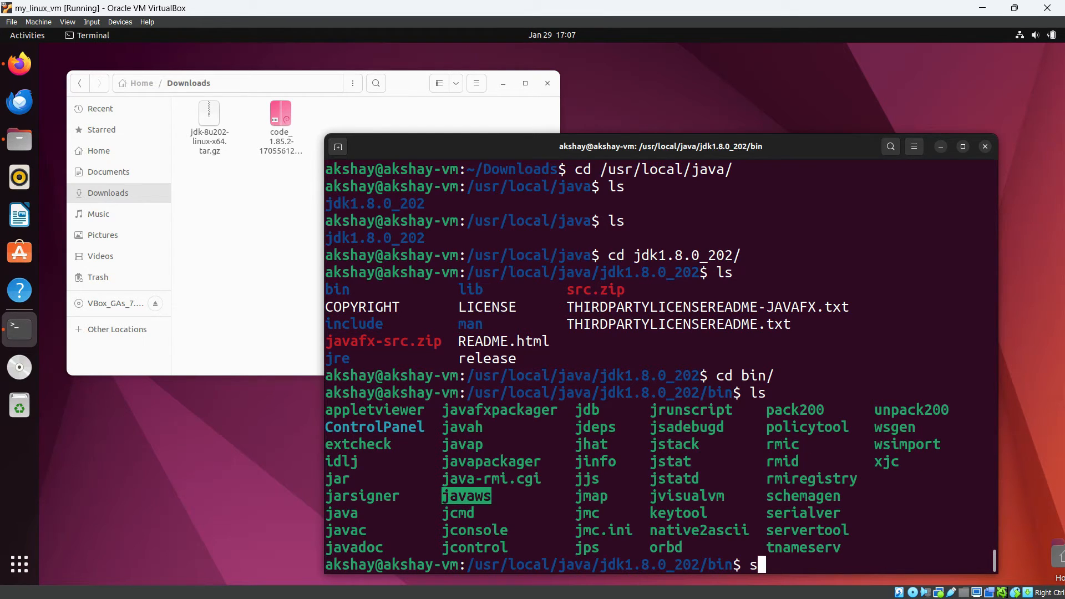
{"action": "type", "text": "udo"}
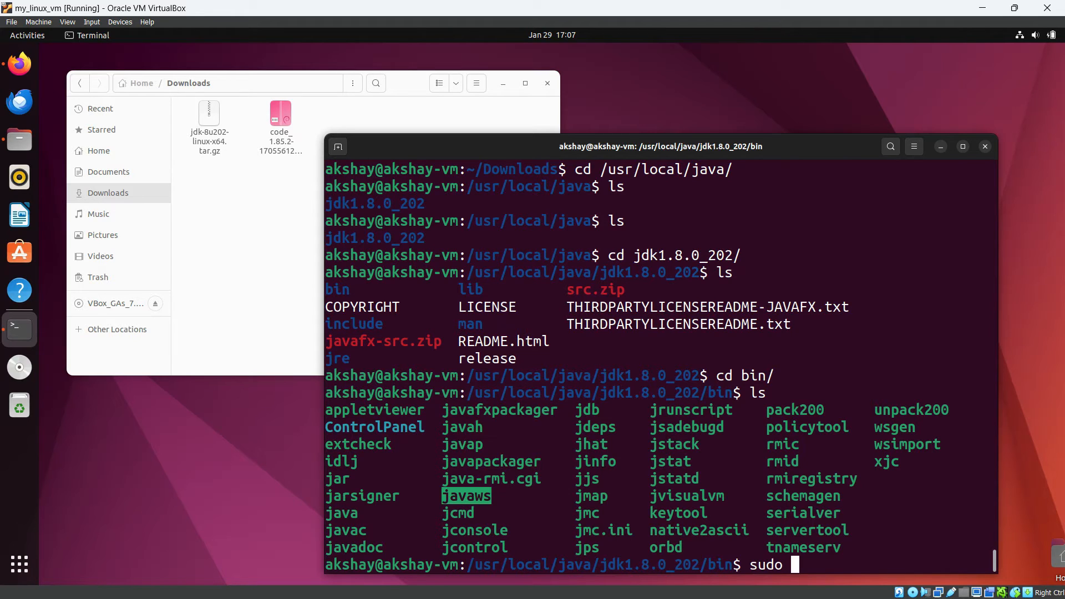
{"action": "type", "text": "update-"}
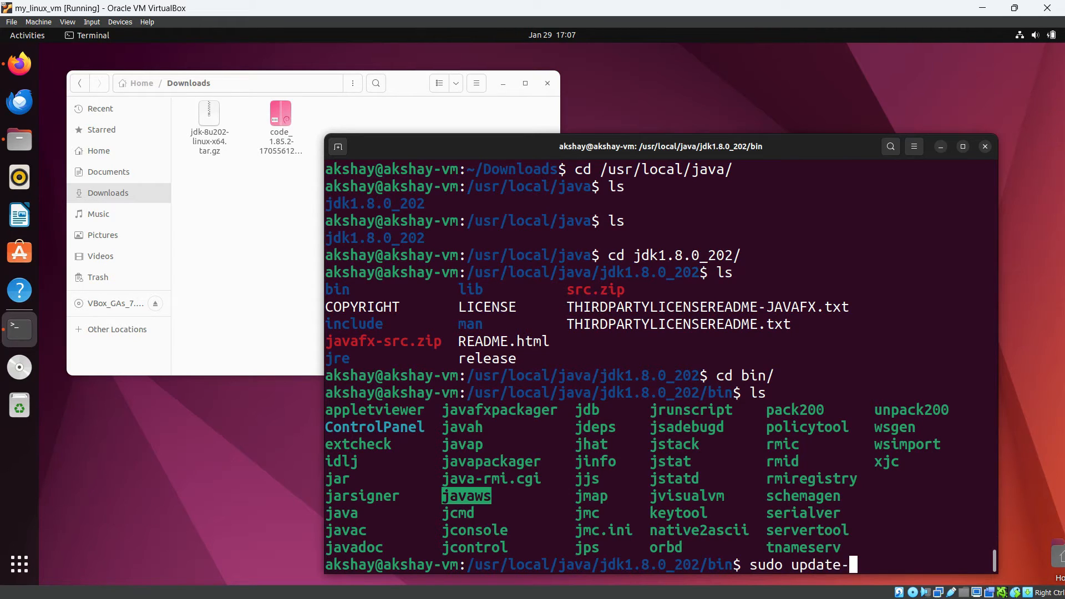
{"action": "type", "text": "alternatives"}
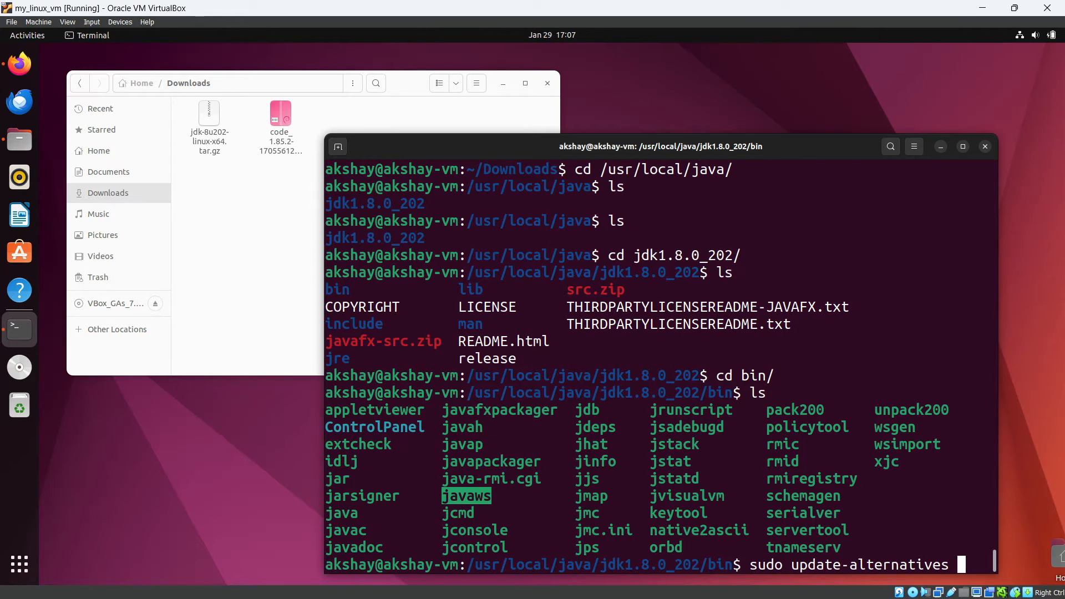
{"action": "type", "text": "--ins"}
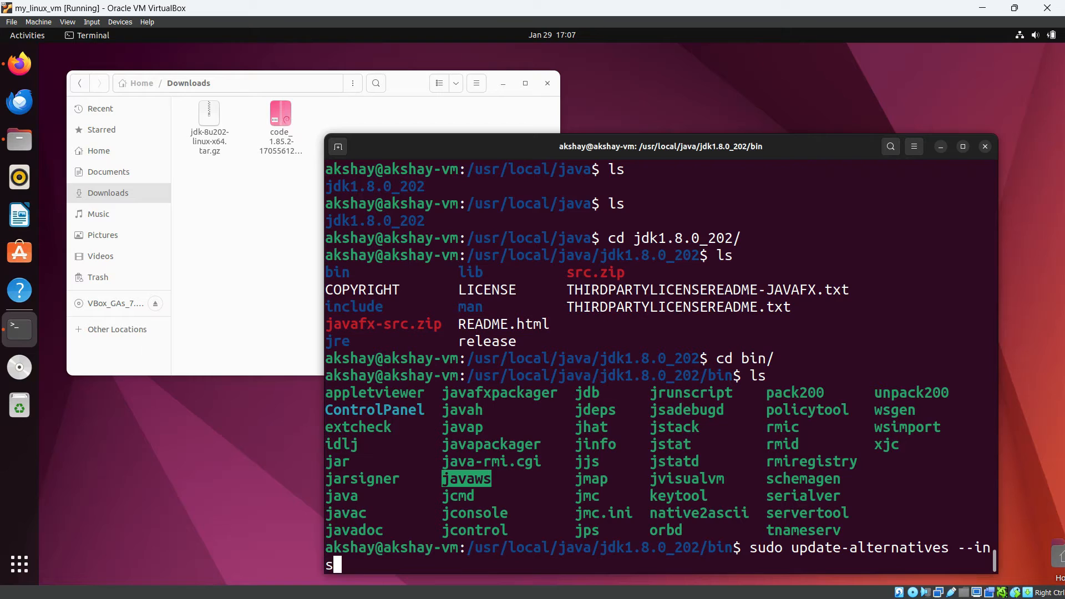
{"action": "type", "text": "tall"}
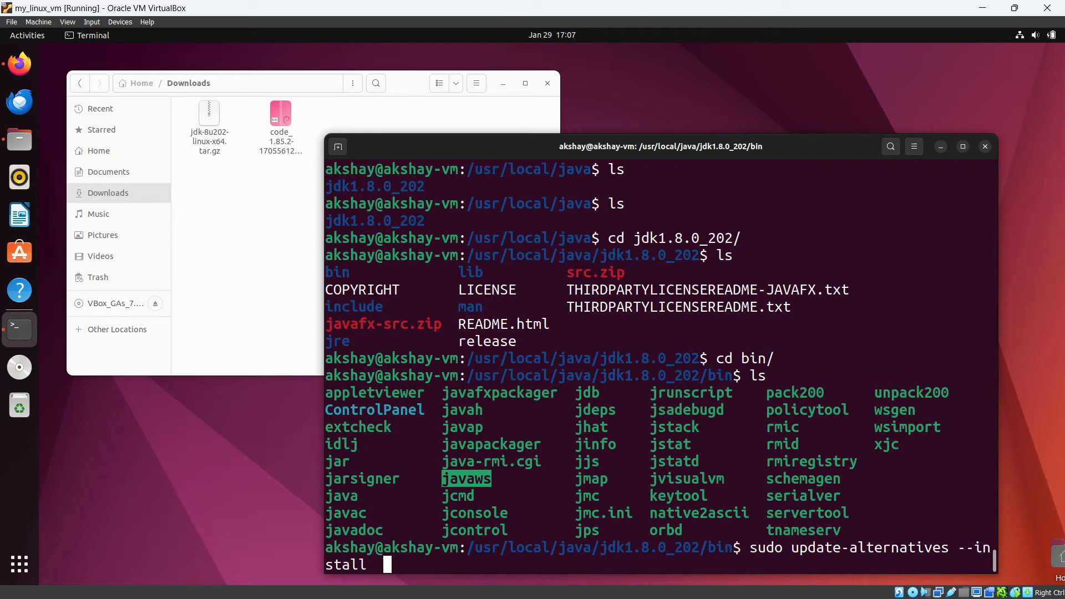
{"action": "type", "text": "\""}
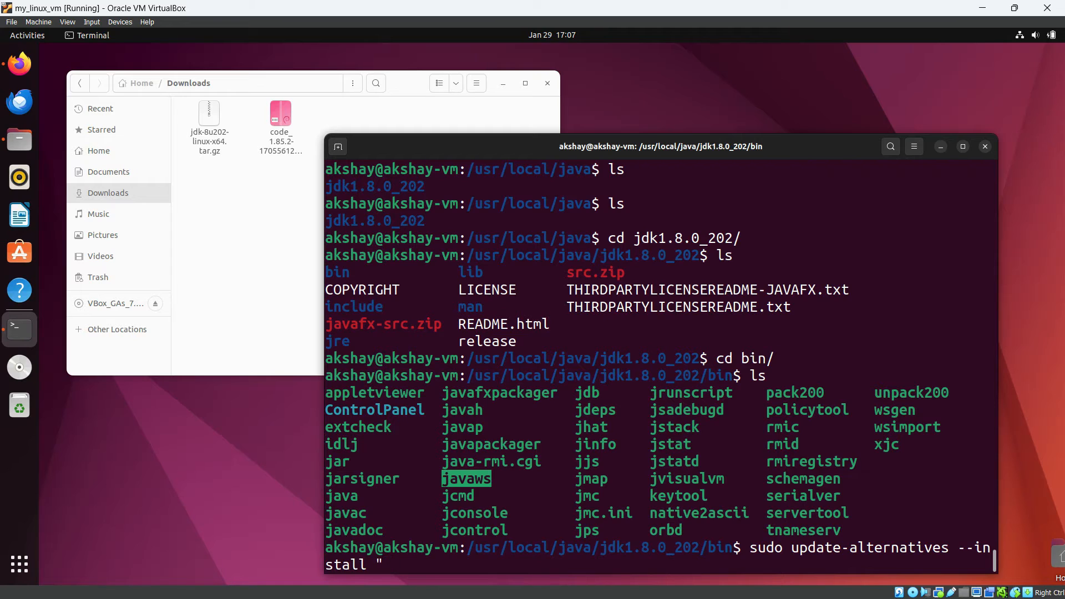
{"action": "type", "text": "/"}
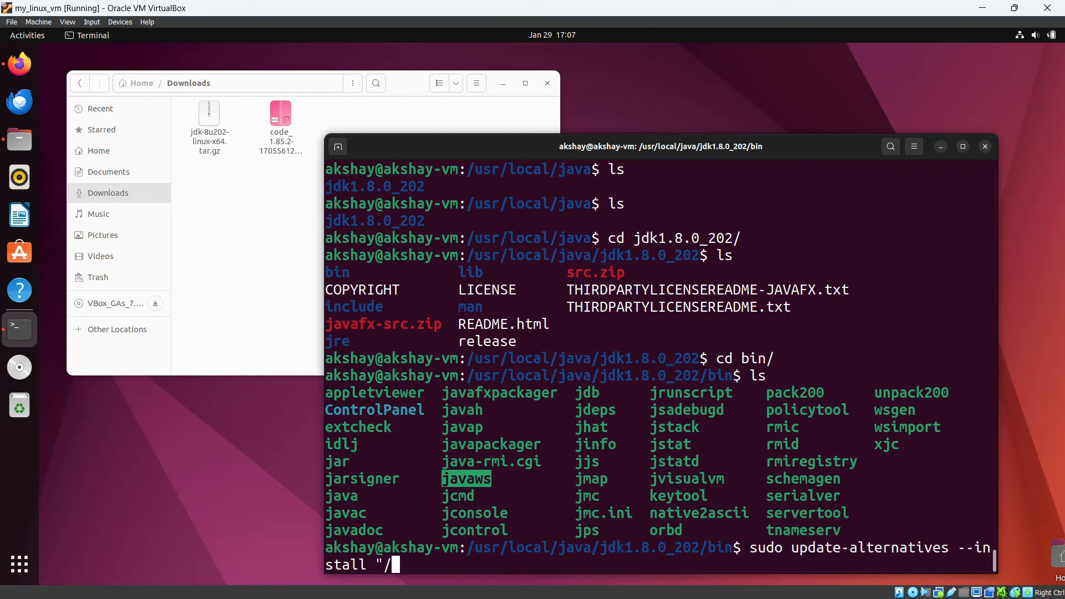
{"action": "type", "text": "usr/"}
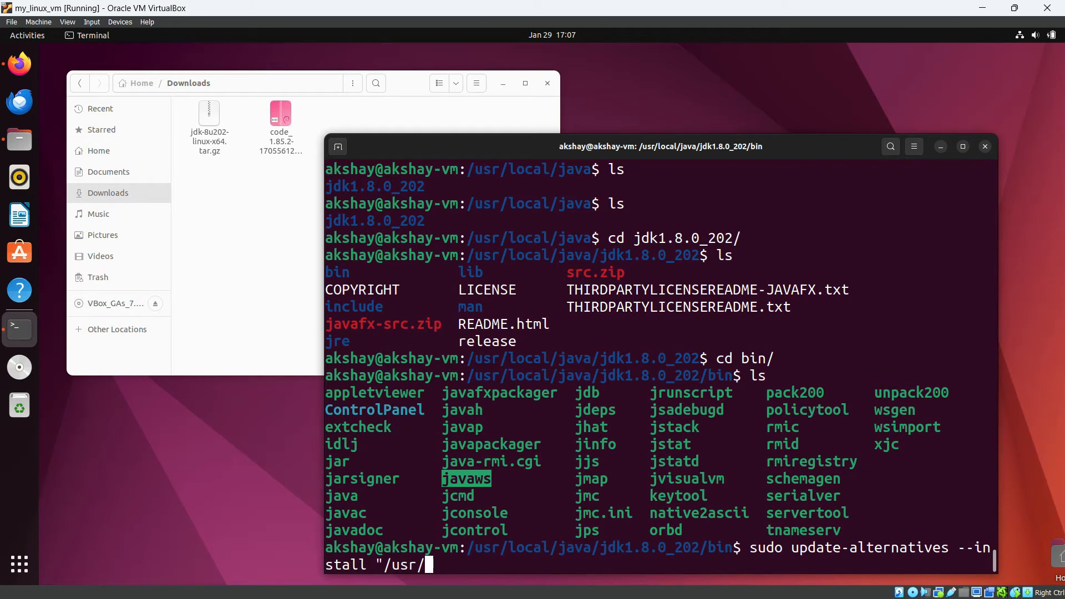
{"action": "type", "text": "local/"}
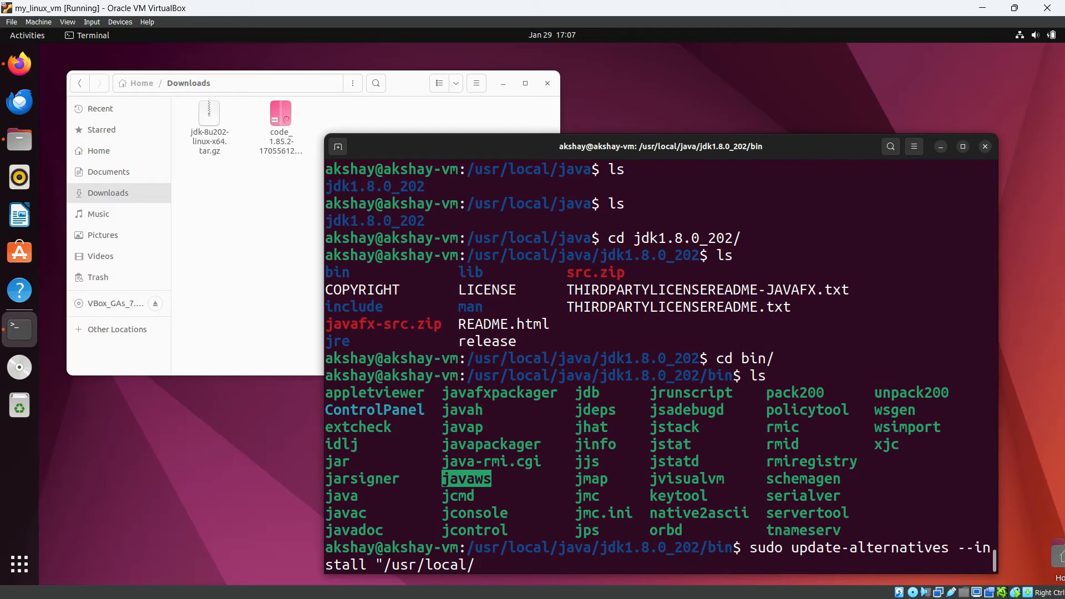
{"action": "type", "text": "java/"}
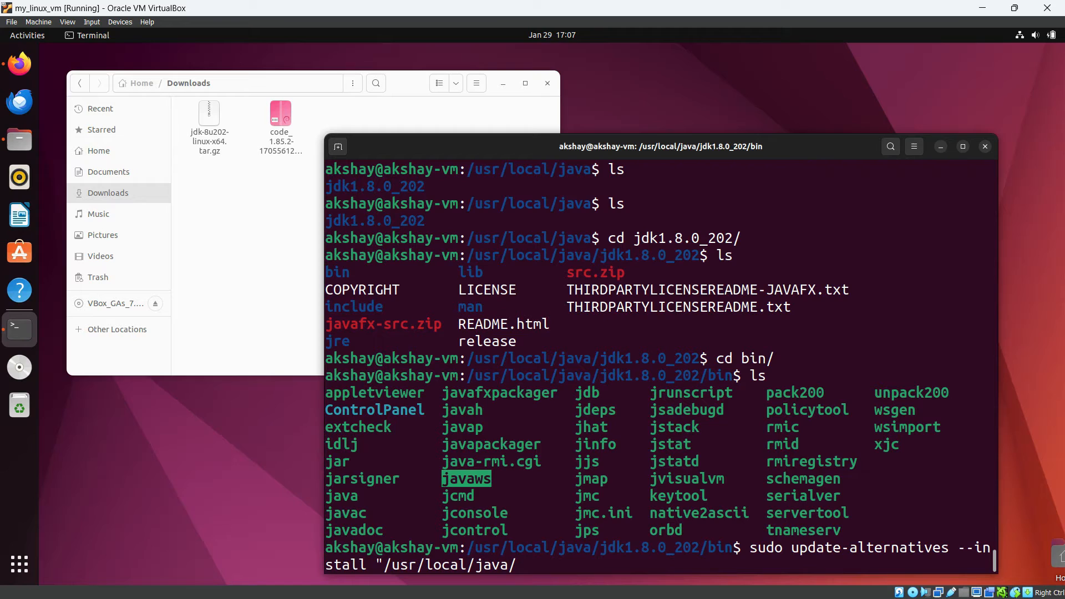
{"action": "type", "text": "'"}
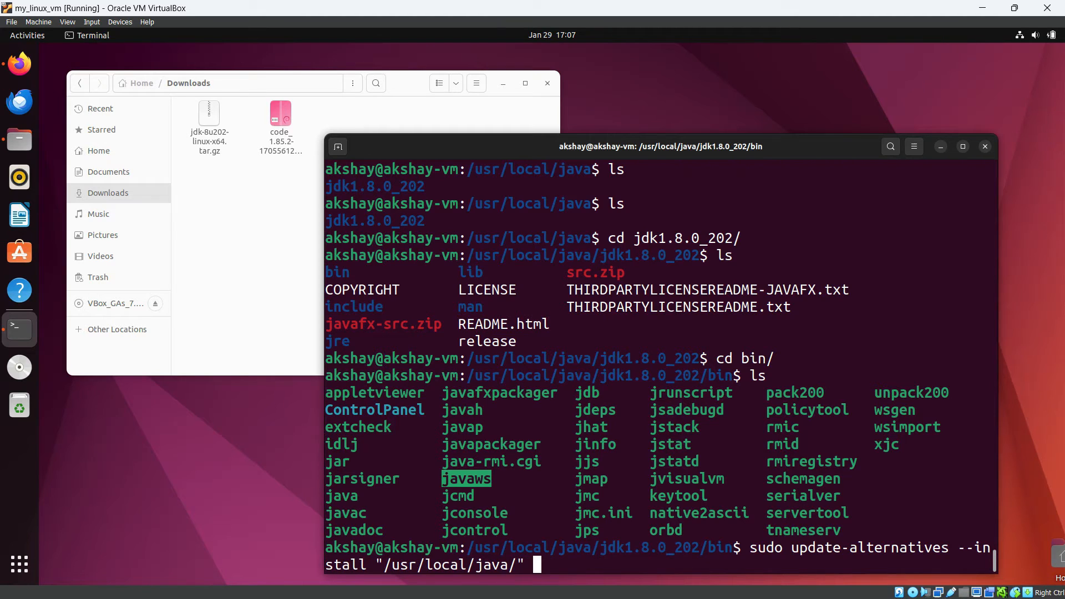
{"action": "type", "text": "\""}
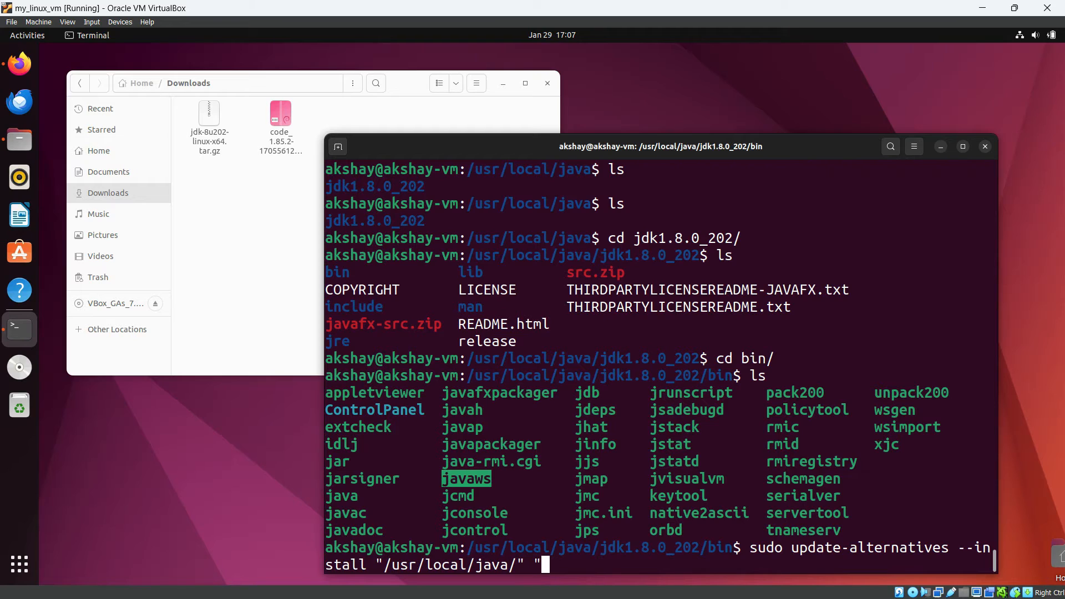
{"action": "type", "text": "java"}
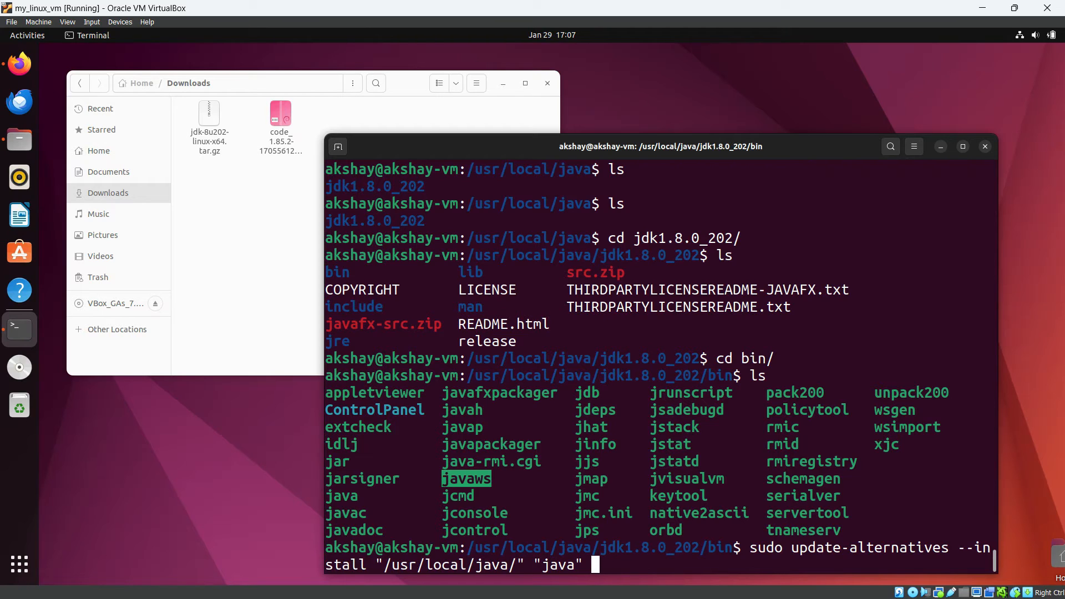
{"action": "type", "text": "\"/"}
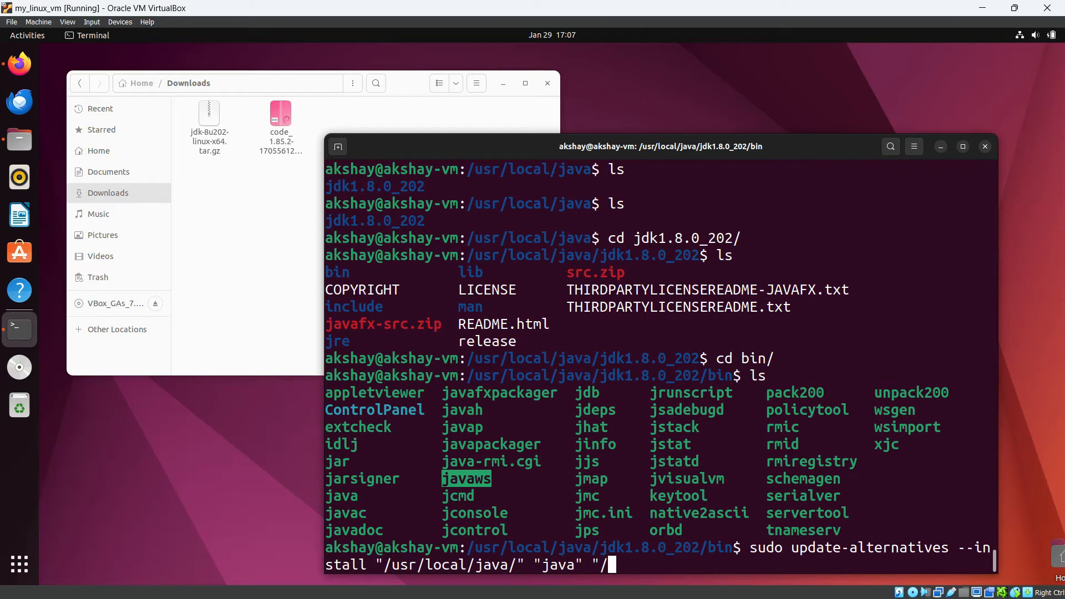
{"action": "type", "text": "usr/"}
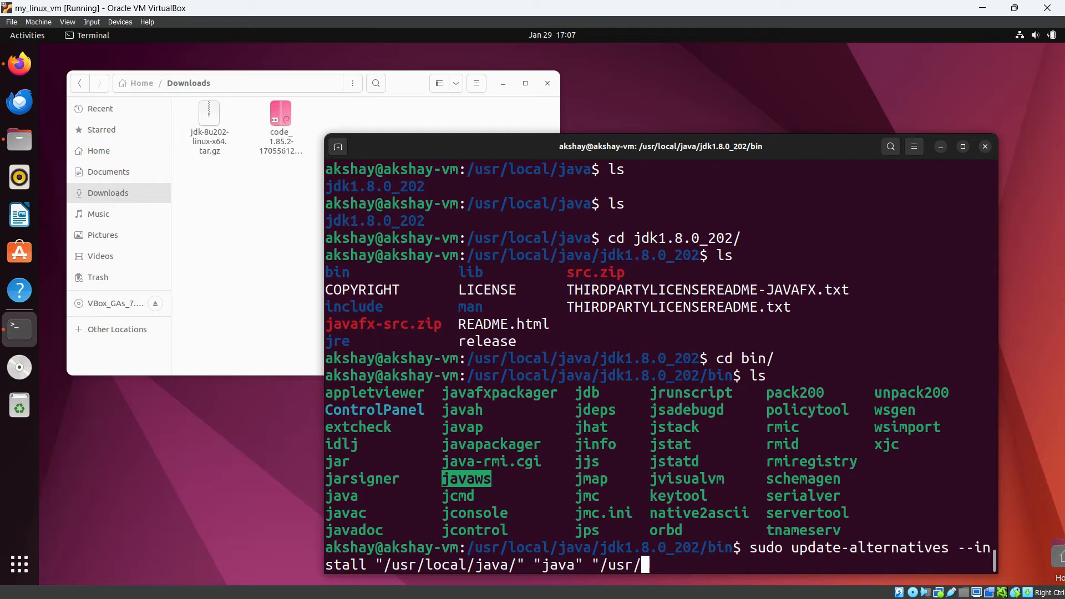
{"action": "type", "text": "local/java/jdk1.8.0_202/"}
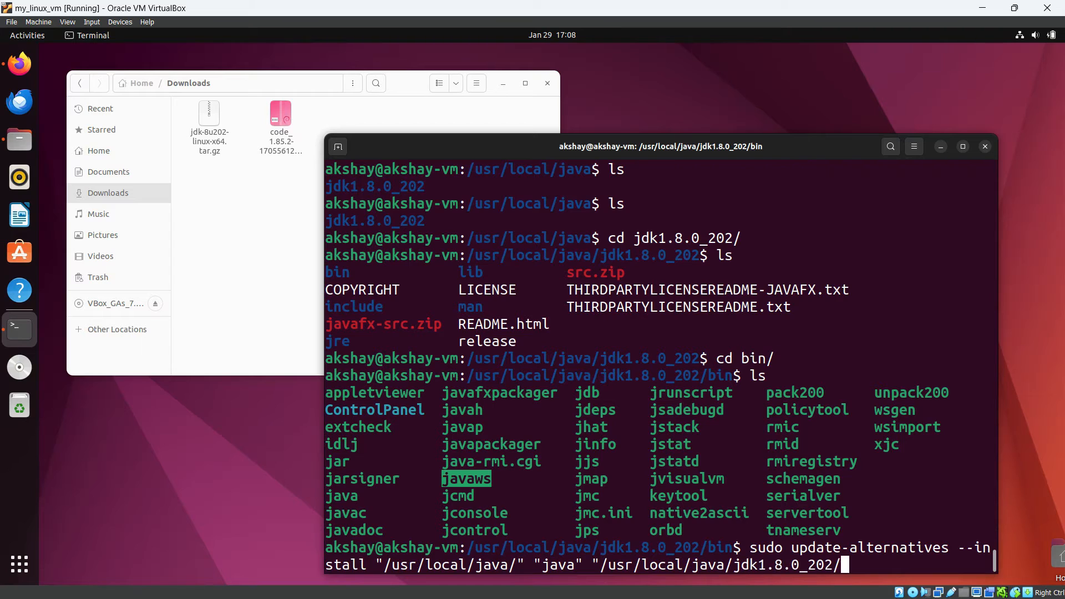
{"action": "type", "text": "bin/j"}
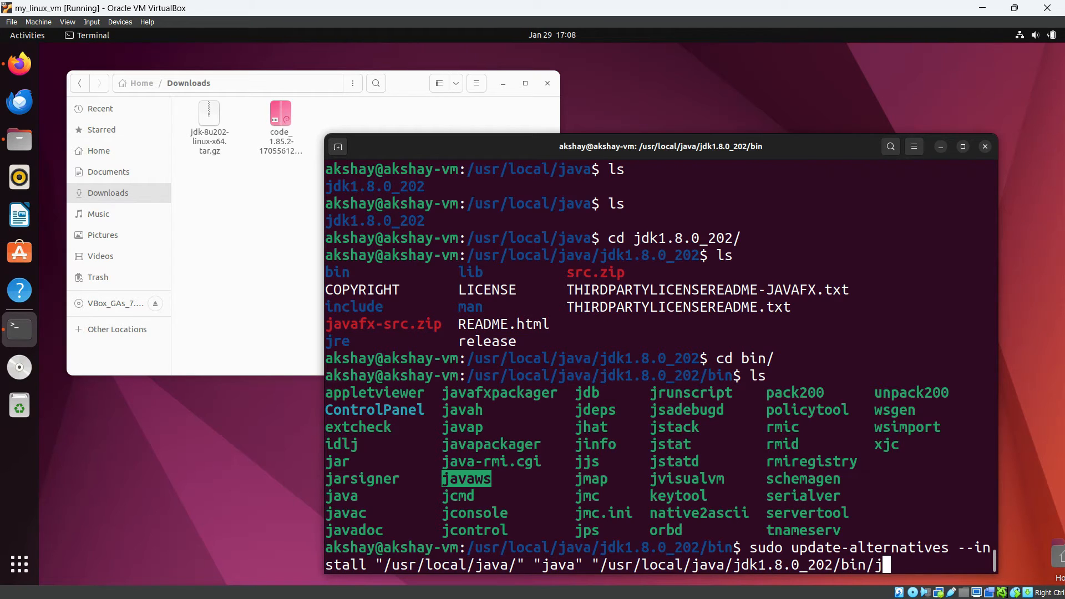
{"action": "type", "text": "av"}
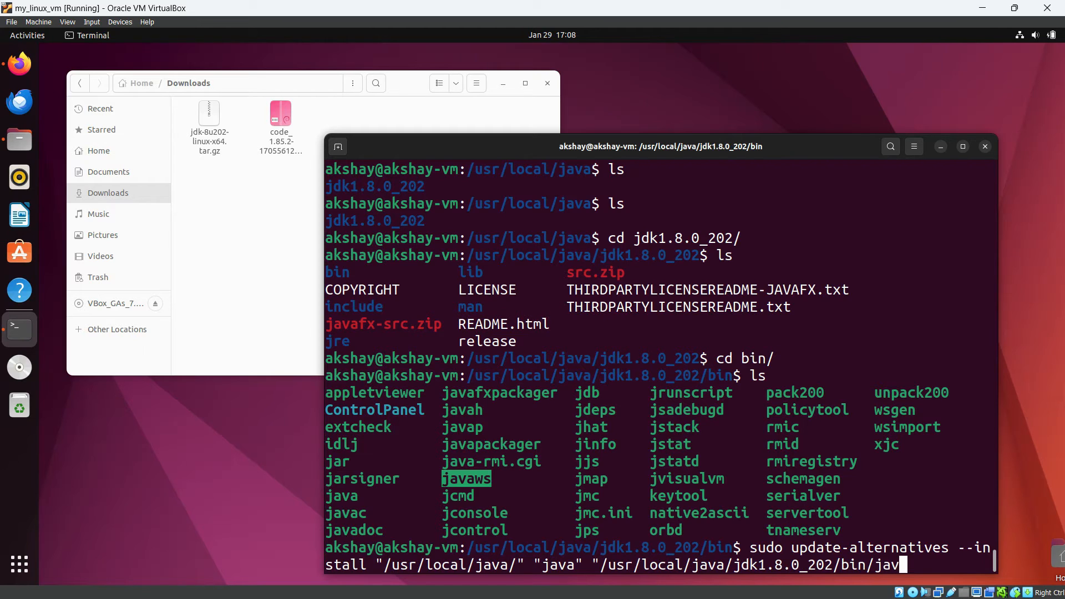
{"action": "type", "text": "a"}
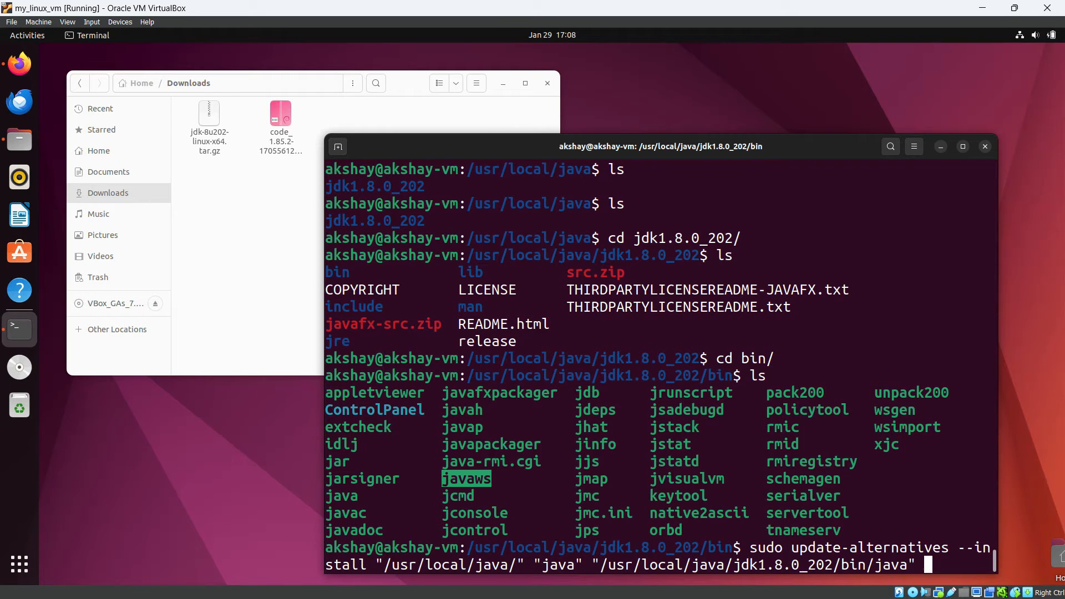
{"action": "key", "text": "Return"}
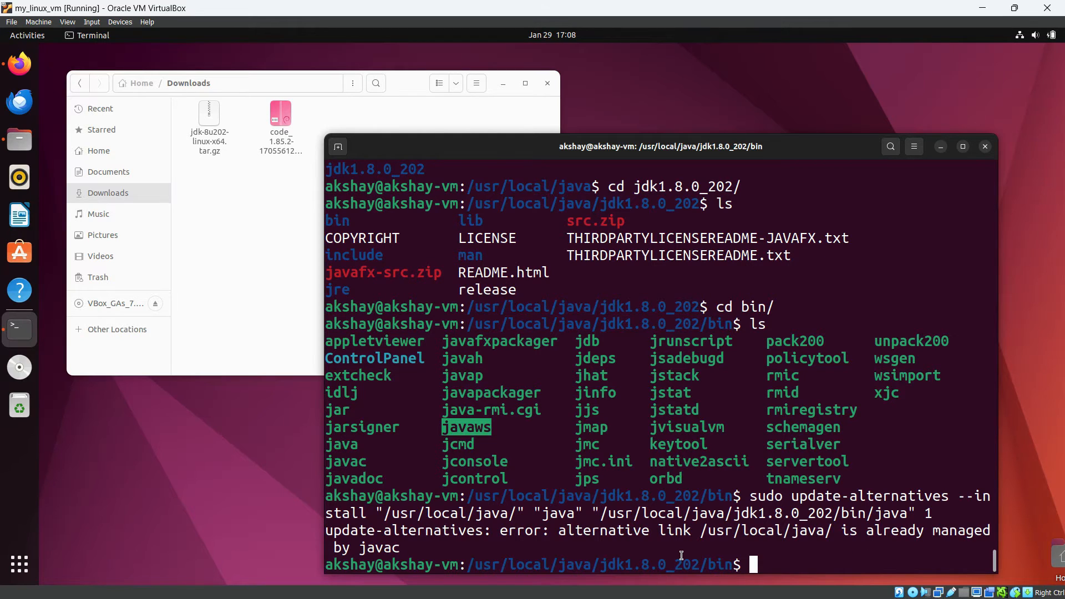
Run sudo update-alternatives --install "/usr/local/javac" "javac" pointing to jdk1.8.0_202/bin/javac with priority 1
{"action": "type", "text": "sudo"}
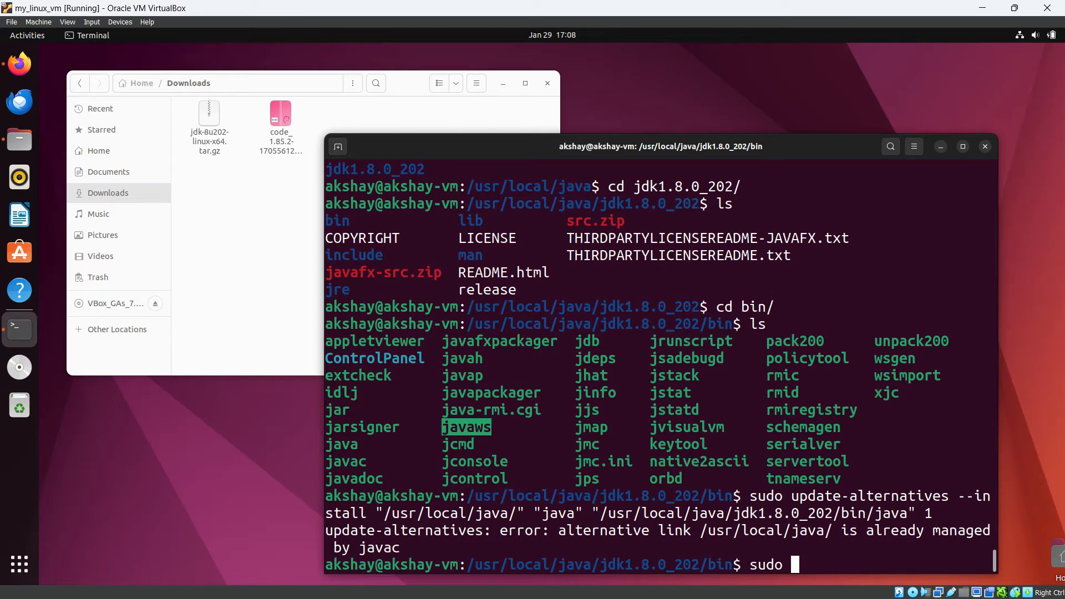
{"action": "type", "text": "u"}
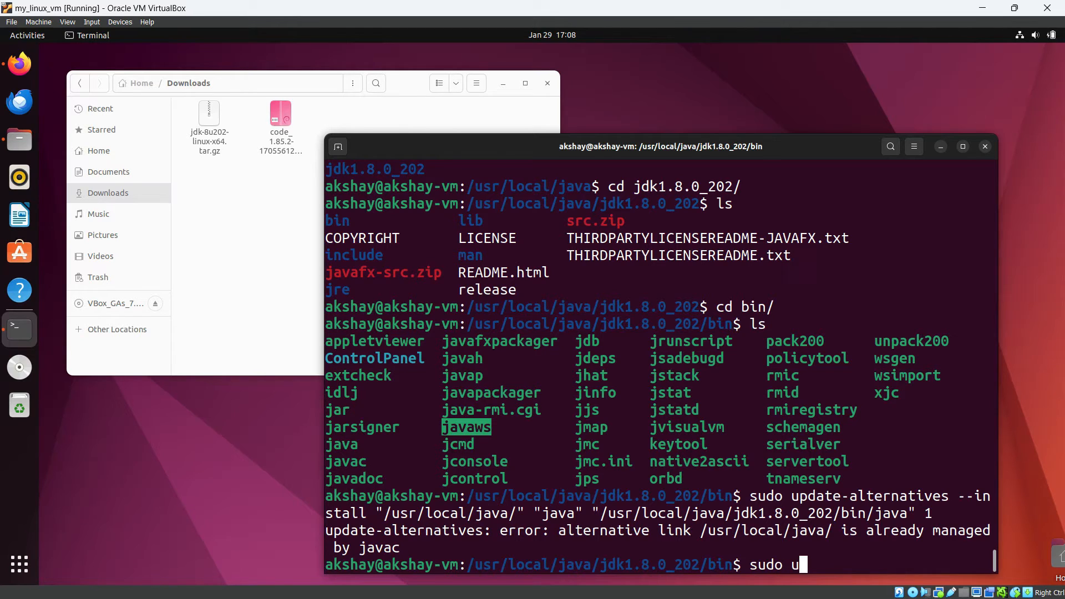
{"action": "type", "text": "pdate-alternatives"}
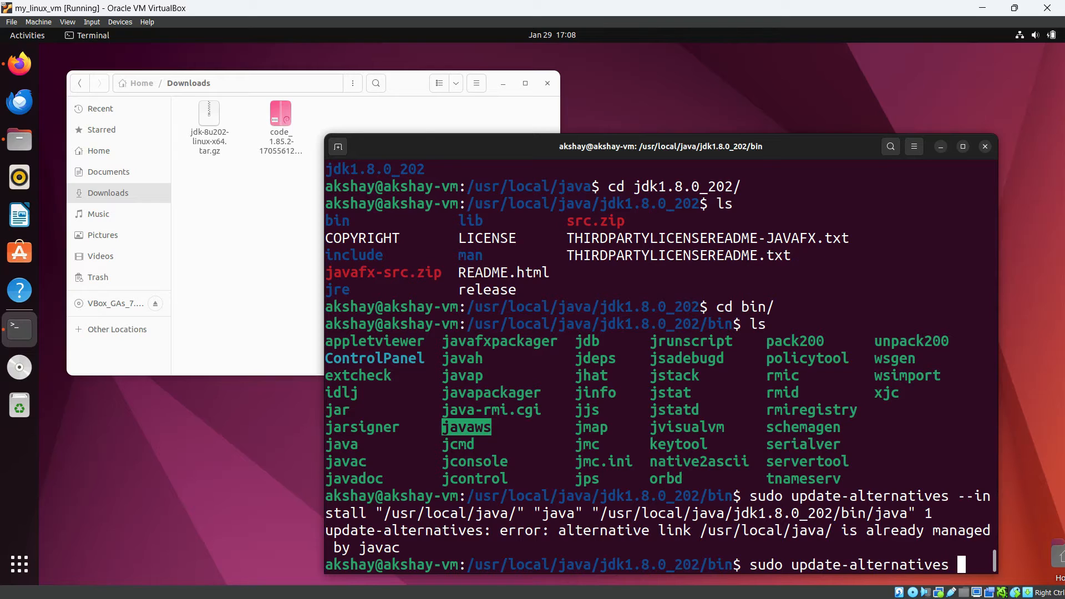
{"action": "type", "text": "--"}
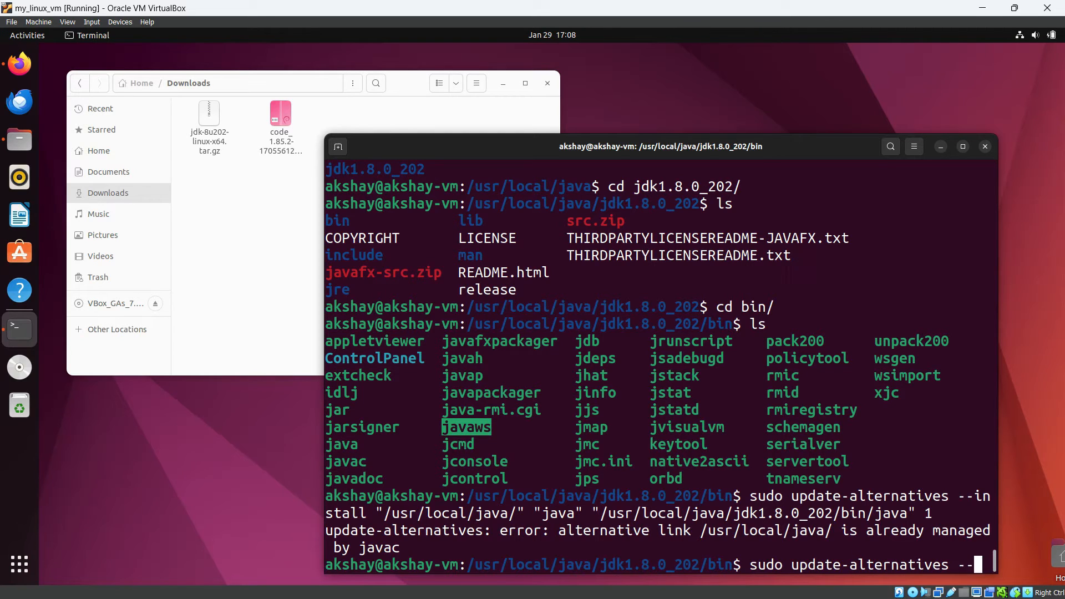
{"action": "type", "text": "inst"}
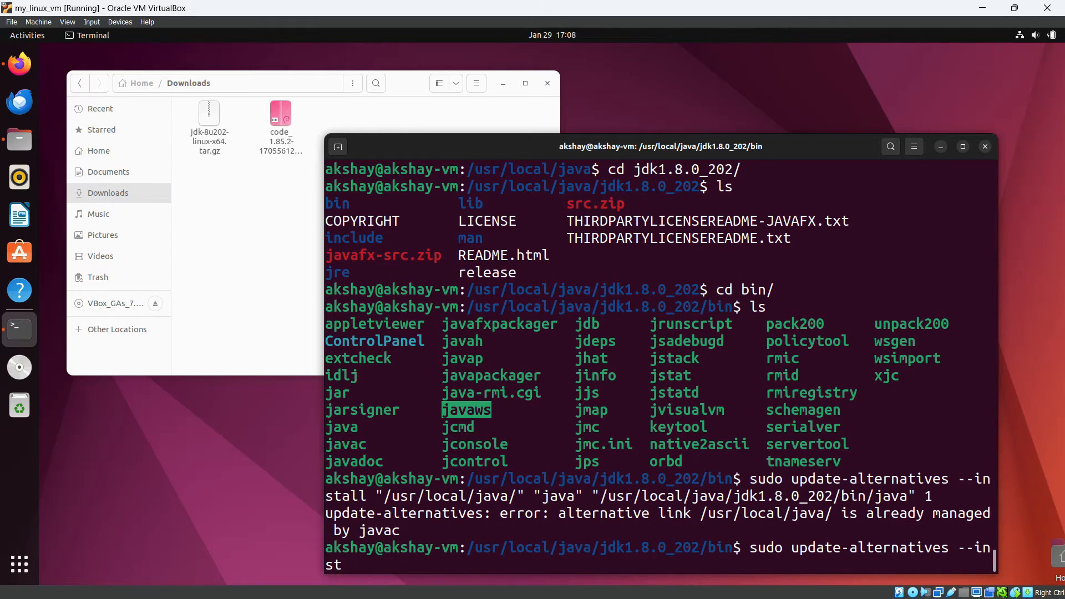
{"action": "type", "text": "tal"}
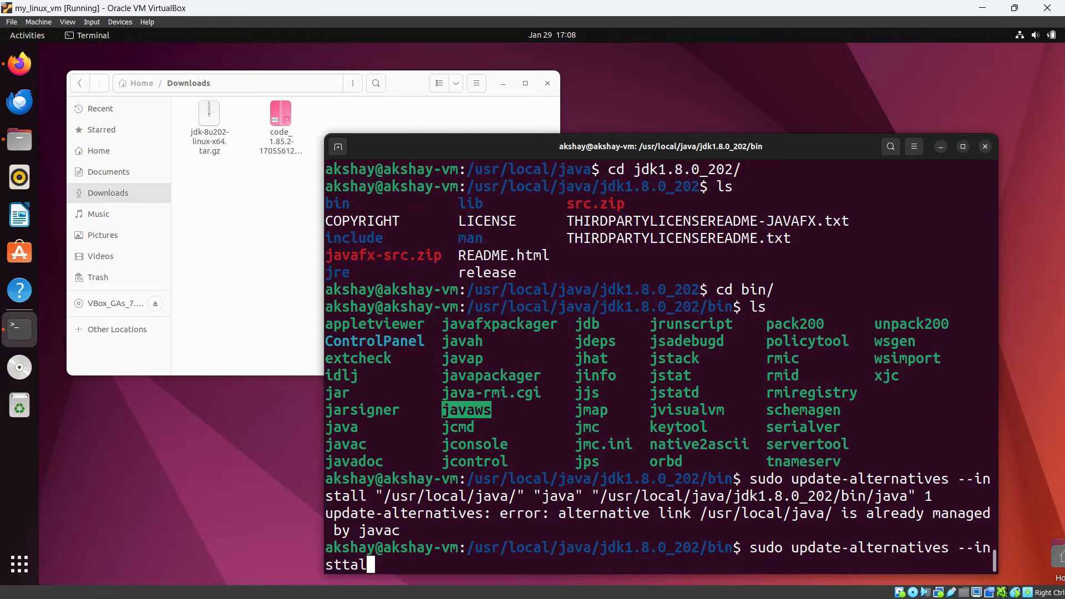
{"action": "key", "text": "BackSpace"}
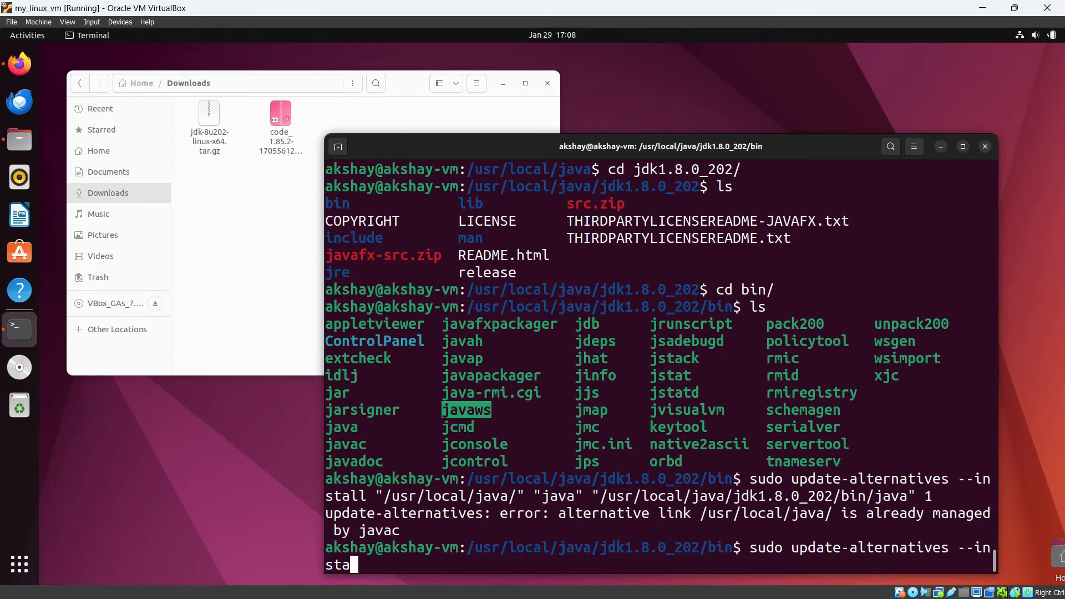
{"action": "type", "text": "ll \""}
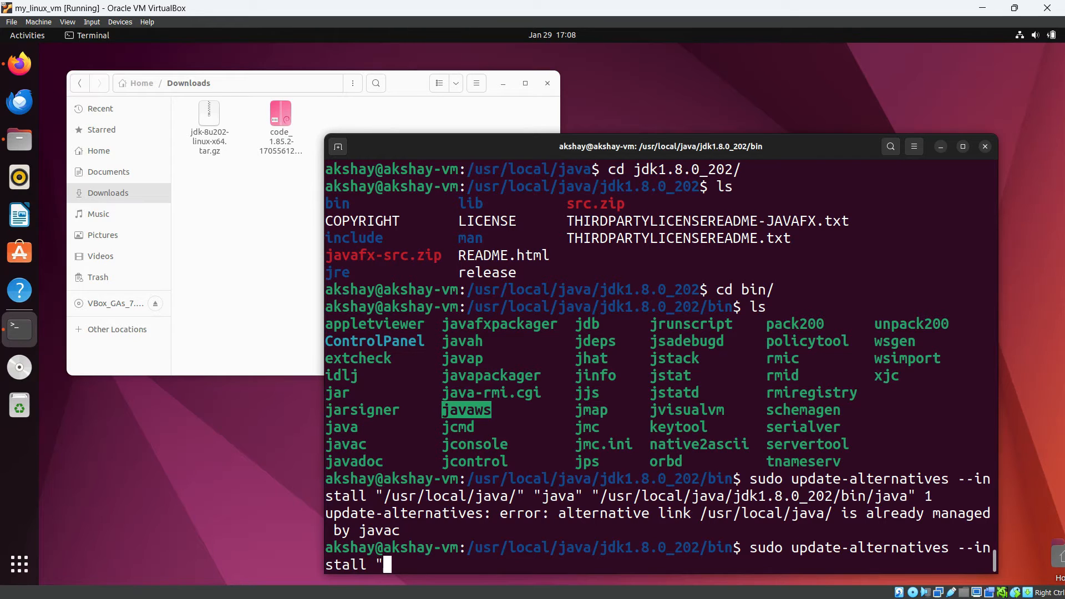
{"action": "type", "text": "/usr/"}
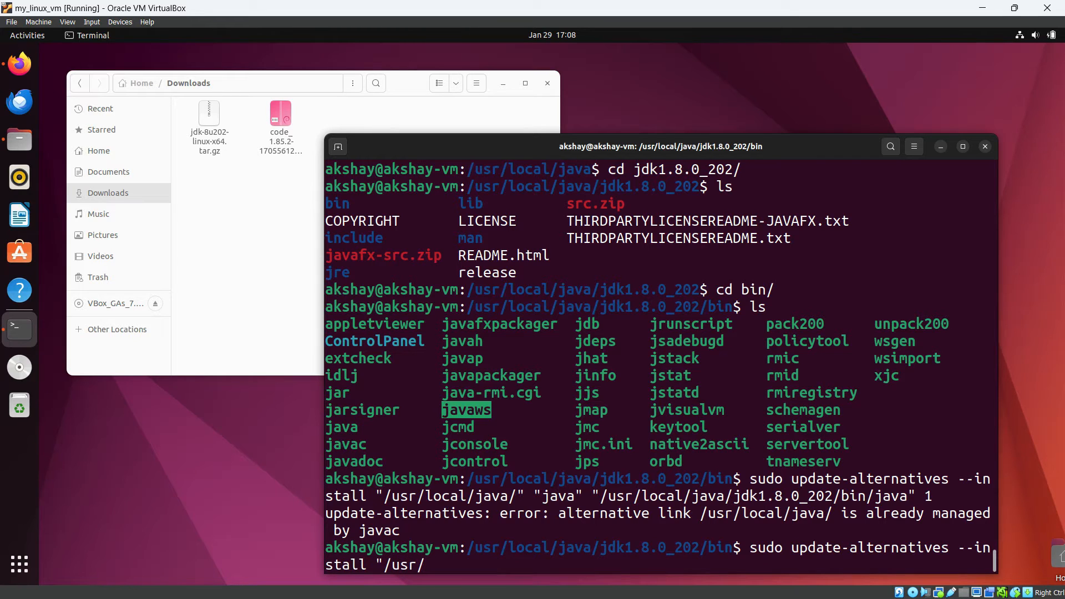
{"action": "type", "text": "local"}
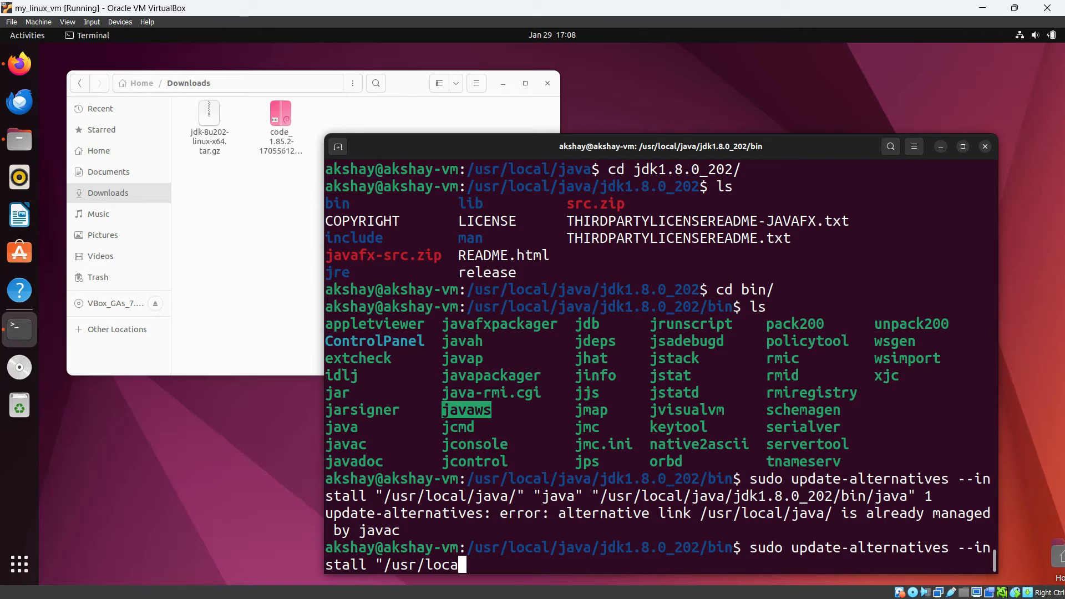
{"action": "type", "text": "l/ja"}
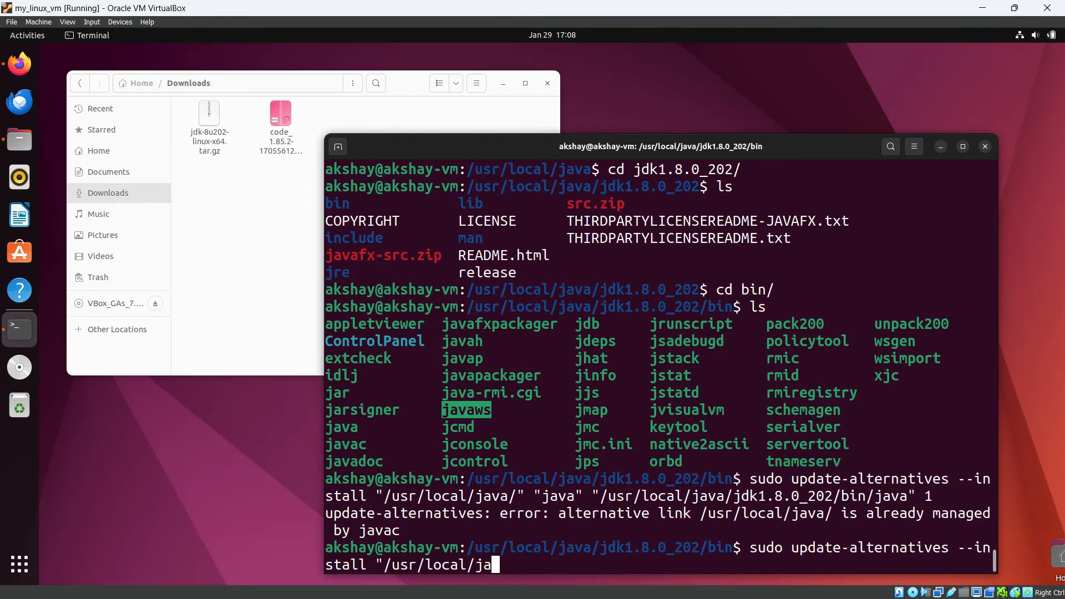
{"action": "type", "text": "vac/"}
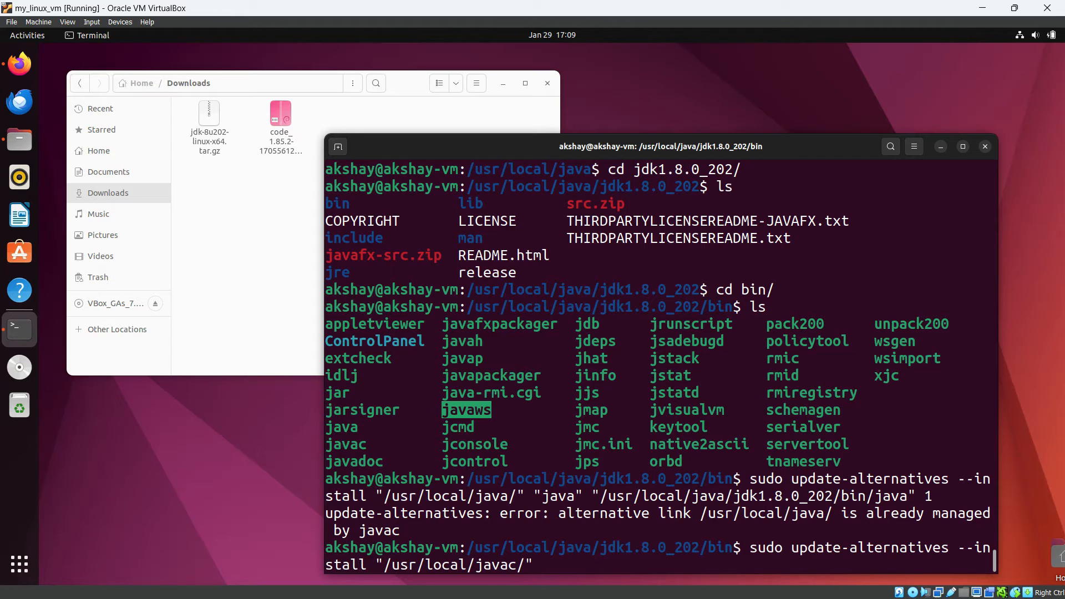
{"action": "type", "text": "\""}
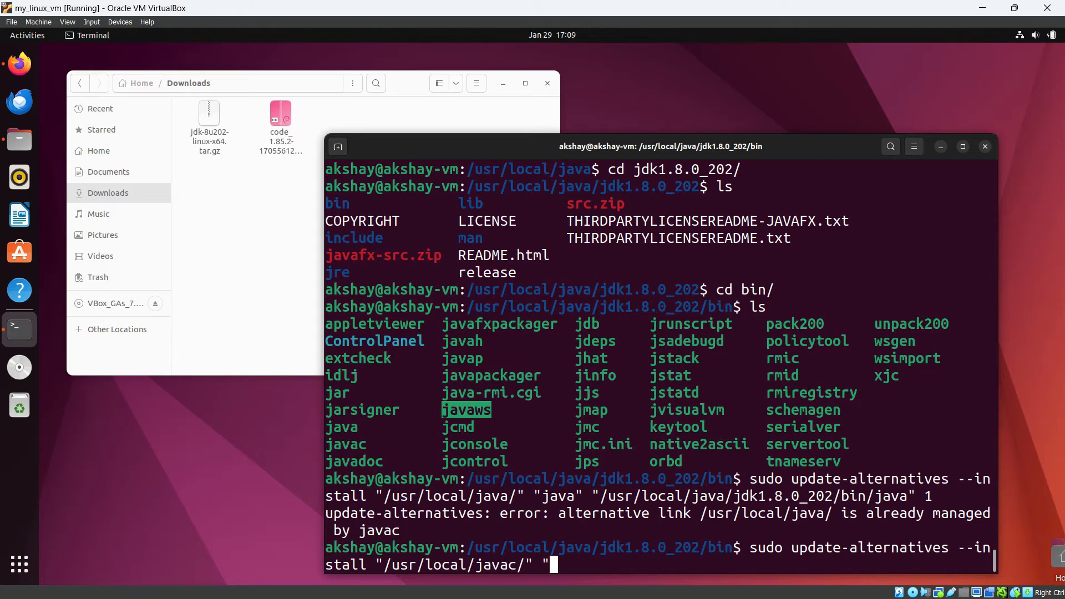
{"action": "type", "text": "javac"}
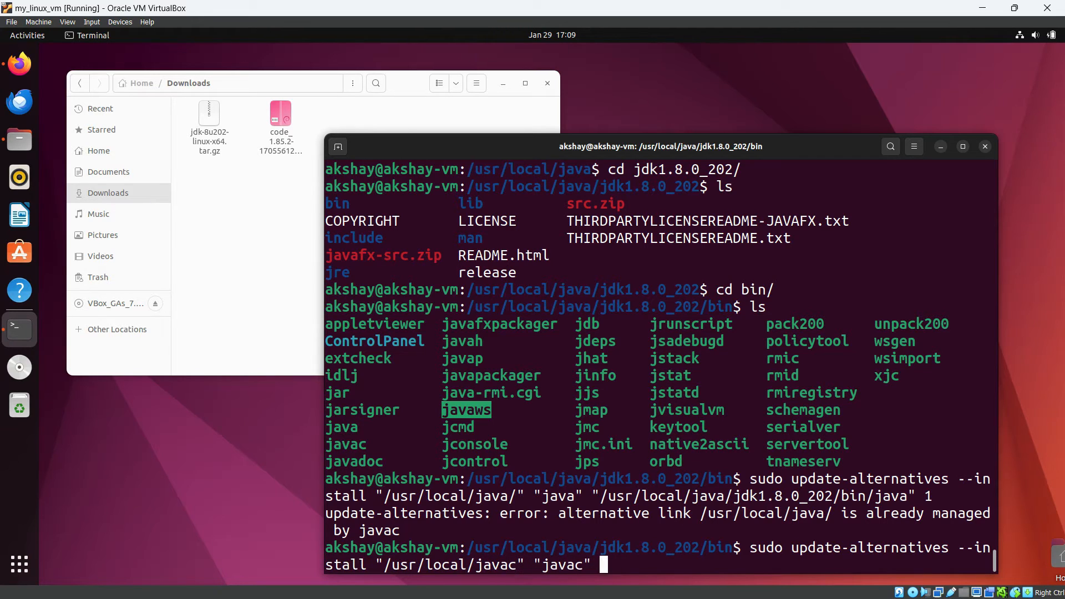
{"action": "type", "text": "\""}
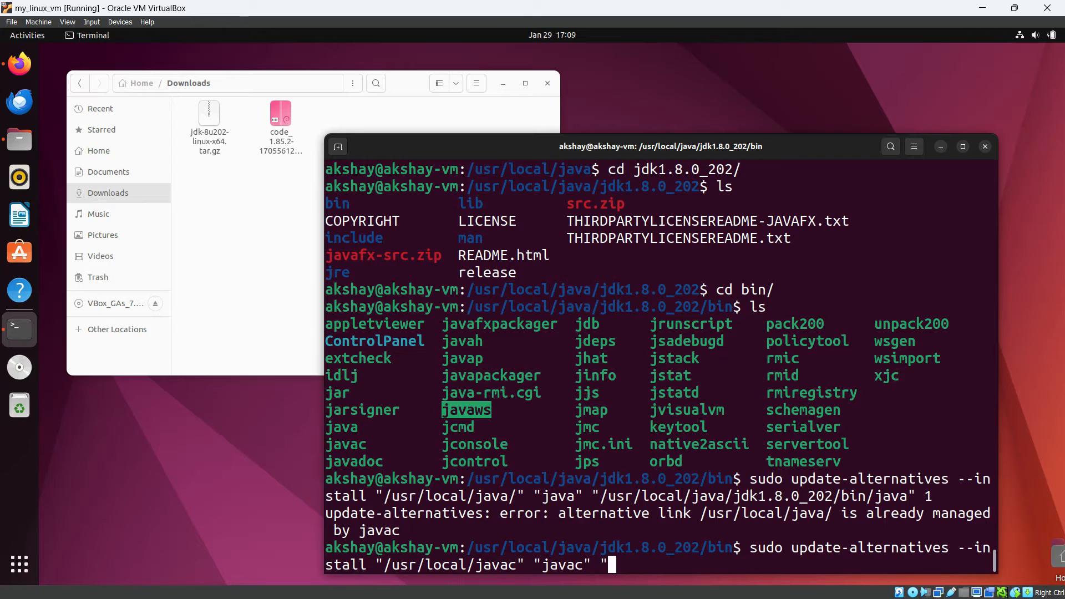
{"action": "type", "text": "/usr/local/java/"}
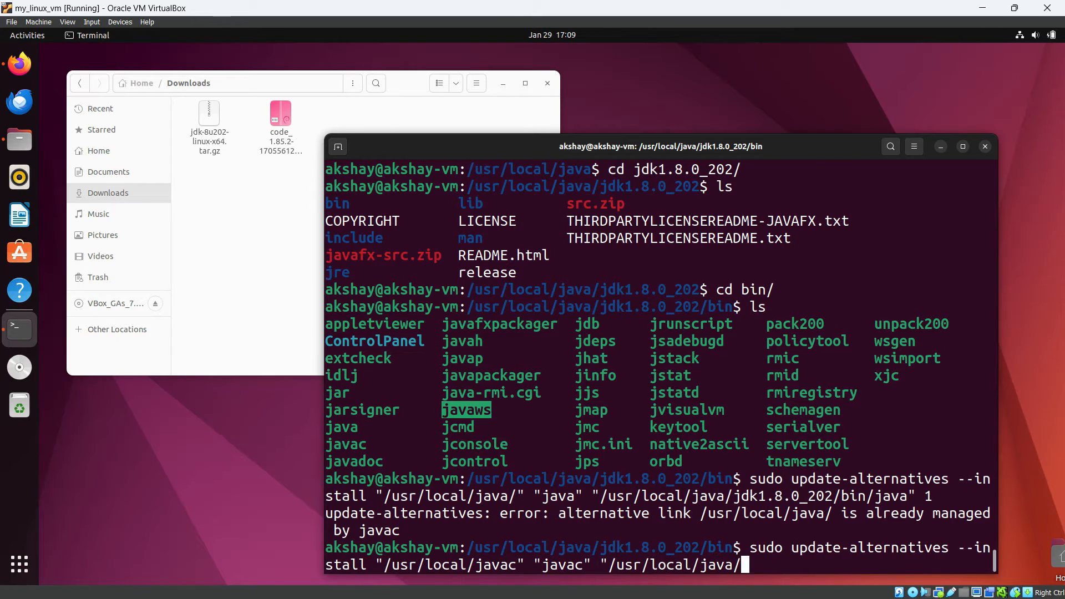
{"action": "type", "text": "jdk1.8.0_202/bin/javac\""}
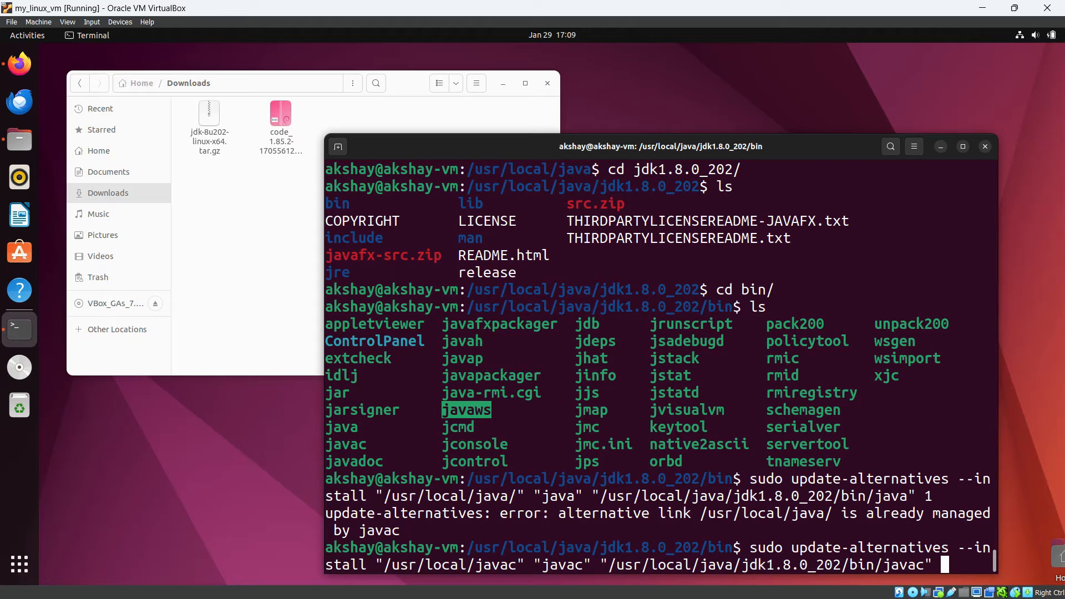
{"action": "type", "text": "1"}
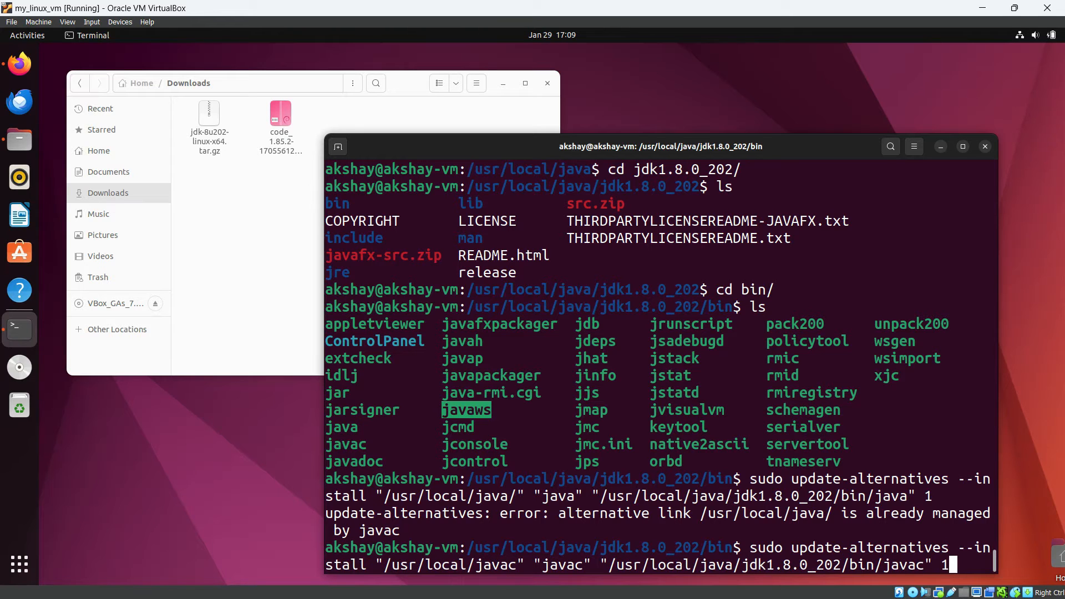
{"action": "key", "text": "Return"}
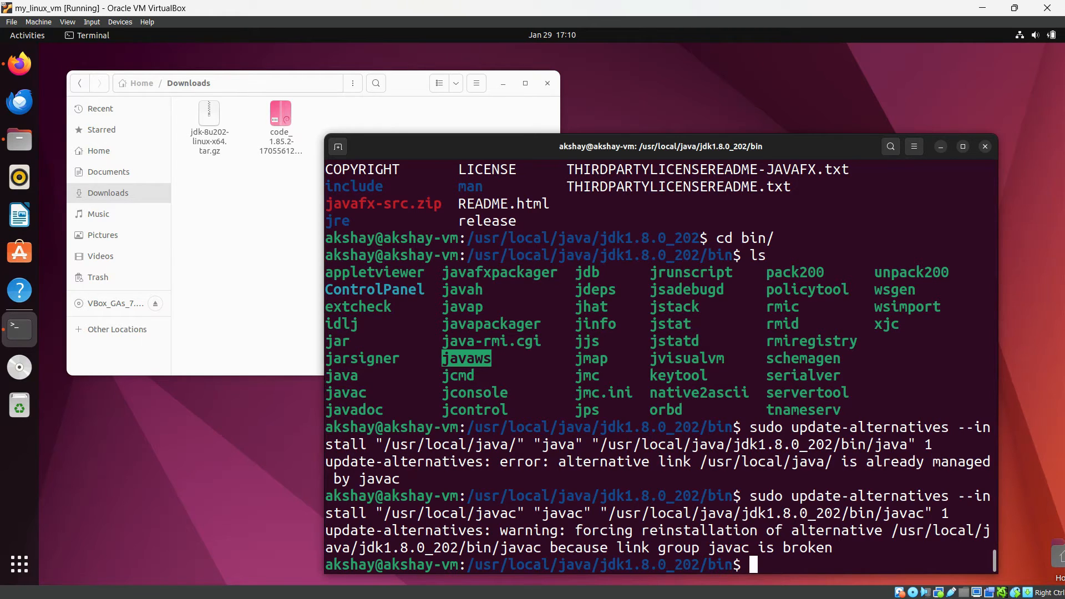
Run update-alternatives --install for javaws pointing to jdk1.8.0_202/bin/javaws priority 1, then the same for java
{"action": "type", "text": "sod"}
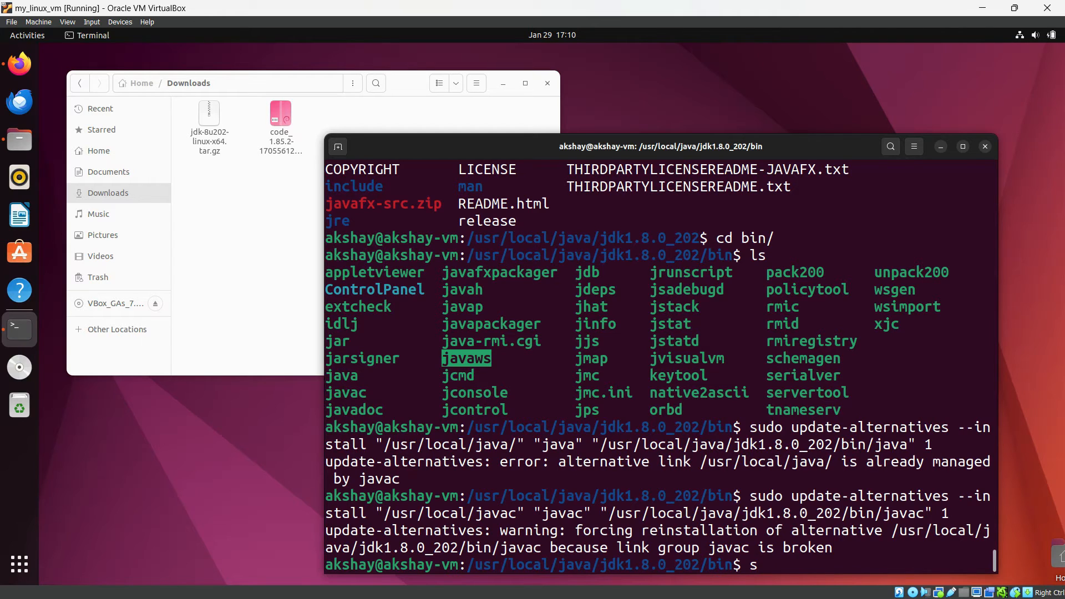
{"action": "type", "text": "udo"}
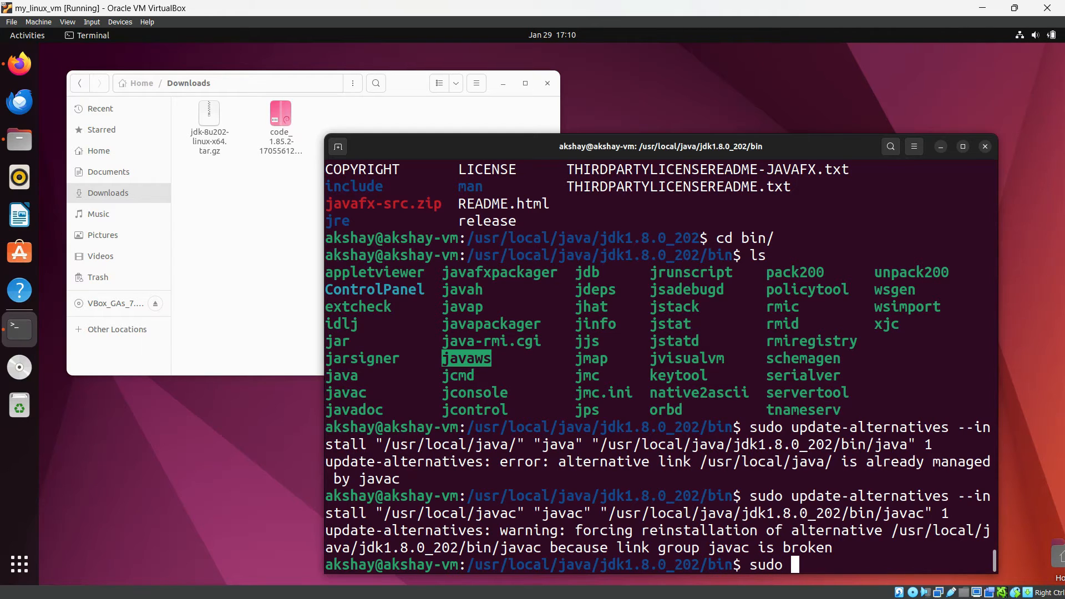
{"action": "type", "text": "update-alternatives --install"}
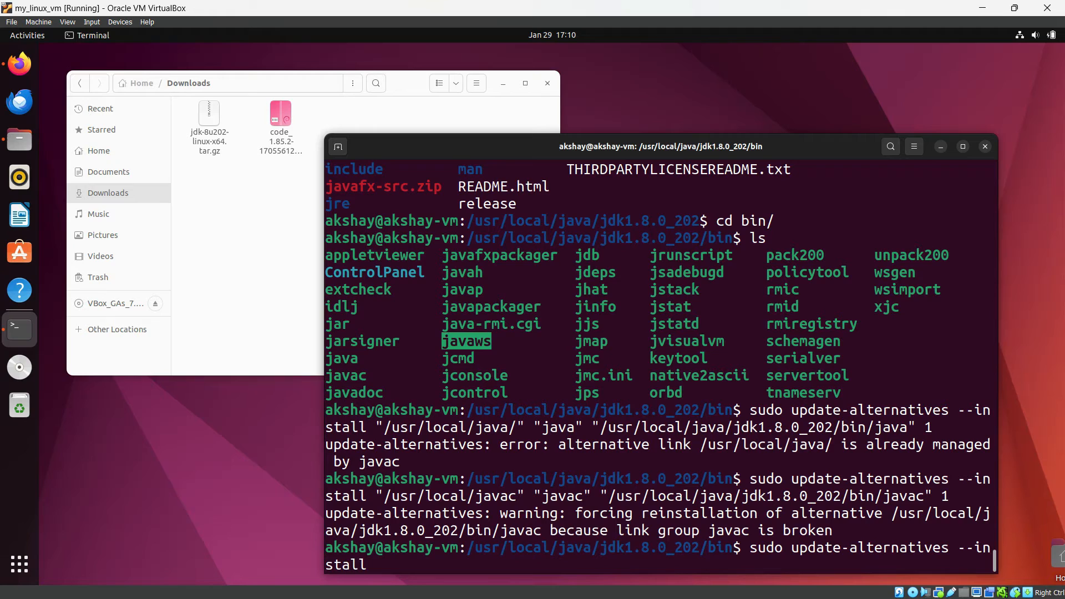
{"action": "type", "text": "\"/usr/local/"}
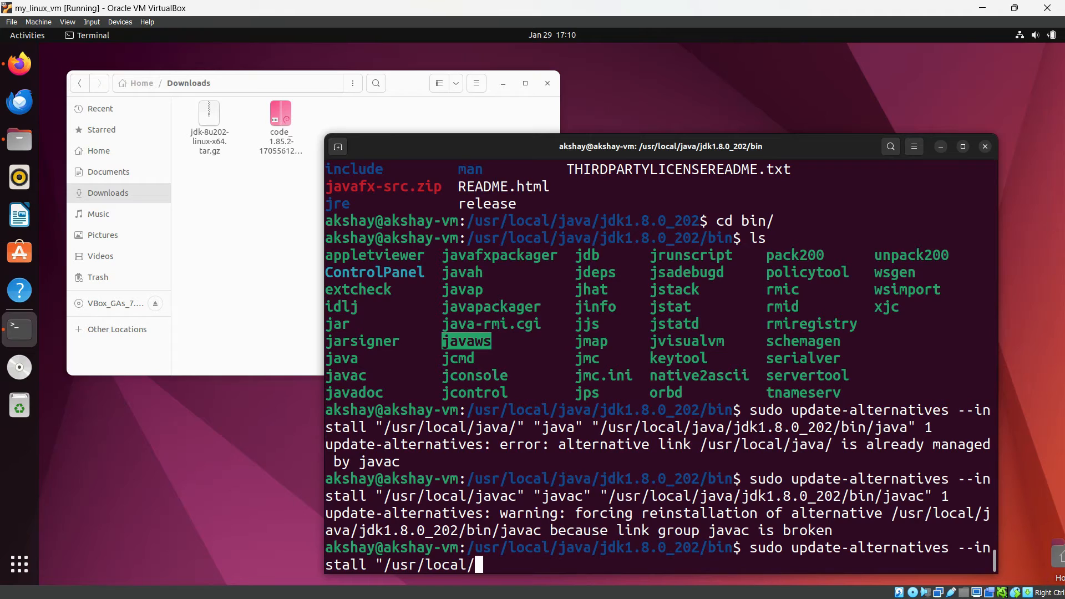
{"action": "type", "text": "javac"}
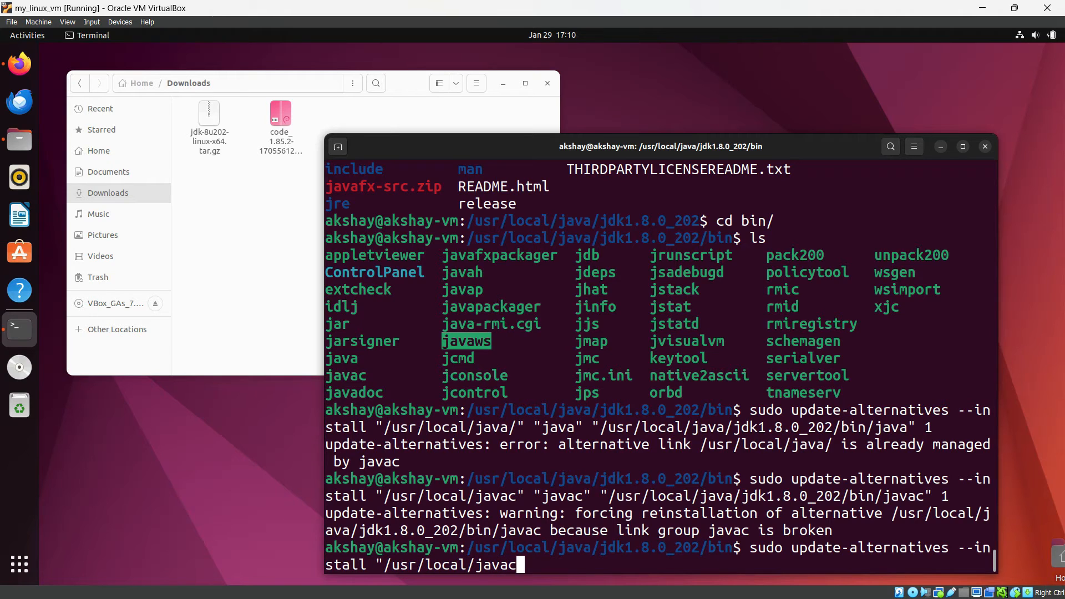
{"action": "type", "text": "s"}
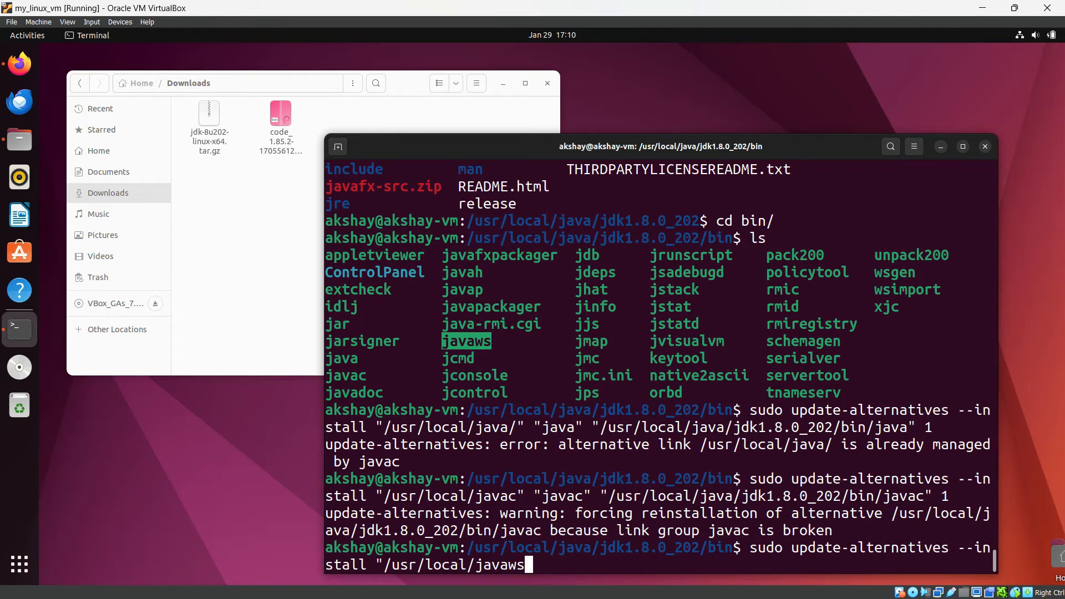
{"action": "type", "text": "/\""}
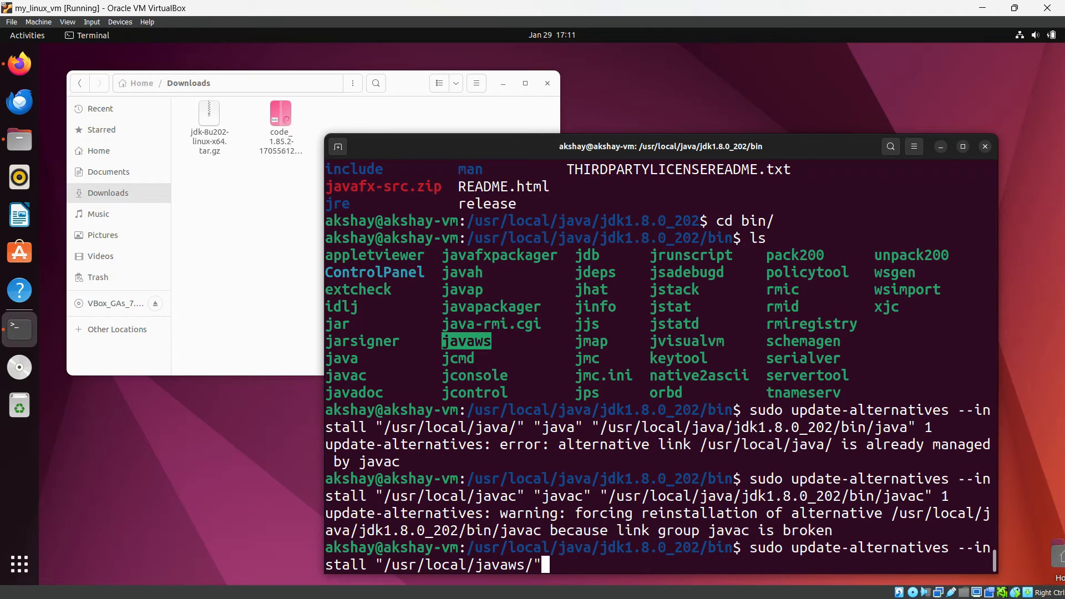
{"action": "type", "text": "\"java"}
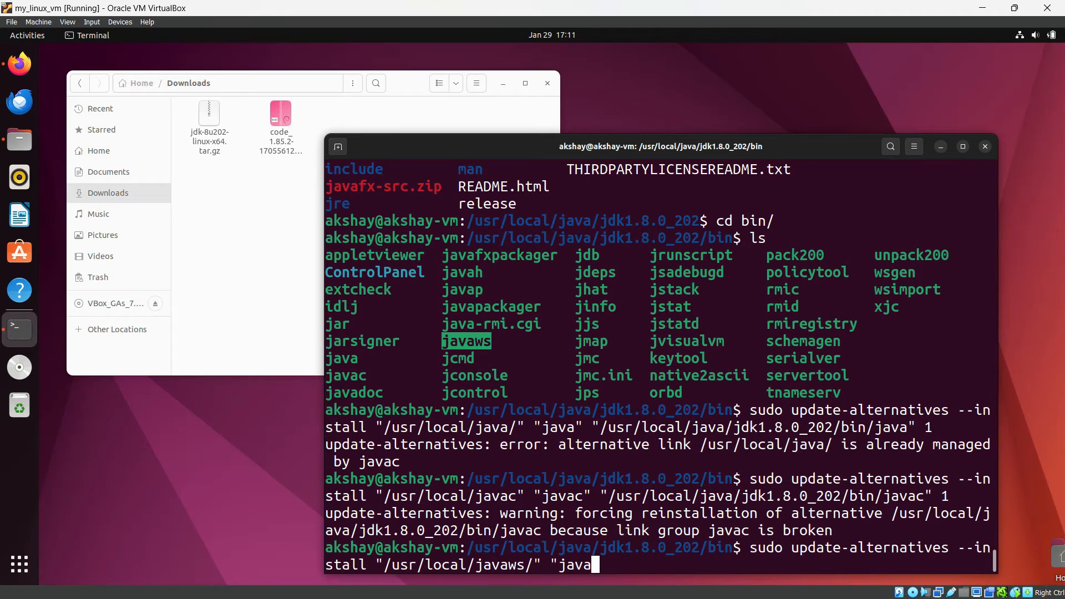
{"action": "type", "text": "ws'"}
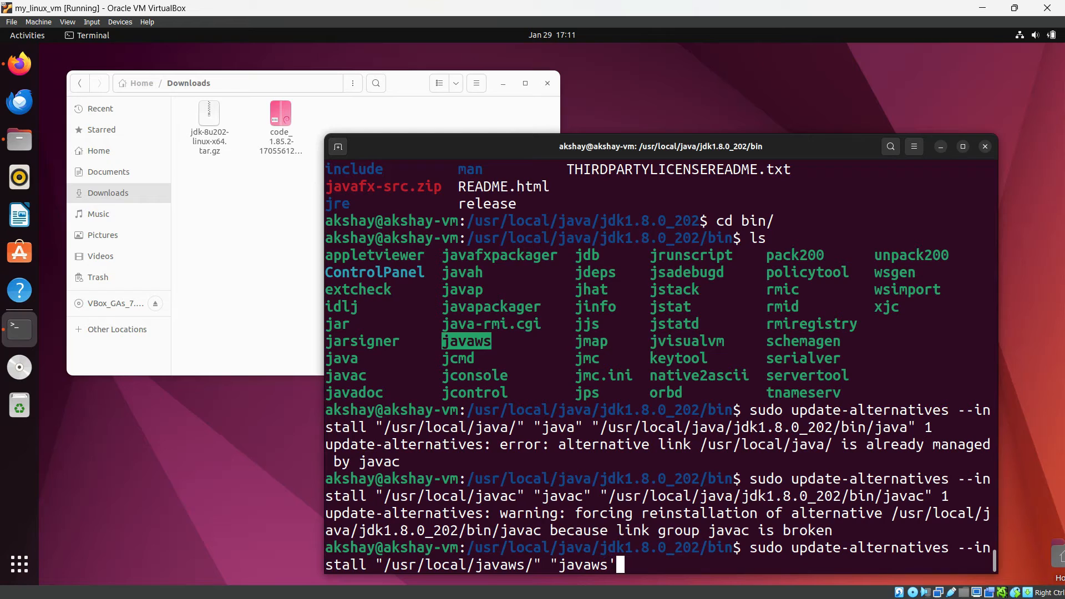
{"action": "type", "text": "\""}
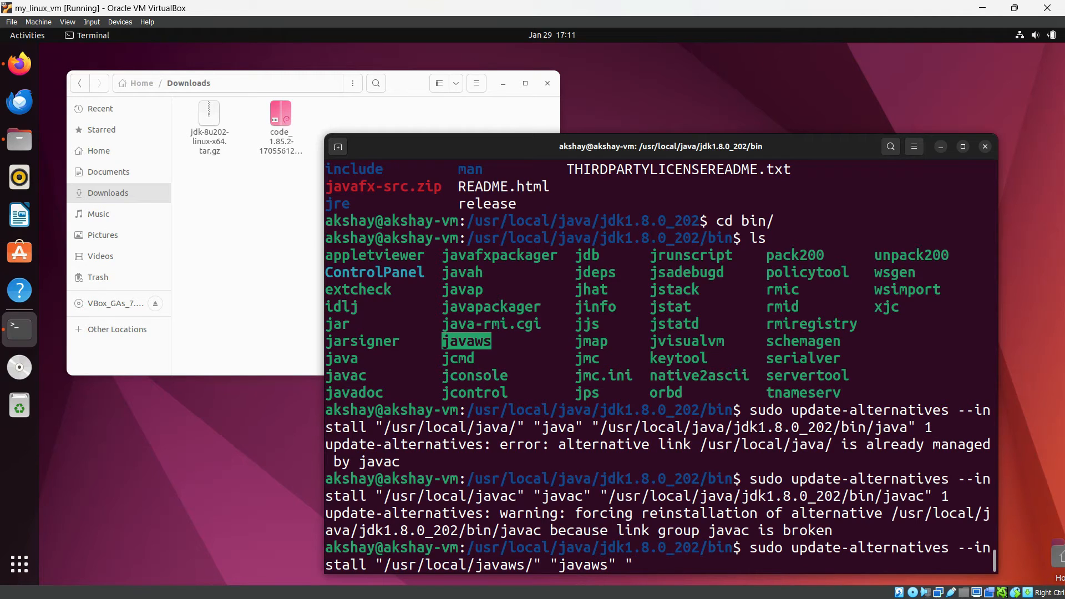
{"action": "type", "text": "/usr/local/java"}
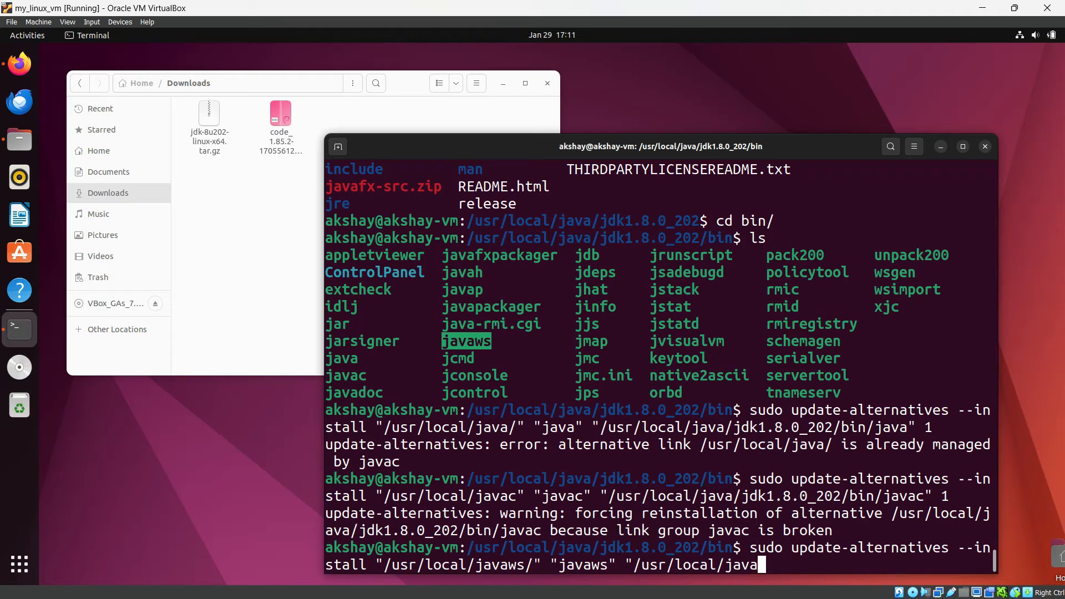
{"action": "type", "text": "jdk1.8.0_202/bin/"}
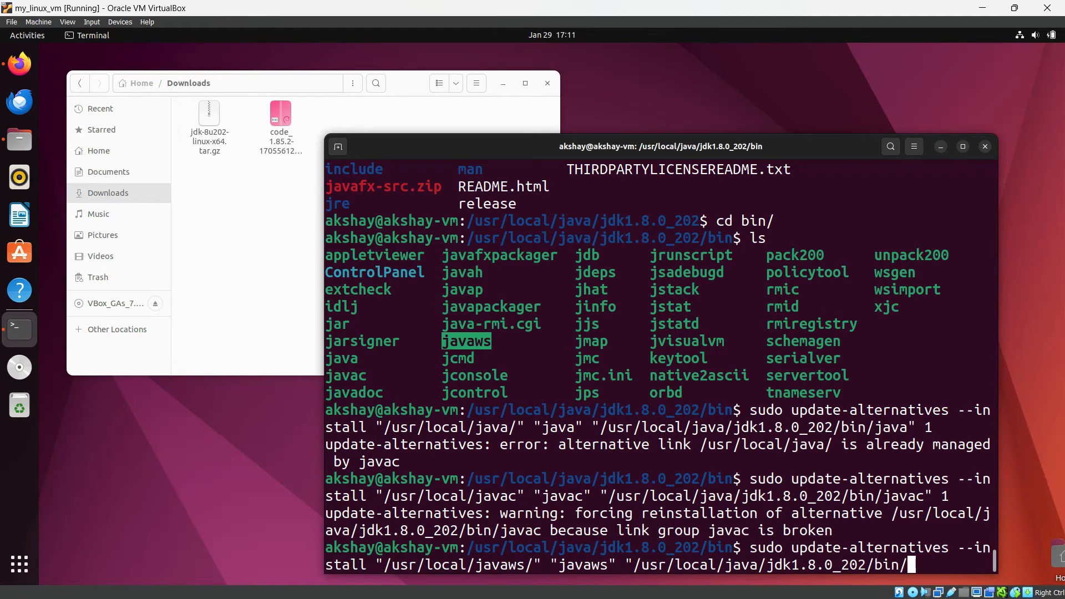
{"action": "type", "text": "java"}
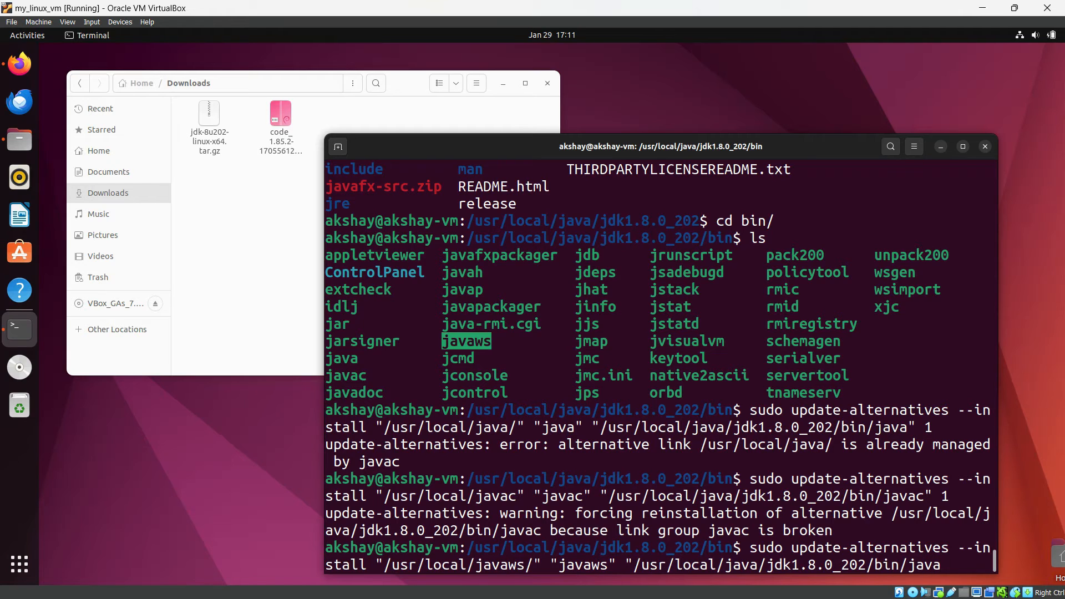
{"action": "type", "text": "javaws\" 1"}
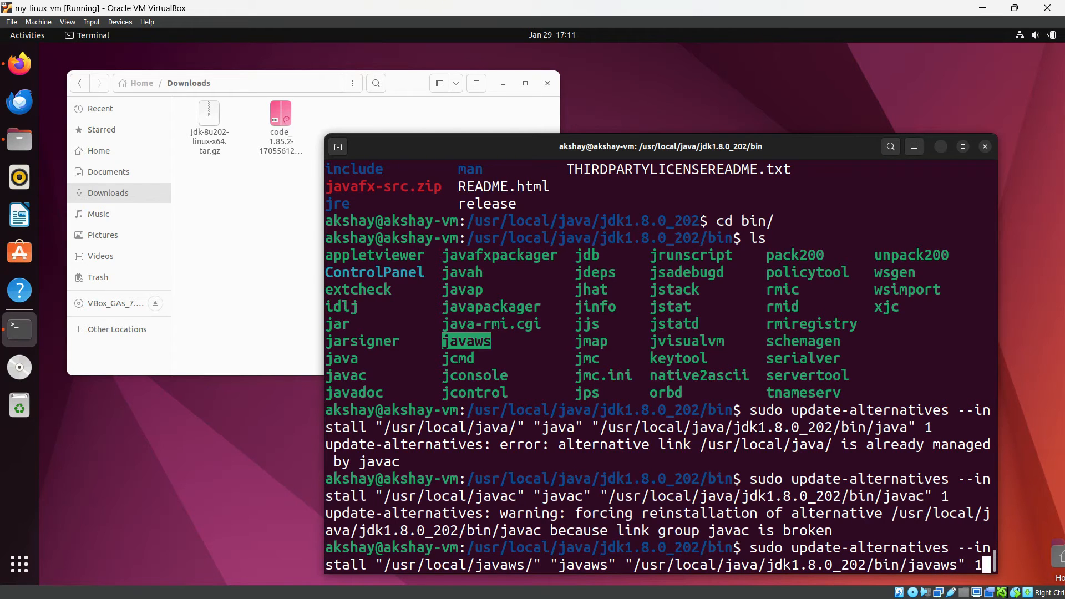
{"action": "key", "text": "Return"}
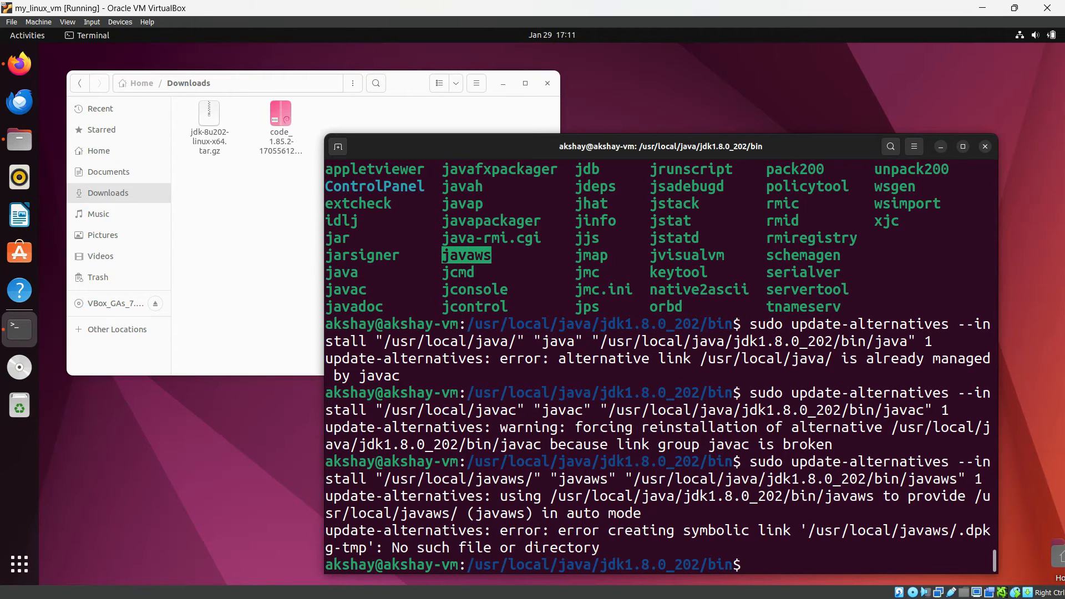
{"action": "key", "text": "Return"}
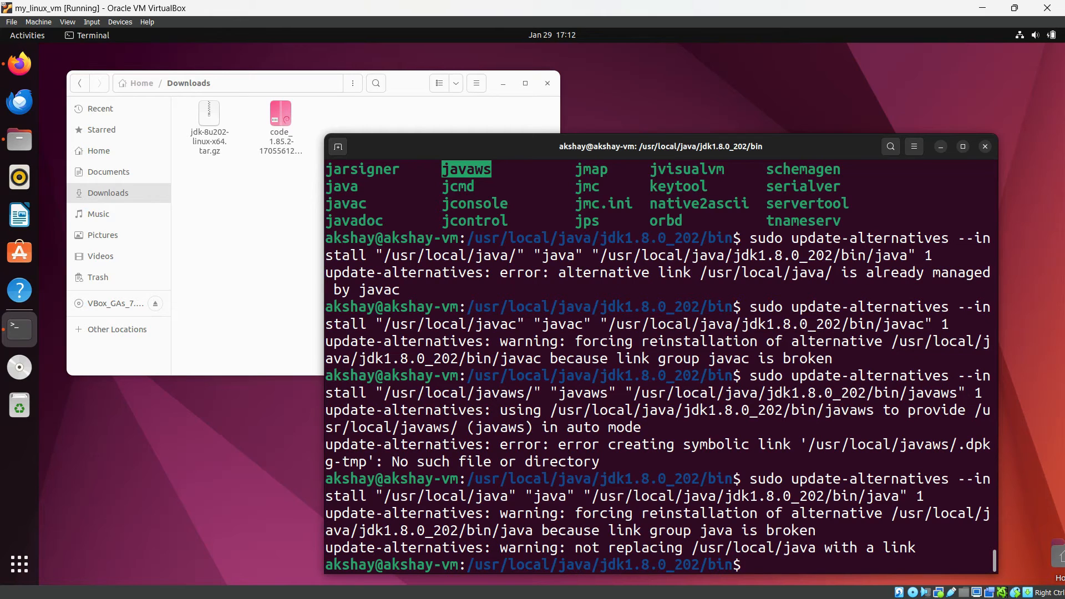
Launch sudo gedit ~/.bashrc to edit the shell startup file as administrator
{"action": "type", "text": "sudo"}
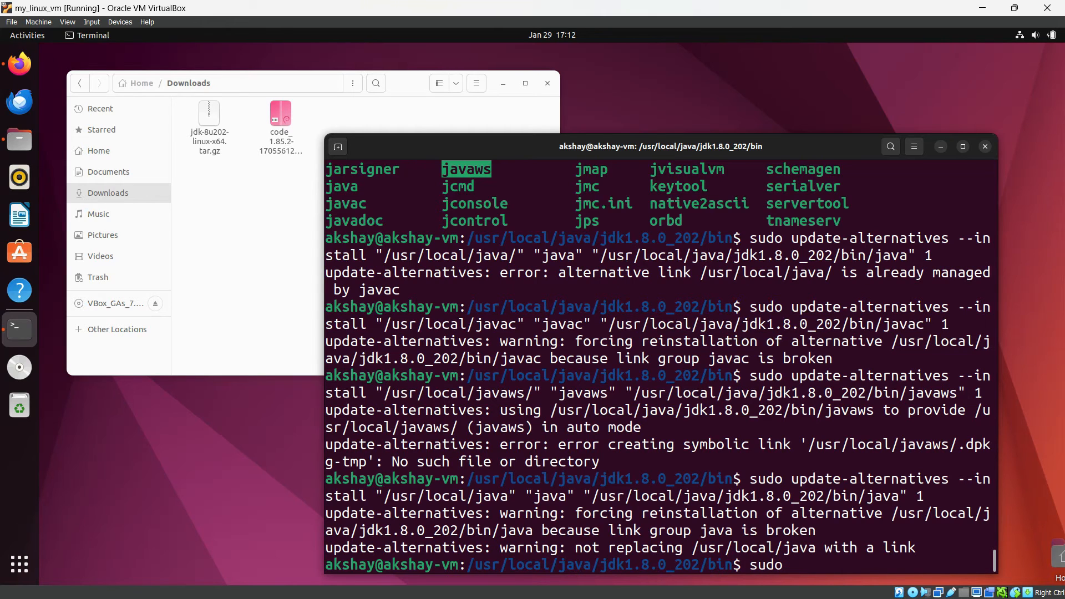
{"action": "type", "text": "g"}
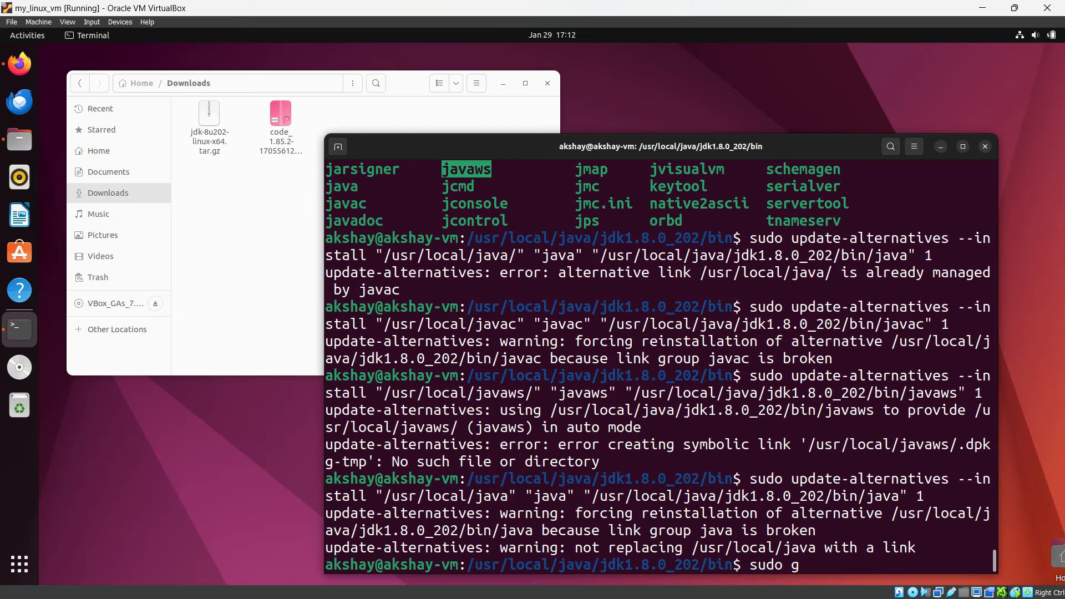
{"action": "type", "text": "edit"}
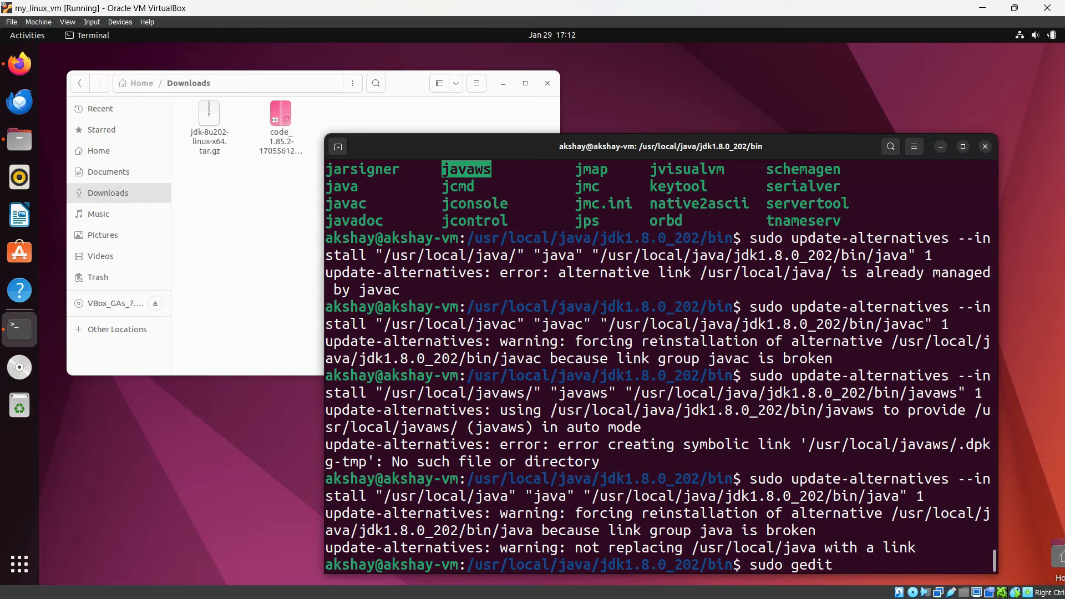
{"action": "type", "text": "~"}
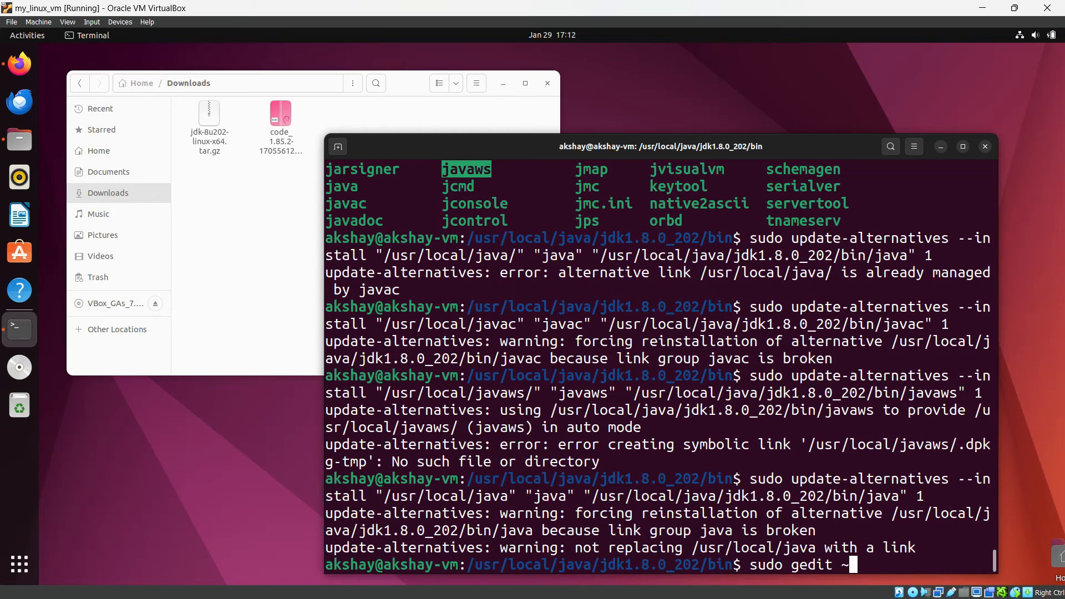
{"action": "type", "text": "."}
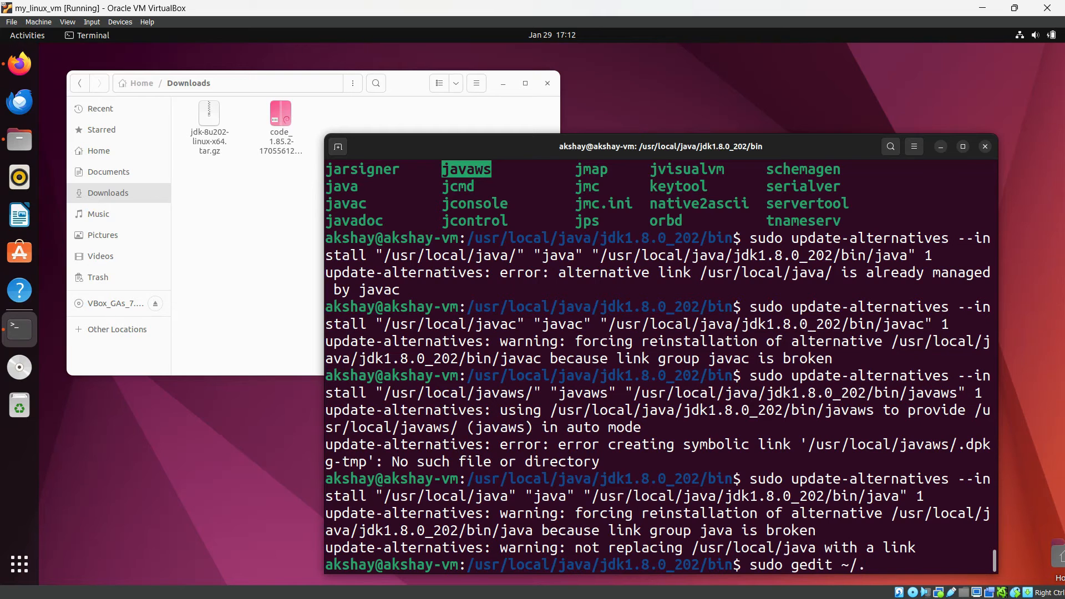
{"action": "type", "text": "bashrc"}
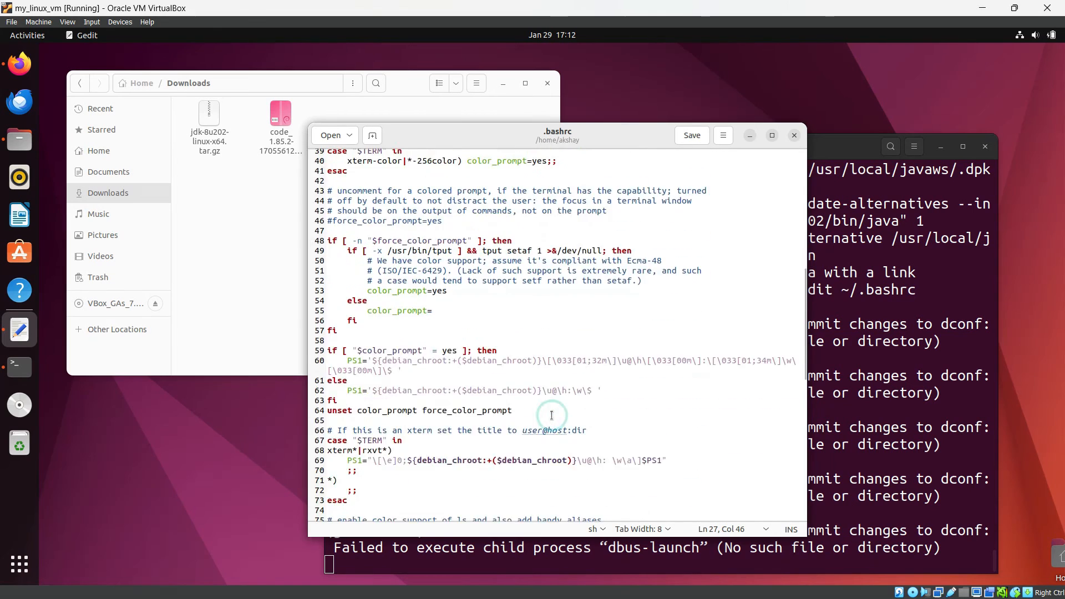
At the end of .bashrc add the line export JAVA_HOME=/usr/local/java
{"action": "scroll", "scroll_direction": "down", "scroll_amount": 3}
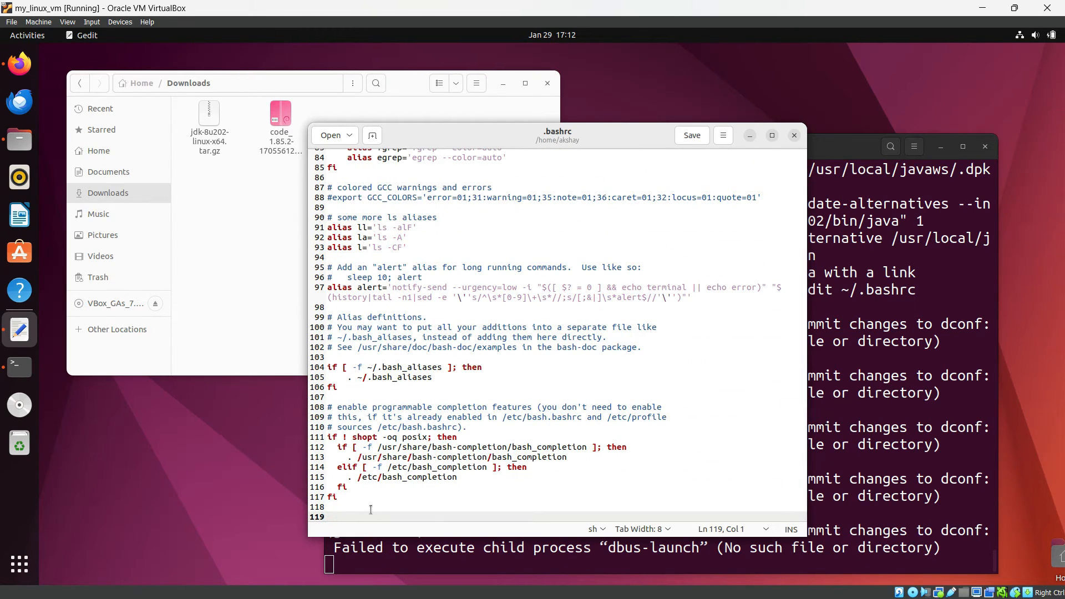
{"action": "type", "text": "export"}
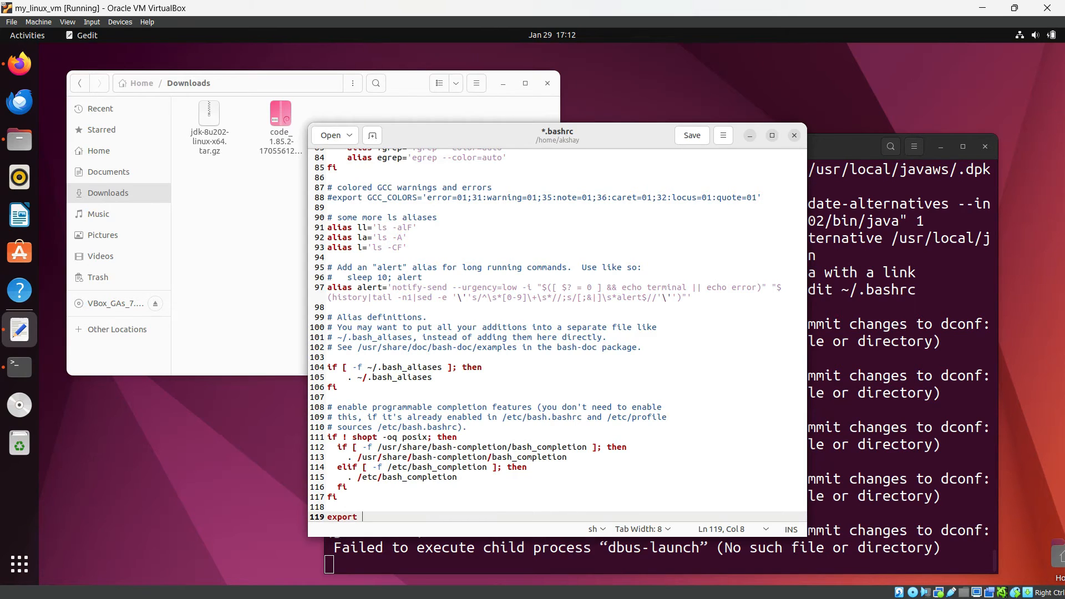
{"action": "type", "text": "JAVA"}
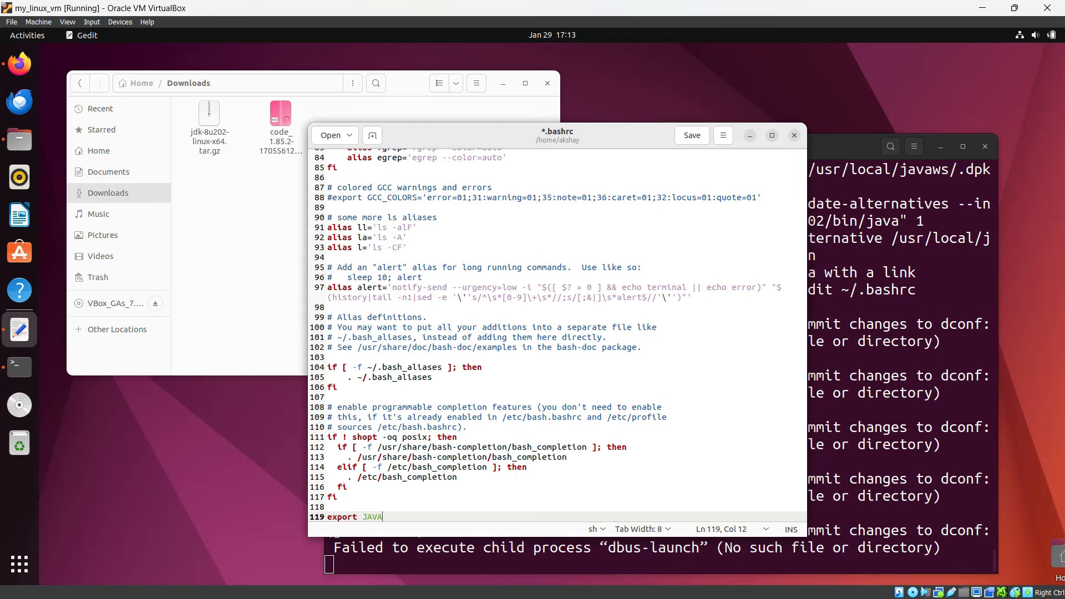
{"action": "type", "text": "_HOM"}
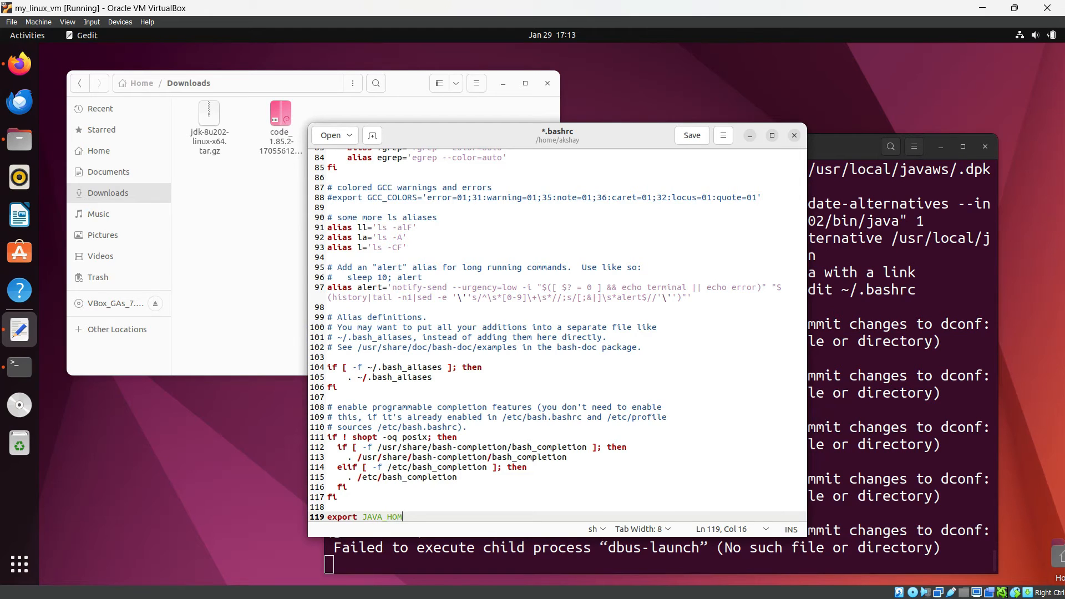
{"action": "type", "text": "E="}
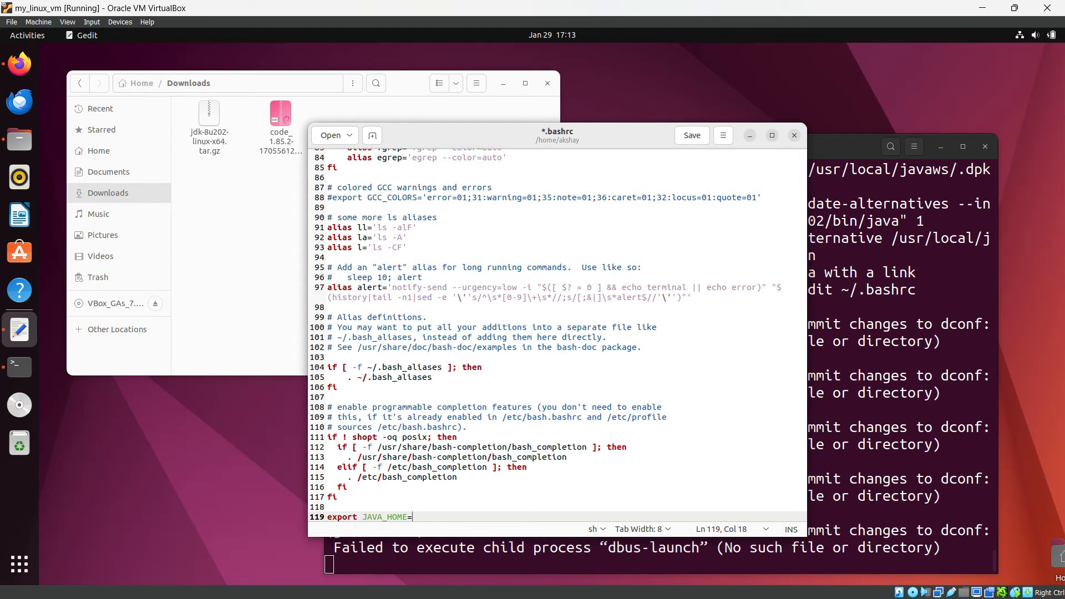
{"action": "type", "text": "/"}
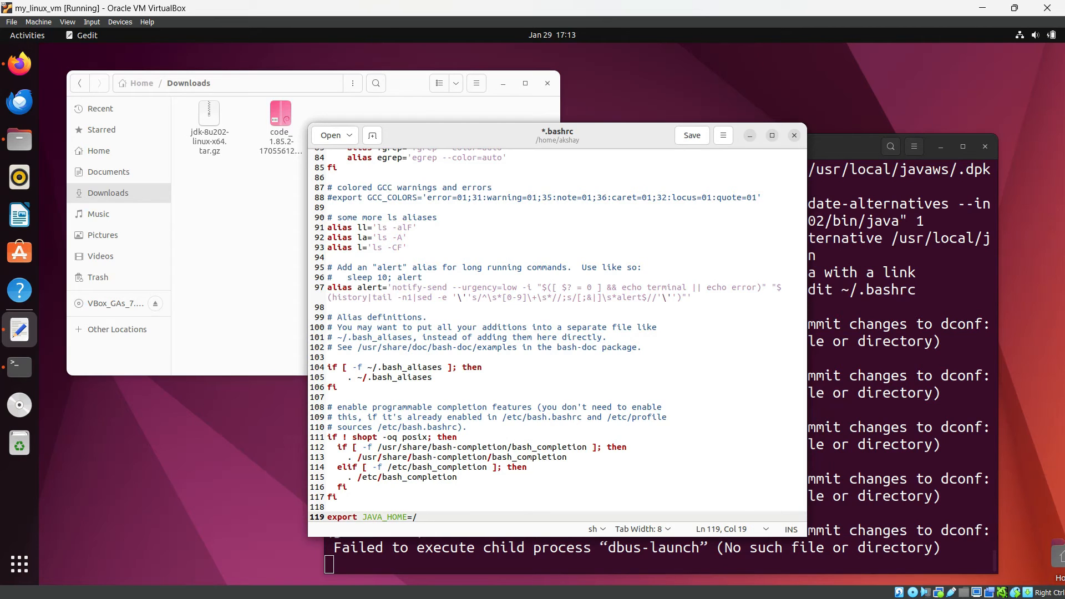
{"action": "type", "text": "usr"}
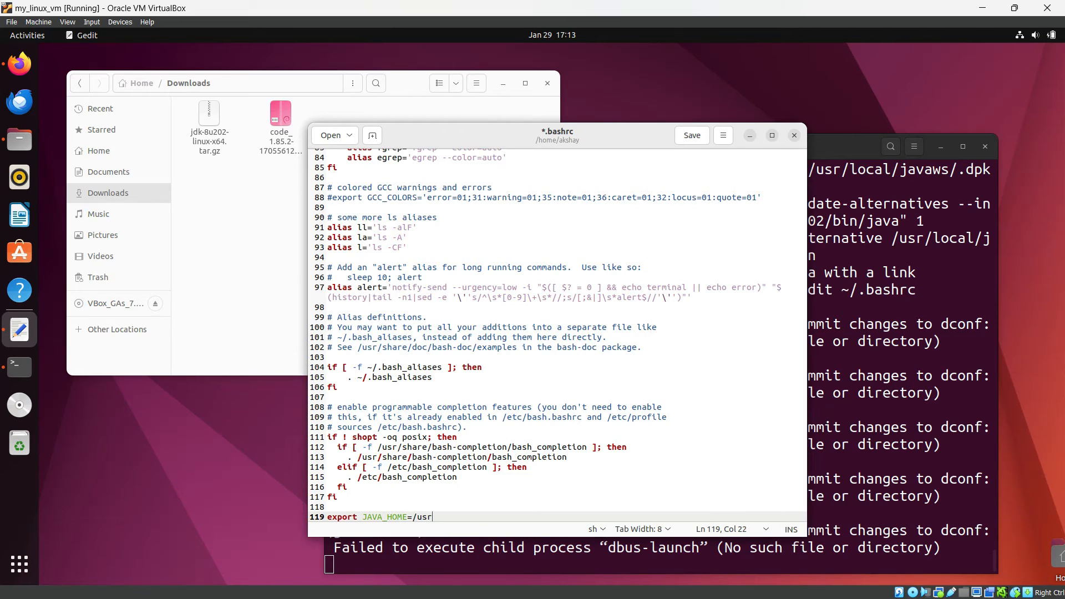
{"action": "type", "text": "lo"}
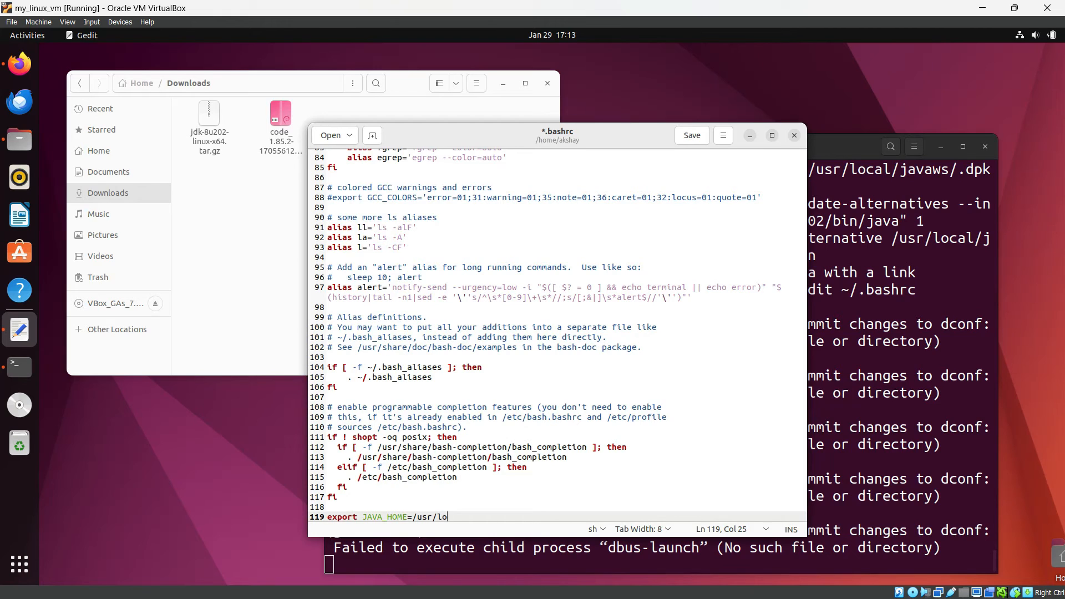
{"action": "type", "text": "cal/"}
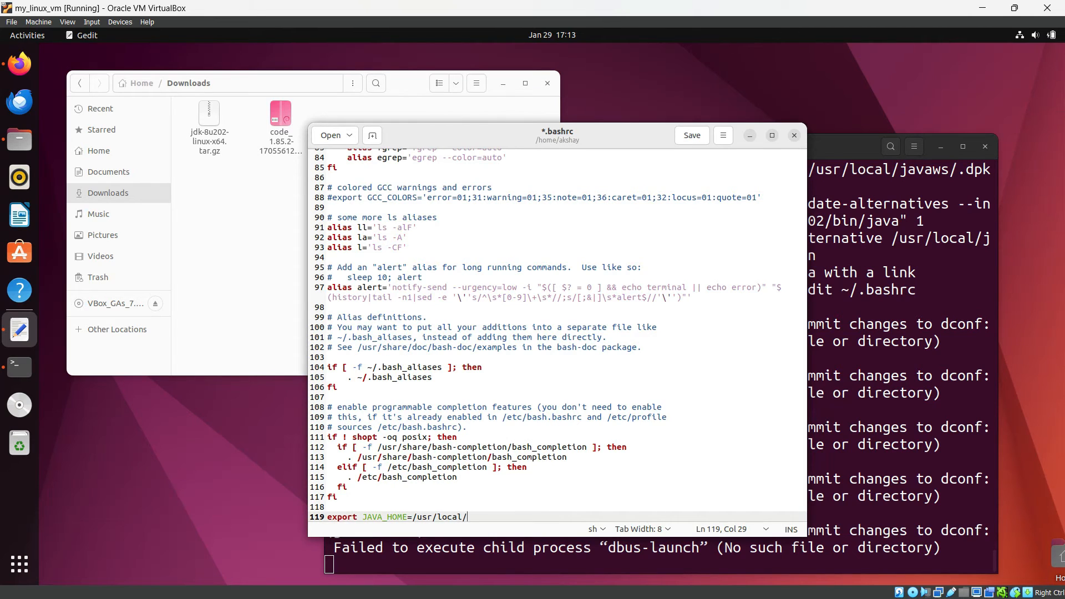
{"action": "type", "text": "java"}
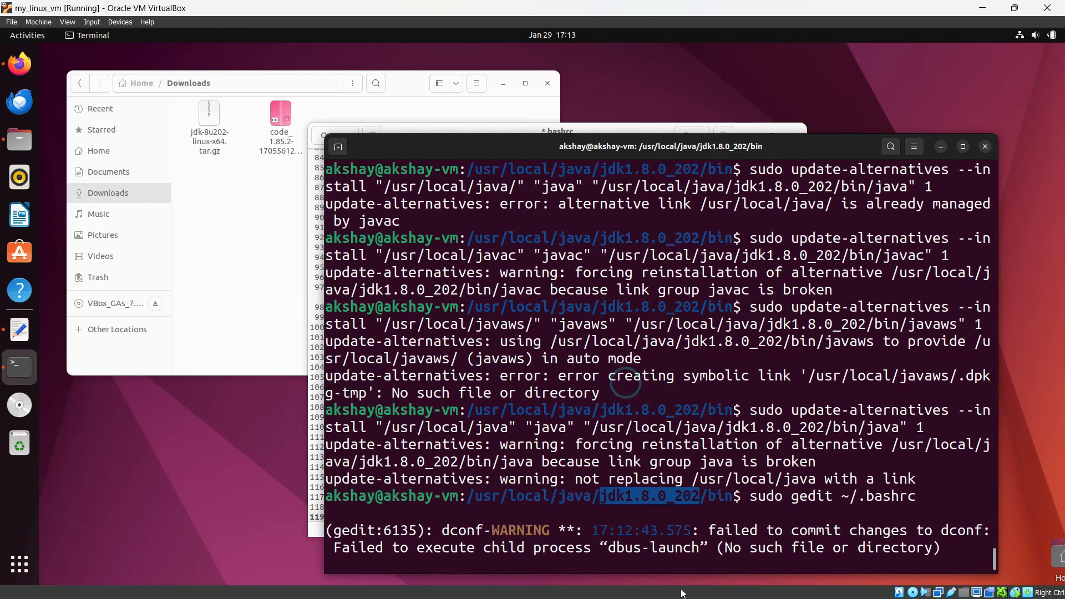
{"action": "mouse_move", "coordinate": [279, 464]}
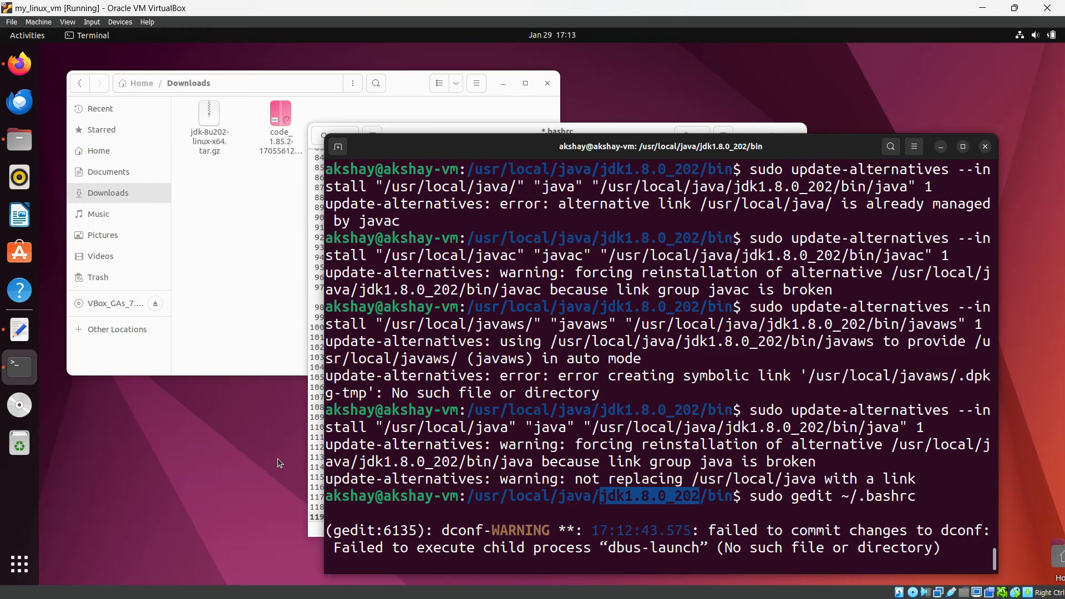
Paste jdk1.8.0_202 after the path so JAVA_HOME reads /usr/local/java/jdk1.8.0_202
{"action": "right_click", "coordinate": [557, 464]}
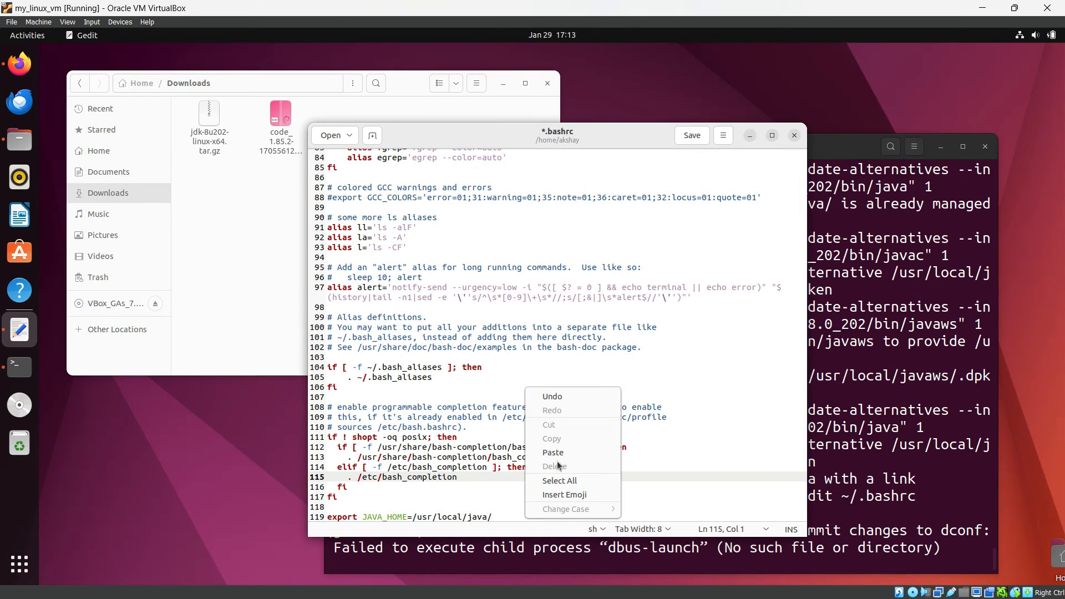
{"action": "left_click", "coordinate": [499, 517]}
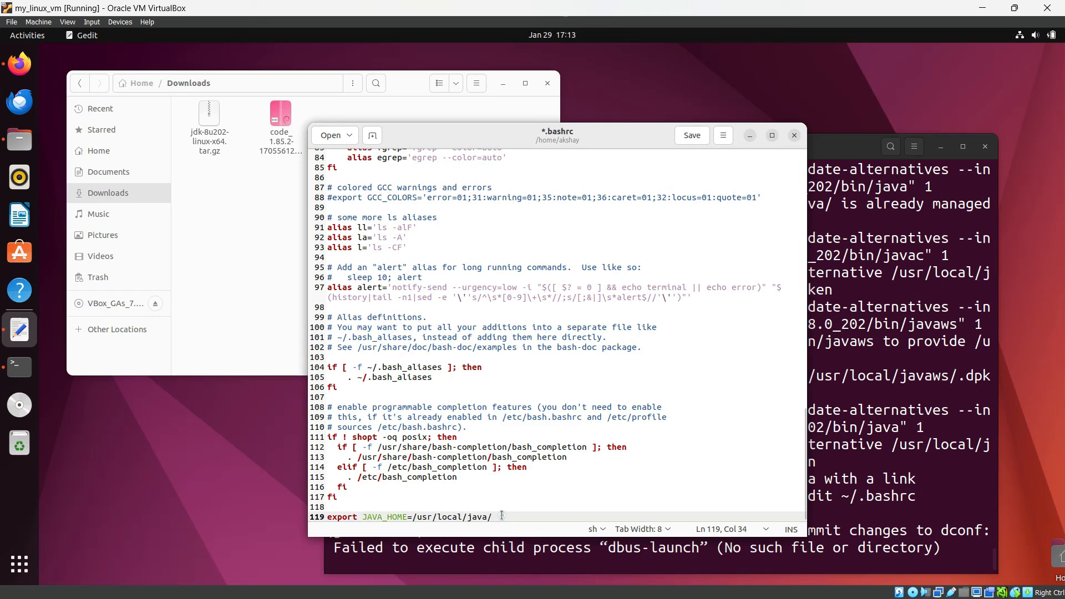
{"action": "type", "text": "jdk1.8.0_202"}
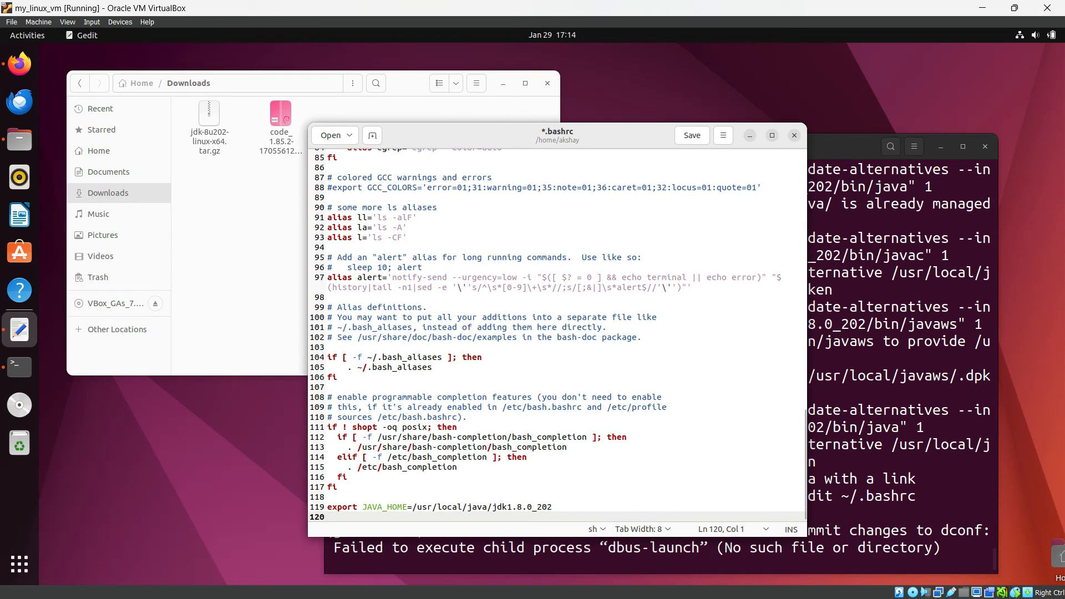
Add the line export PATH=$PATH:$JAVA_HOME/bin below the JAVA_HOME export
{"action": "type", "text": "export"}
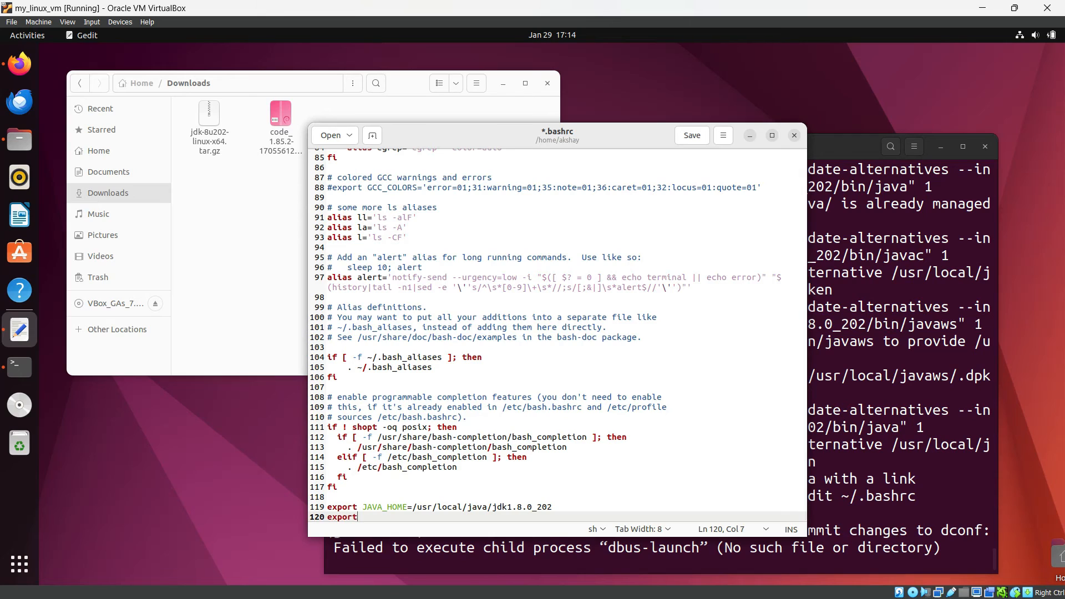
{"action": "type", "text": "PAT"}
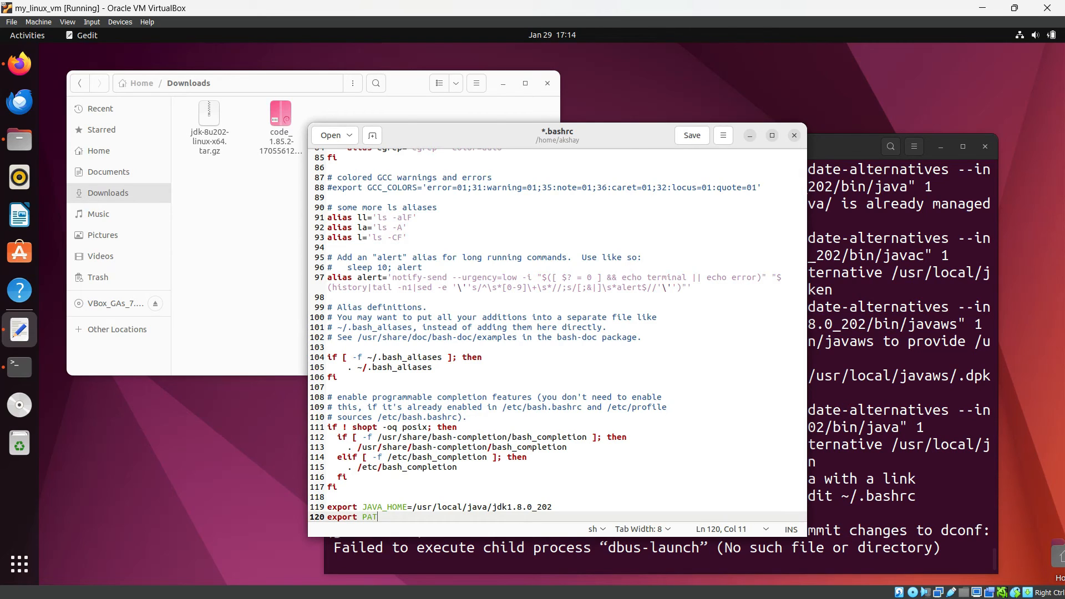
{"action": "type", "text": "H"}
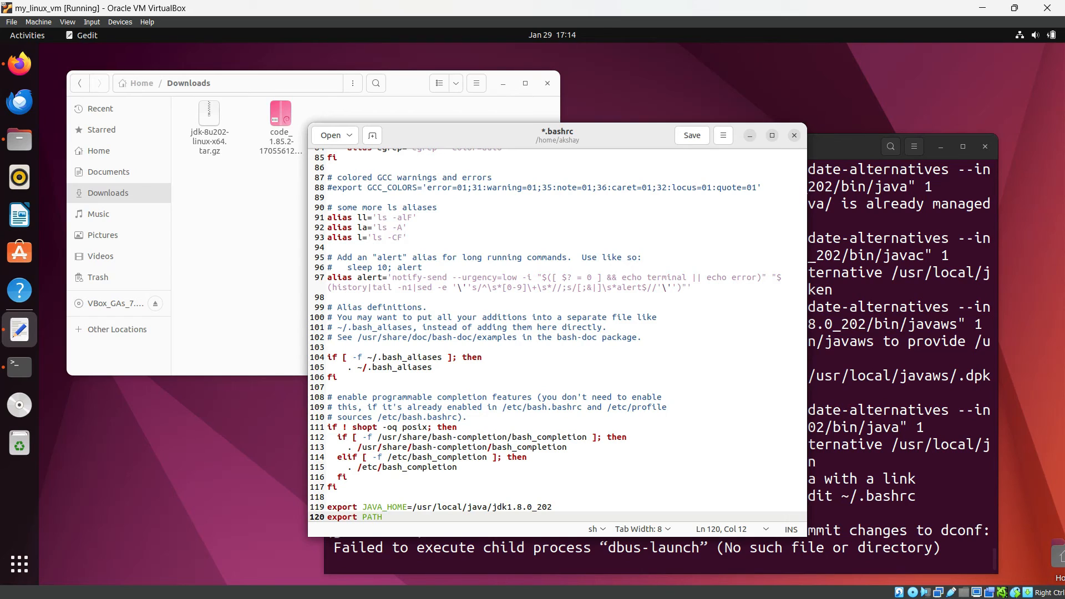
{"action": "type", "text": "="}
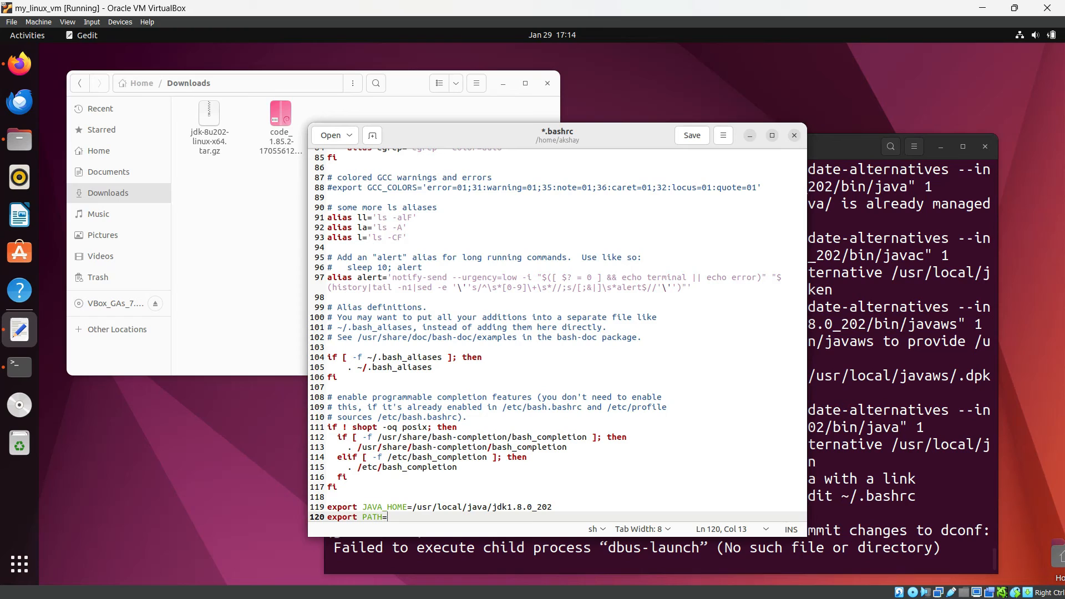
{"action": "type", "text": "$"}
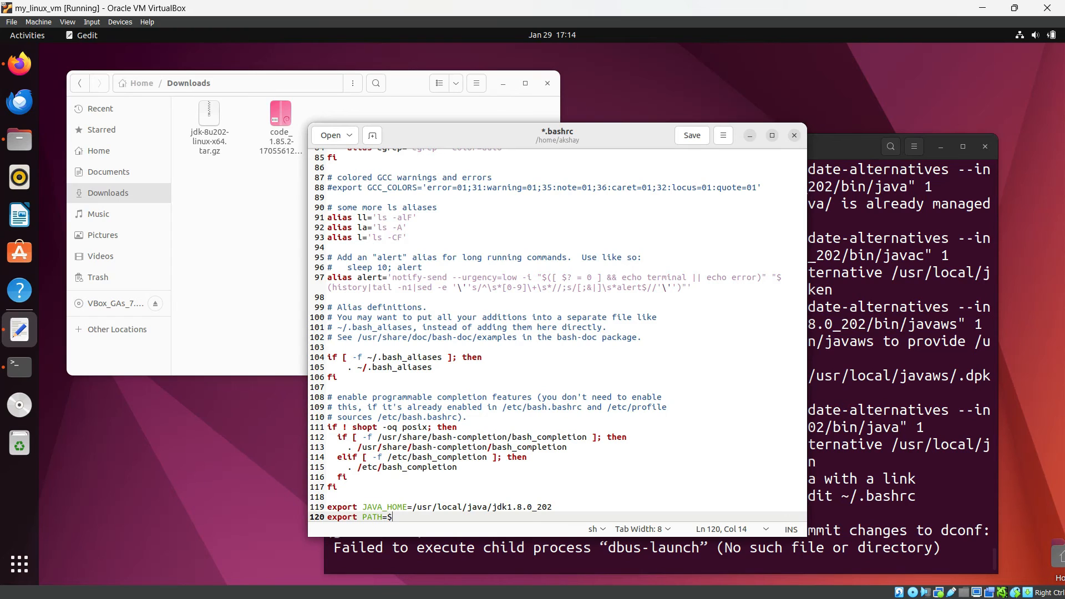
{"action": "type", "text": "PATH"}
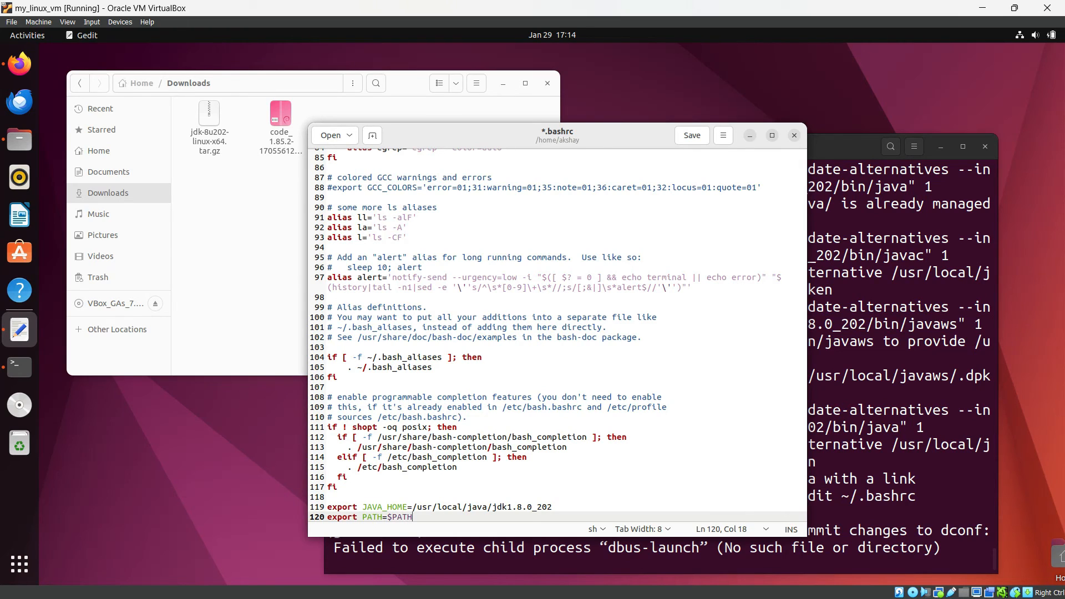
{"action": "type", "text": ":"}
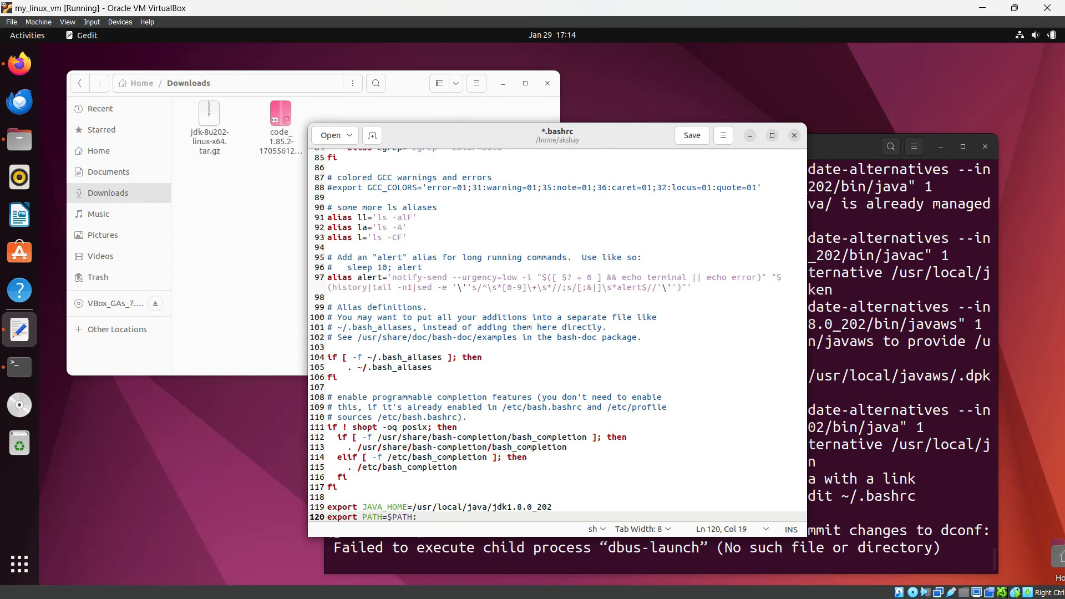
{"action": "type", "text": "JAVA"}
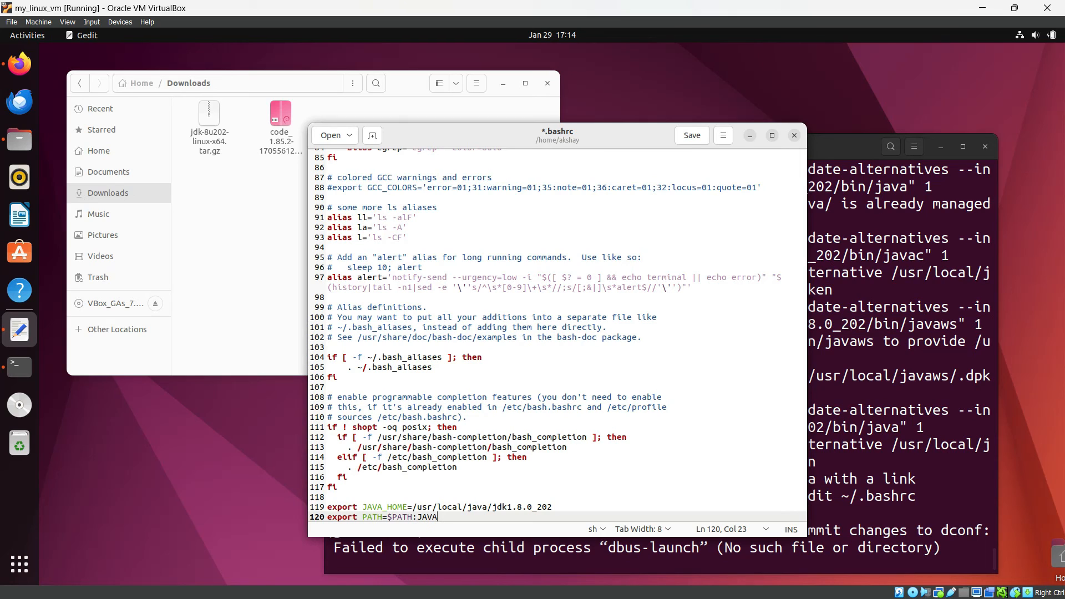
{"action": "type", "text": "_HOME"}
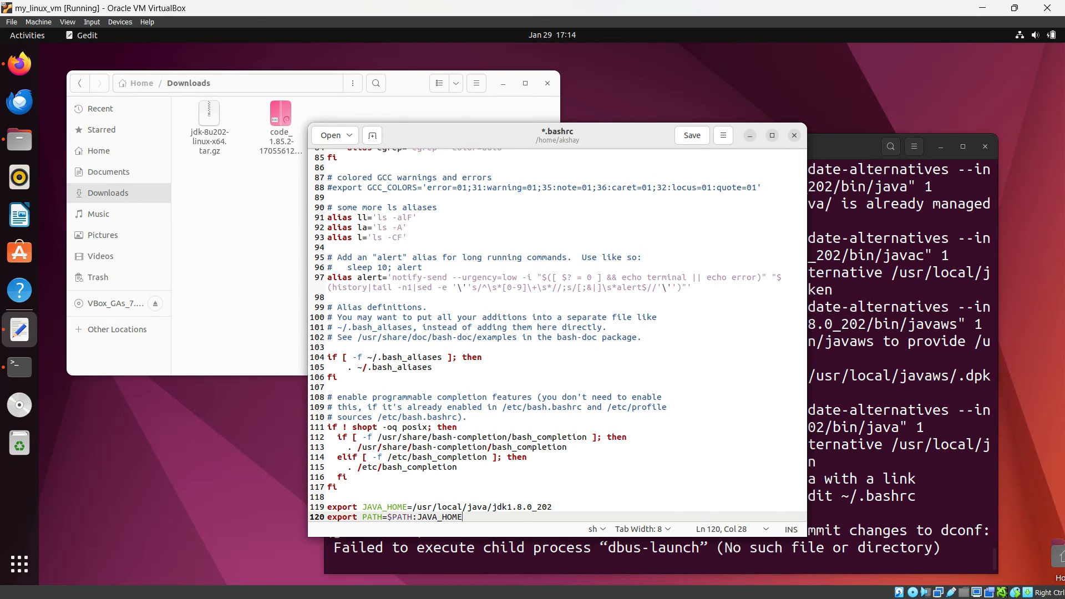
{"action": "type", "text": "/"}
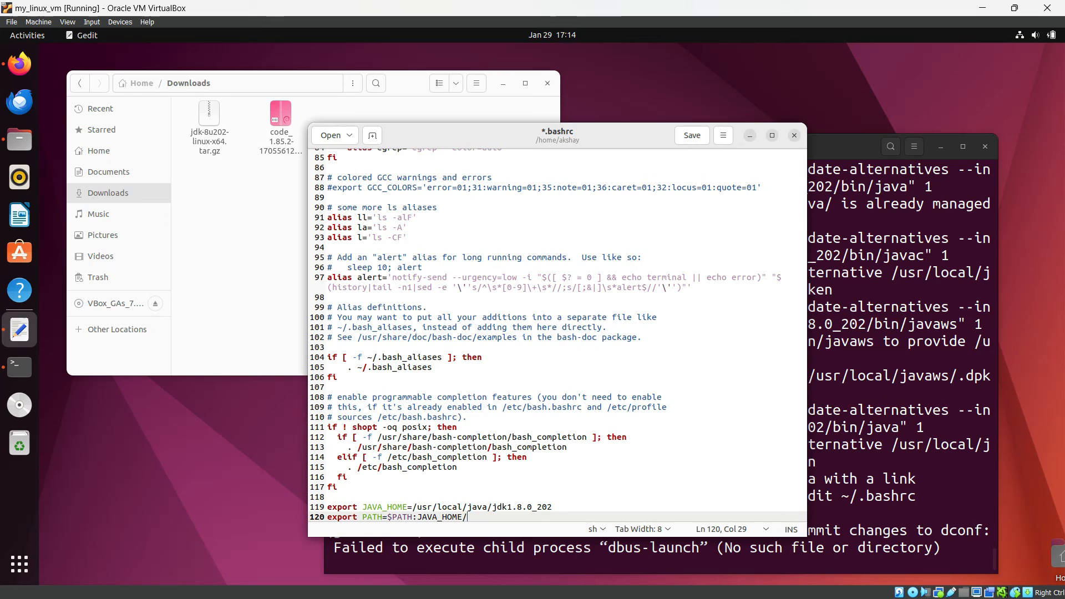
{"action": "type", "text": "bin"}
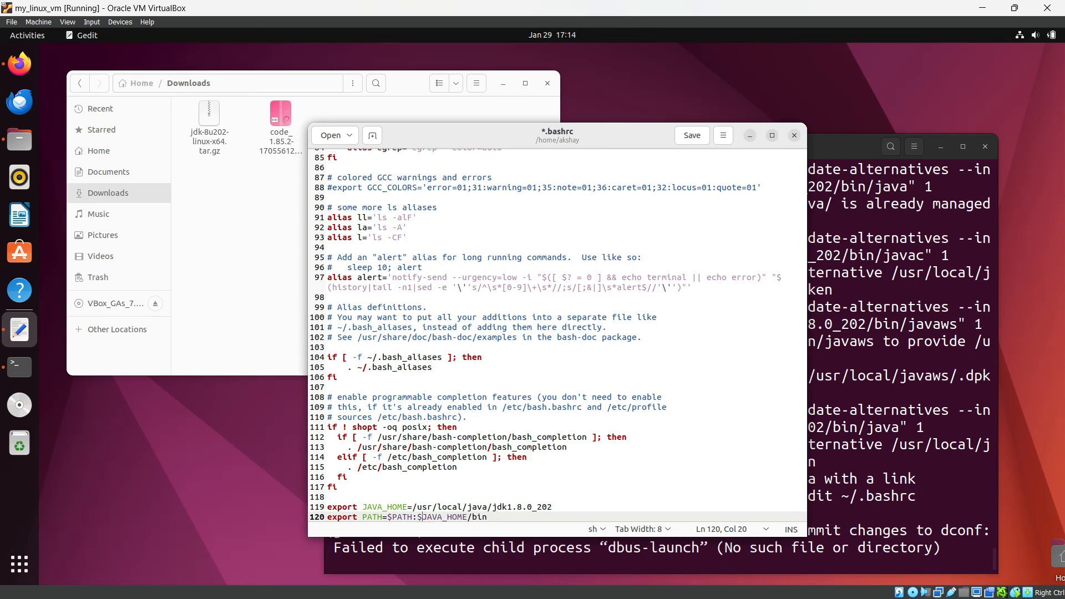
{"action": "key", "text": "Right"}
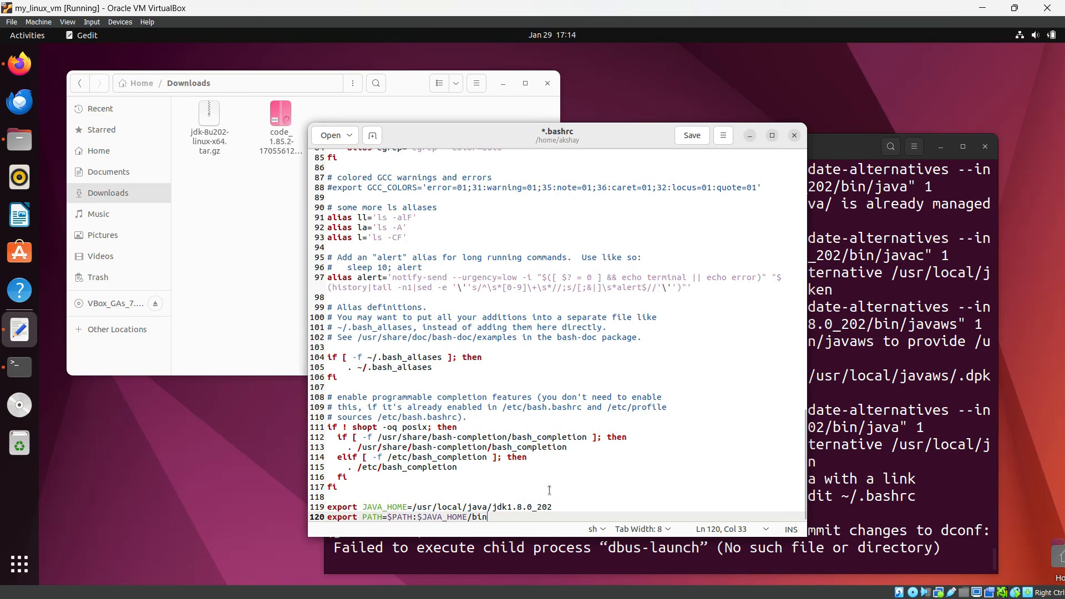
Save the edited .bashrc and close gedit, returning to the terminal
{"action": "left_click", "coordinate": [691, 134]}
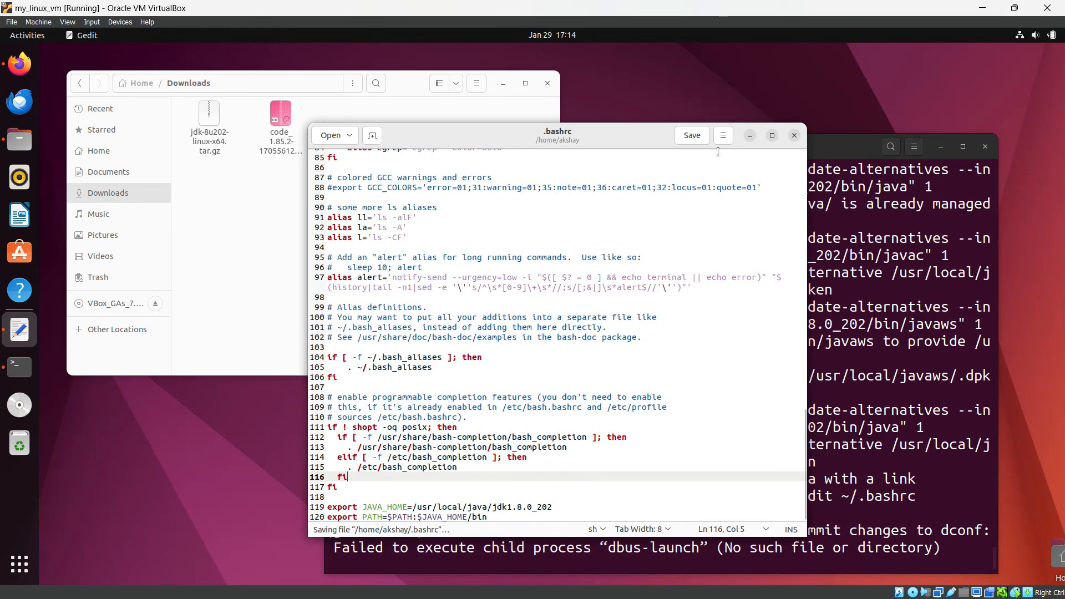
{"action": "mouse_move", "coordinate": [699, 138]}
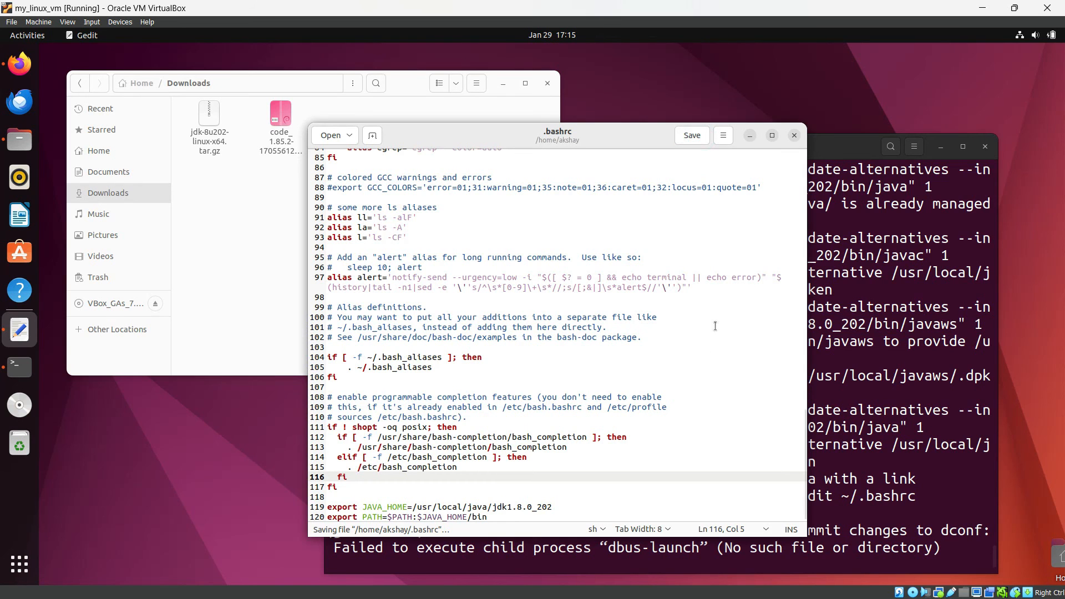
{"action": "left_click", "coordinate": [792, 139]}
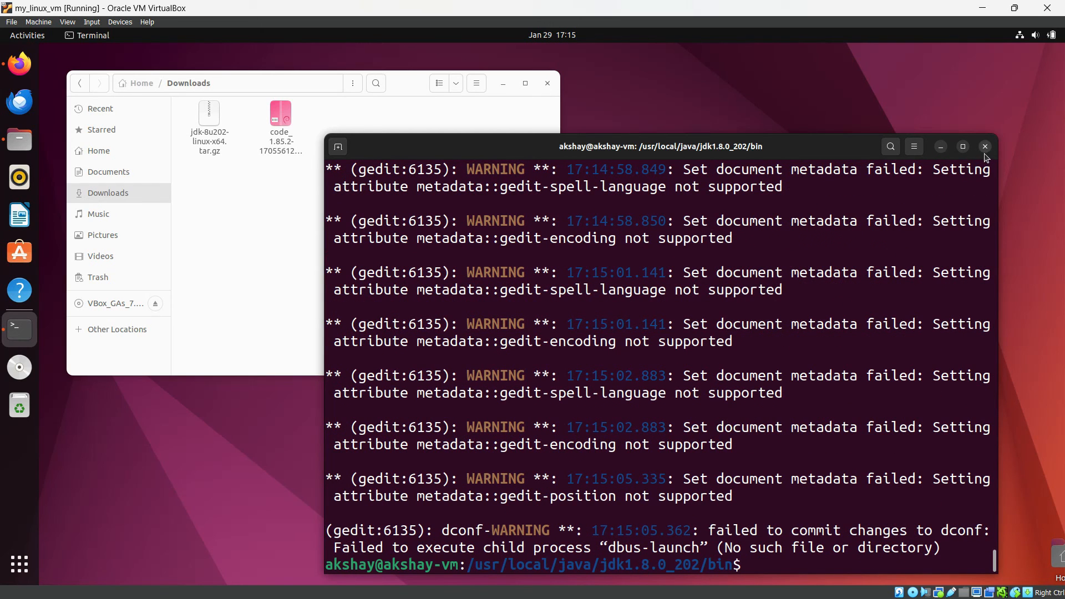
Close the old terminal and run java -version in a new one, which reports 1.8.0_202
{"action": "left_click", "coordinate": [984, 147]}
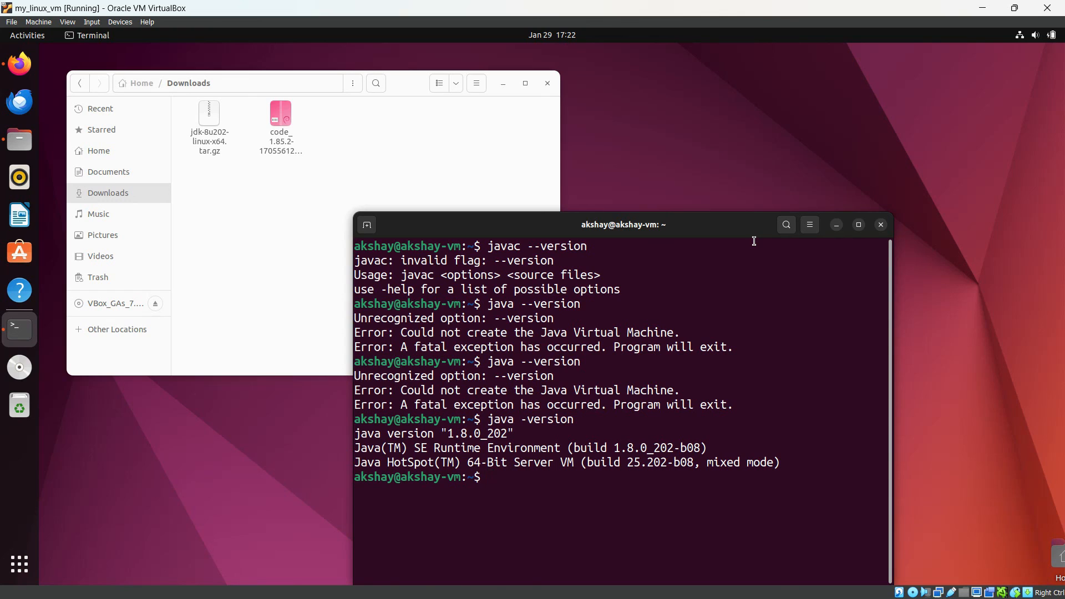
{"action": "type", "text": "java"}
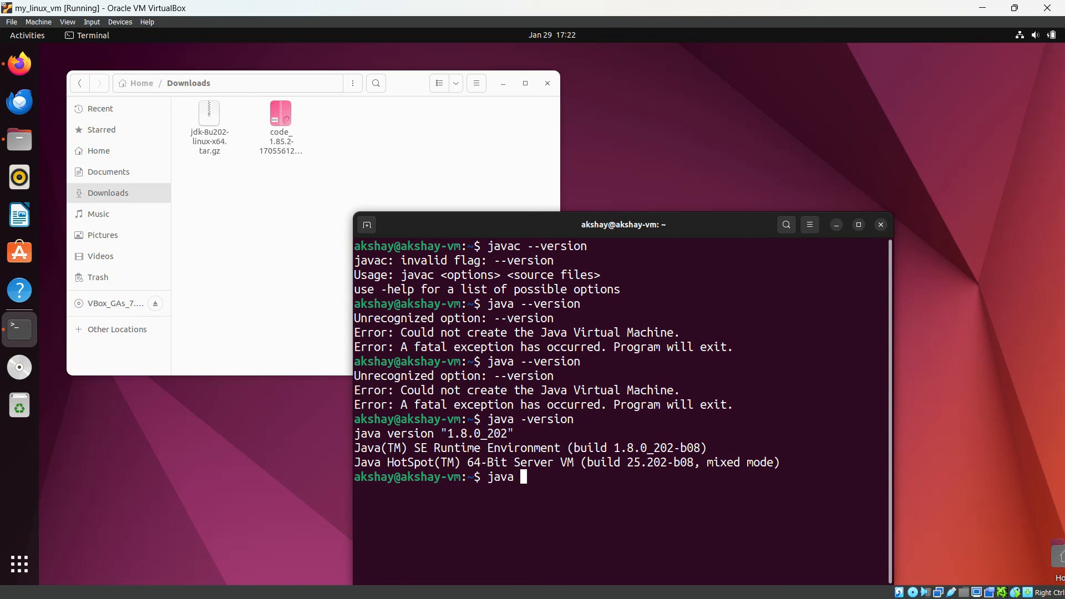
{"action": "type", "text": "-"}
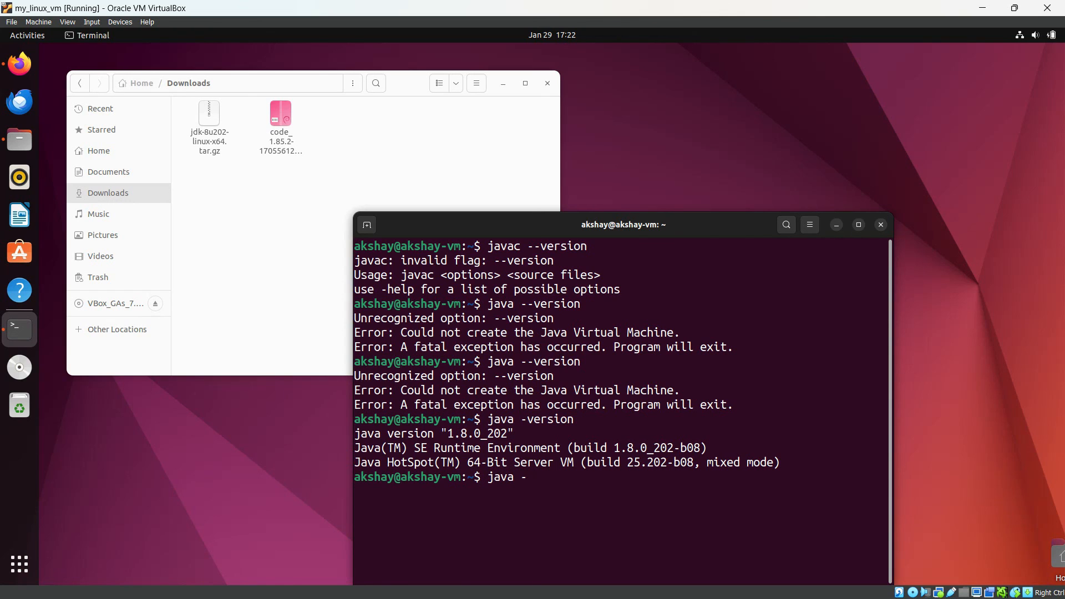
{"action": "type", "text": "version"}
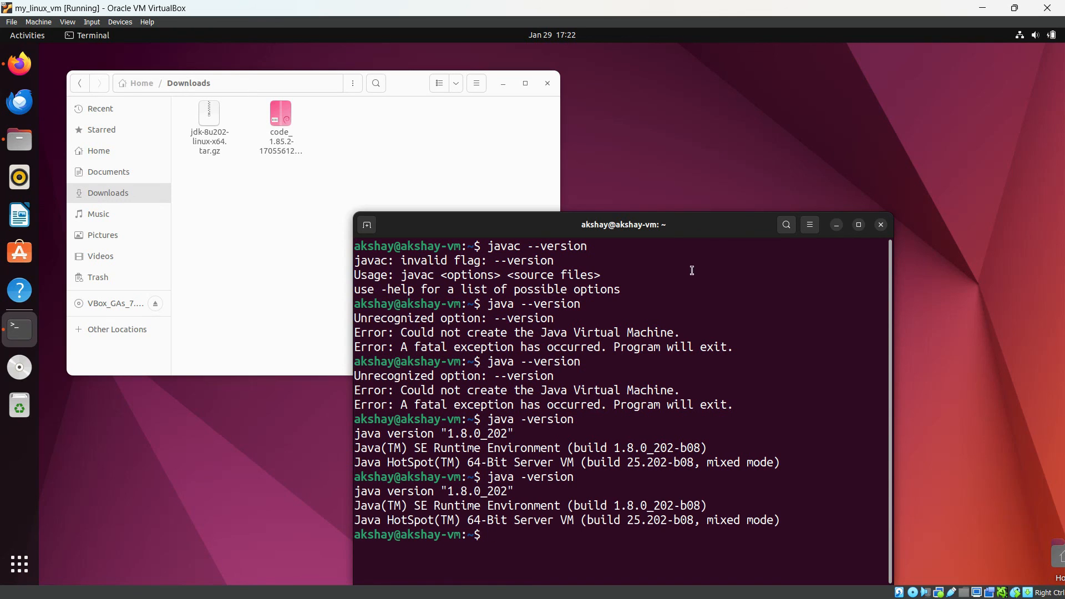
{"action": "mouse_move", "coordinate": [464, 419]}
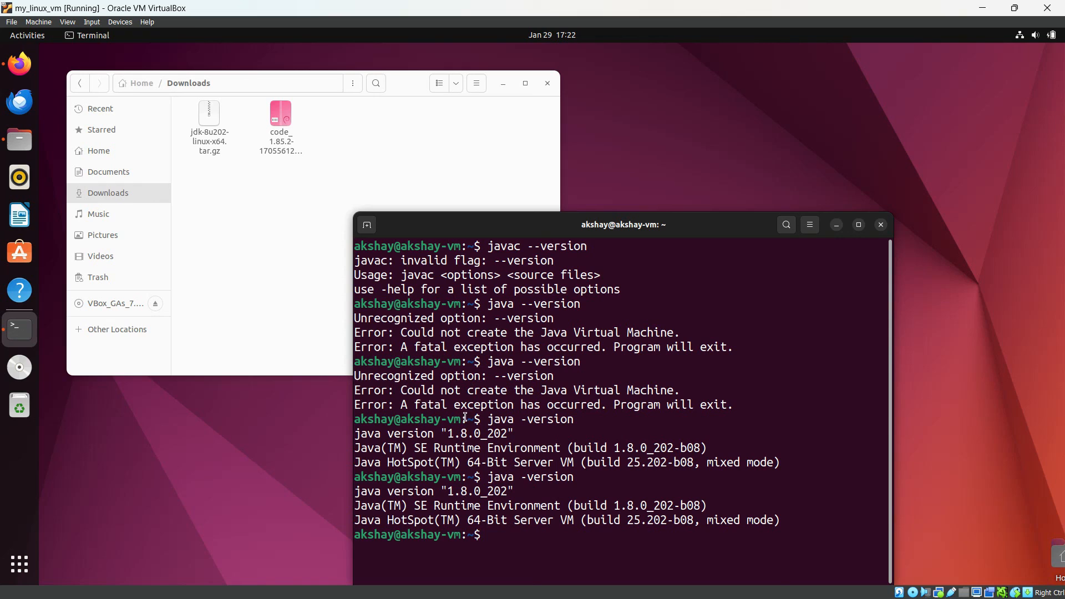